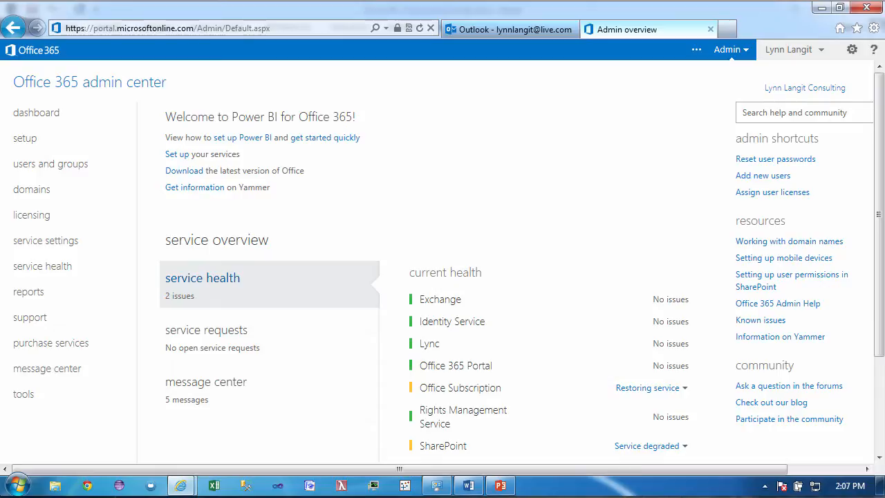
{"action": "mouse_move", "coordinate": [318, 149]}
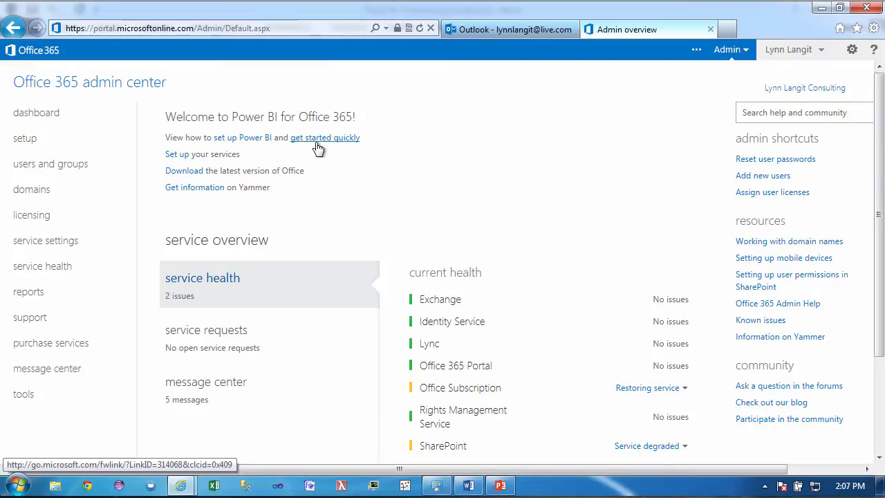
{"action": "mouse_move", "coordinate": [325, 137]}
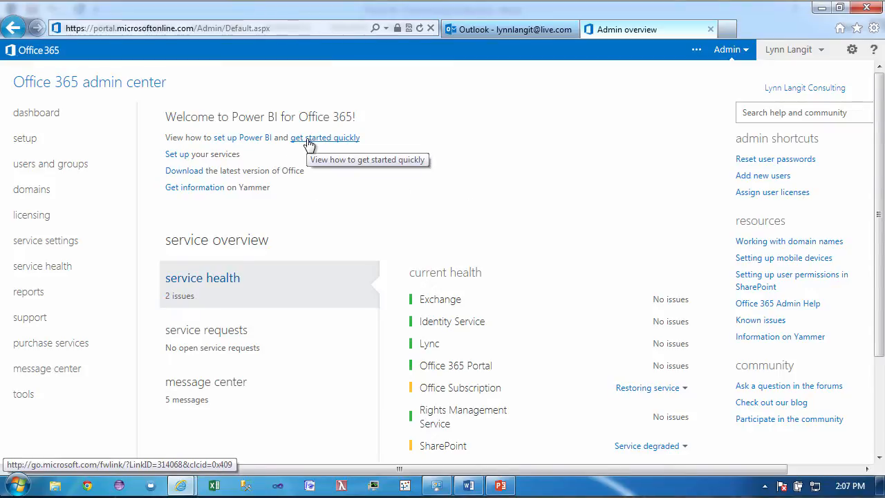
Skim the start of the Provisioning Guide, then reload the admin center overview.
{"action": "left_click", "coordinate": [467, 484]}
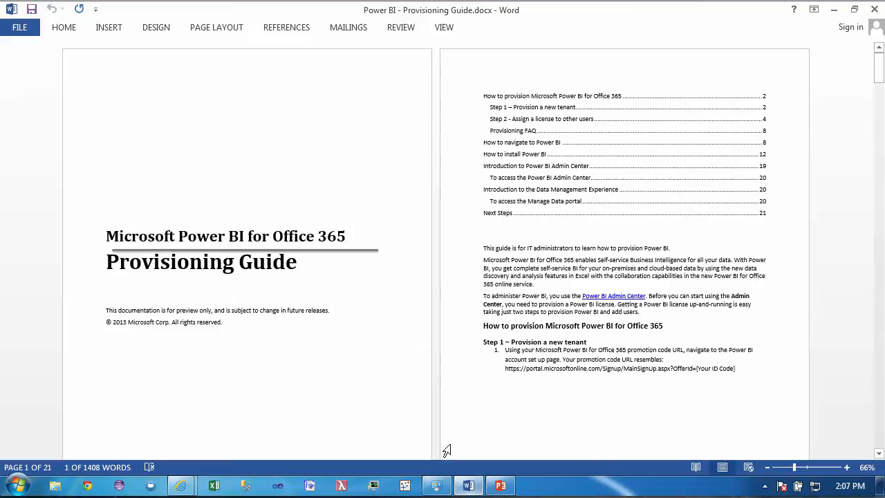
{"action": "scroll", "scroll_direction": "down", "scroll_amount": 3}
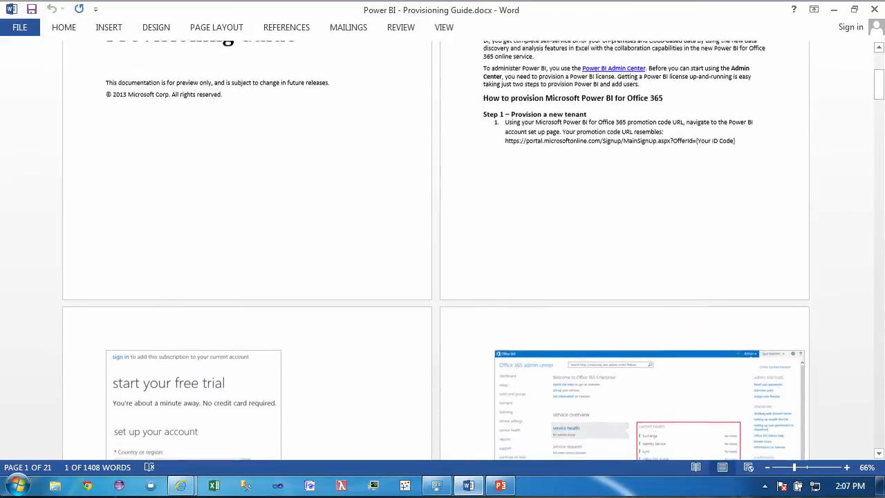
{"action": "scroll", "scroll_direction": "down", "scroll_amount": 3}
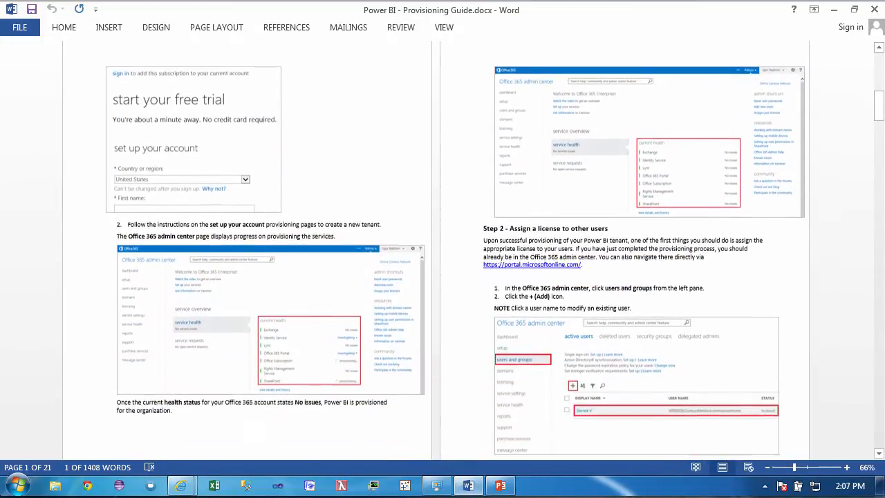
{"action": "scroll", "scroll_direction": "down", "scroll_amount": 3}
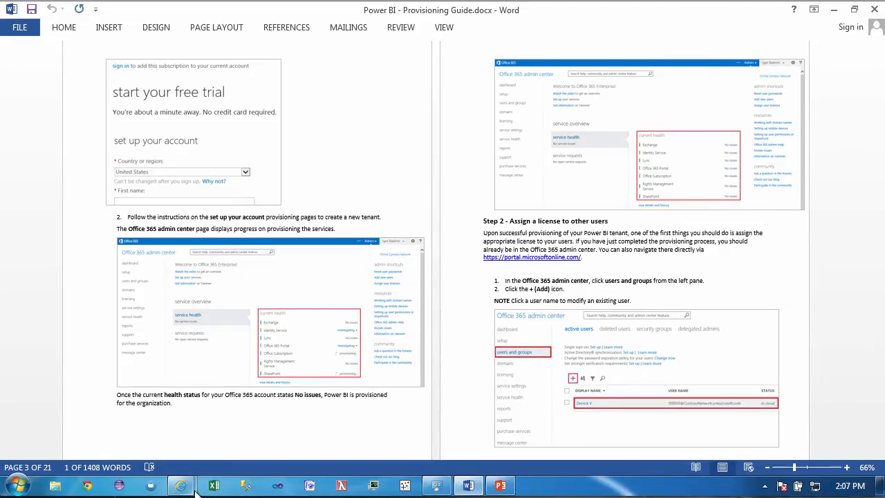
{"action": "left_click", "coordinate": [179, 484]}
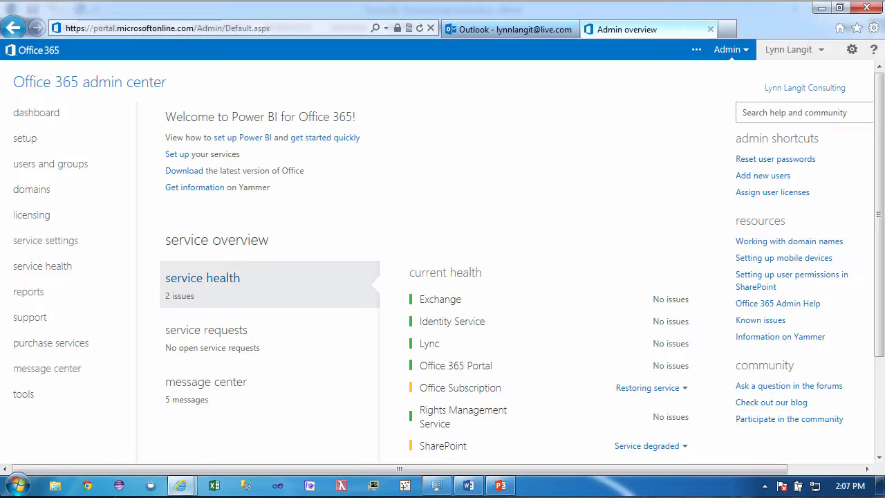
{"action": "mouse_move", "coordinate": [594, 451]}
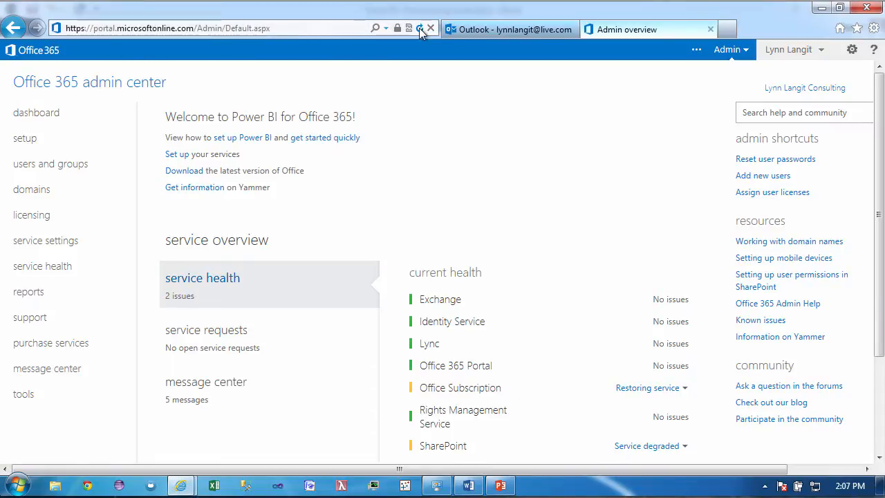
{"action": "left_click", "coordinate": [419, 28]}
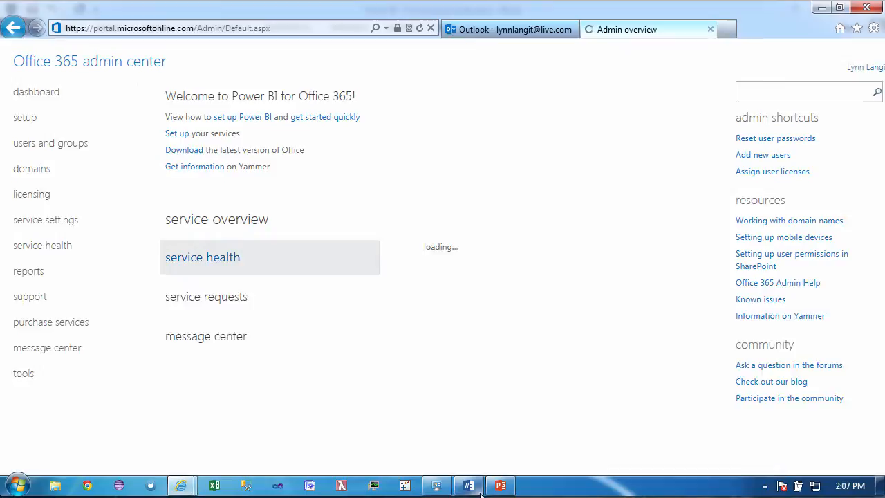
Read the guide through its license-assignment, results and Provisioning FAQ pages.
{"action": "left_click", "coordinate": [469, 484]}
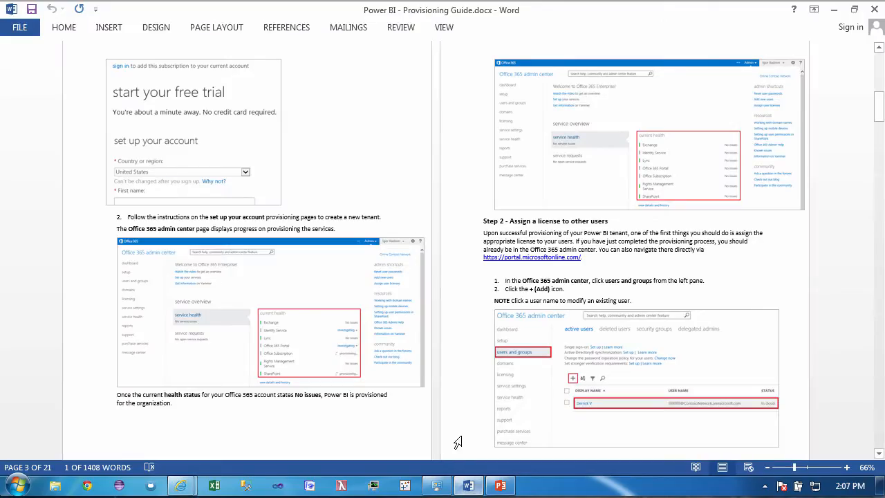
{"action": "mouse_move", "coordinate": [463, 424]}
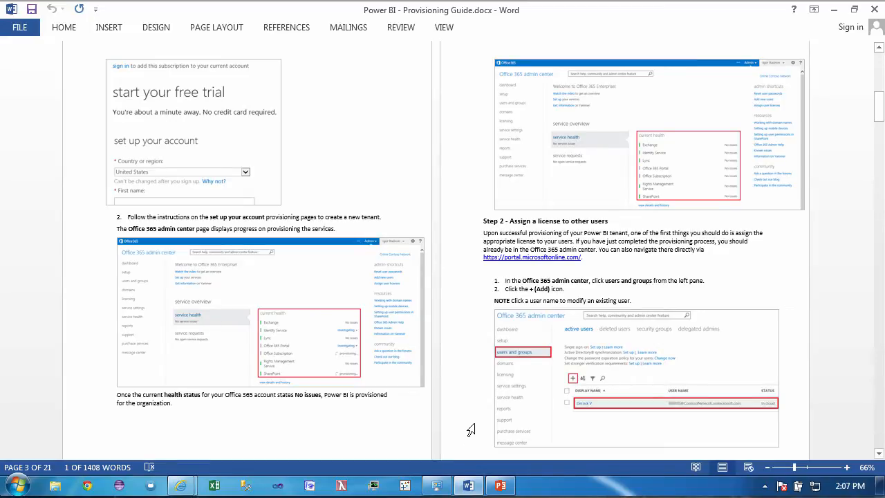
{"action": "scroll", "scroll_direction": "down", "scroll_amount": 3}
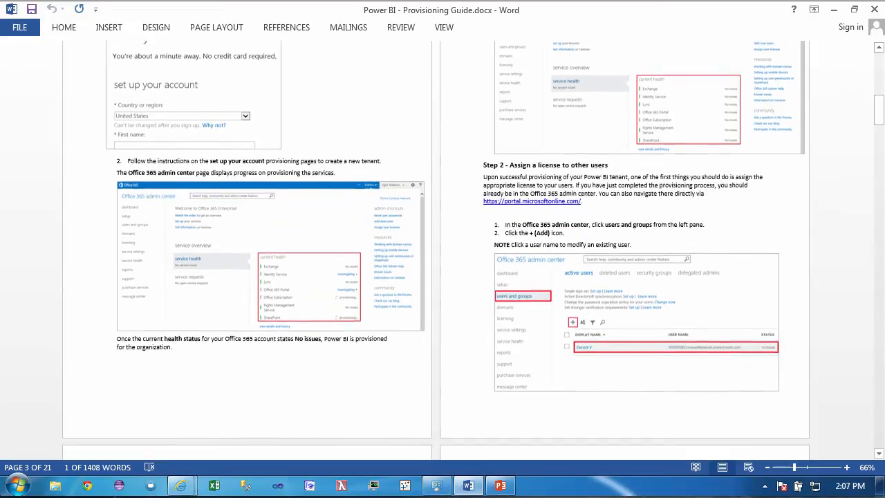
{"action": "scroll", "scroll_direction": "down", "scroll_amount": 3}
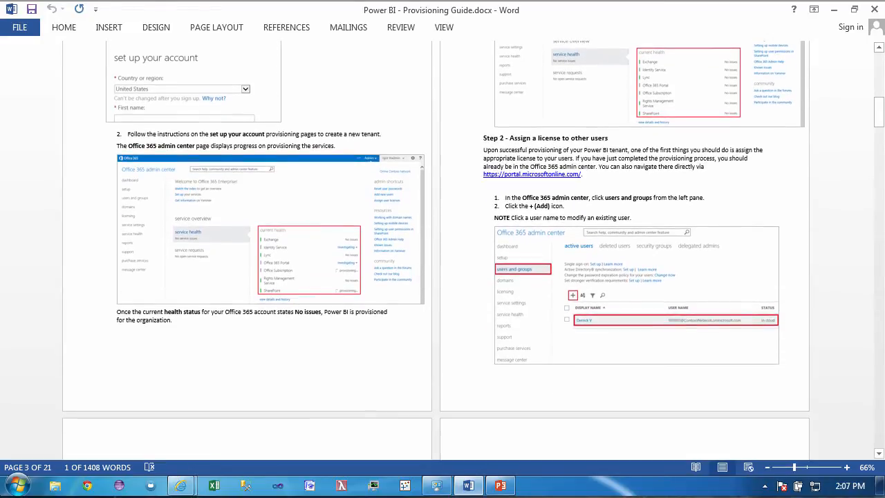
{"action": "scroll", "scroll_direction": "down", "scroll_amount": 3}
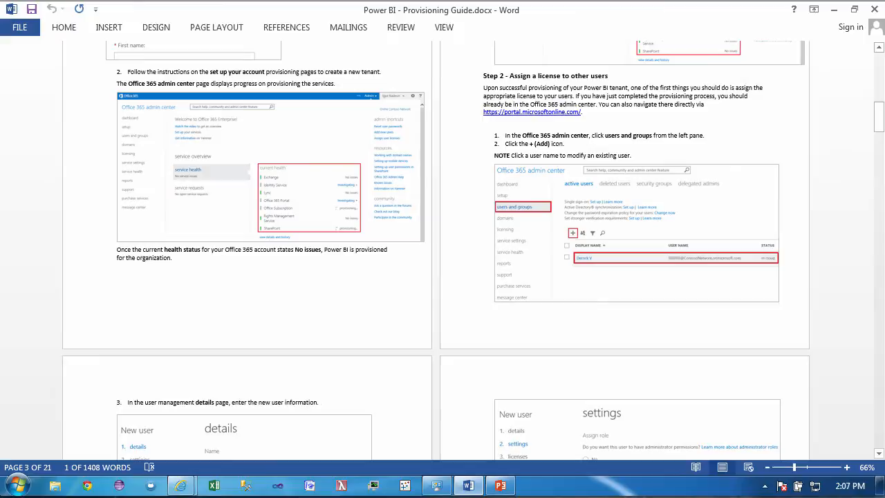
{"action": "scroll", "scroll_direction": "down", "scroll_amount": 3}
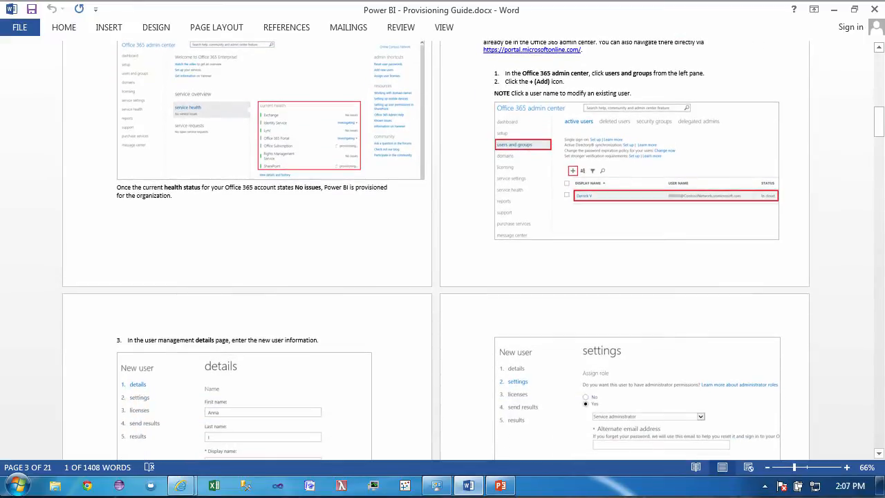
{"action": "mouse_move", "coordinate": [581, 231]}
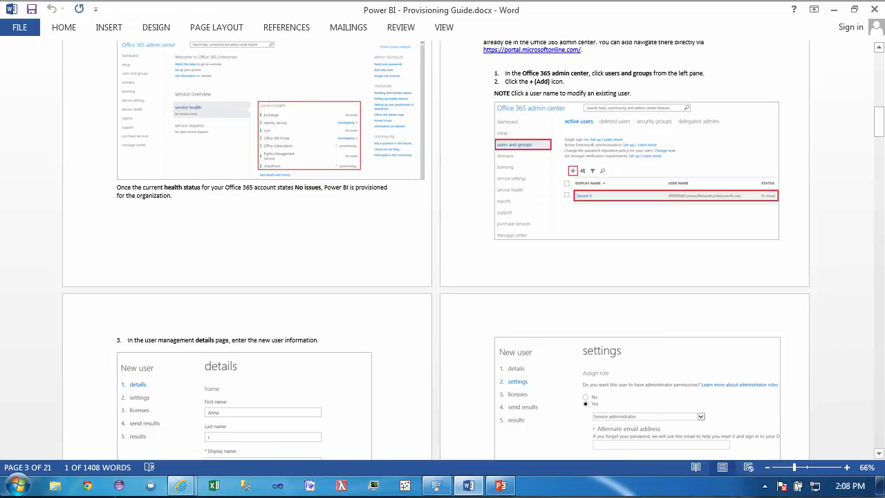
{"action": "scroll", "scroll_direction": "down", "scroll_amount": 3}
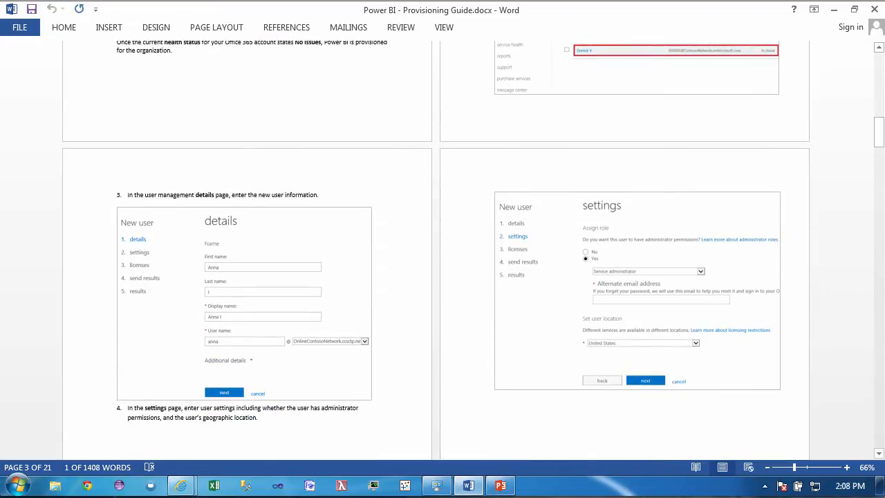
{"action": "scroll", "scroll_direction": "down", "scroll_amount": 3}
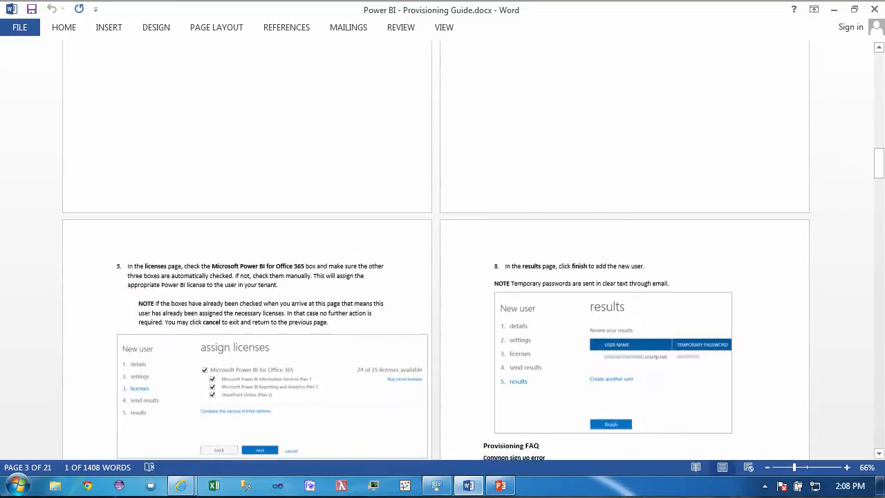
{"action": "scroll", "scroll_direction": "down", "scroll_amount": 3}
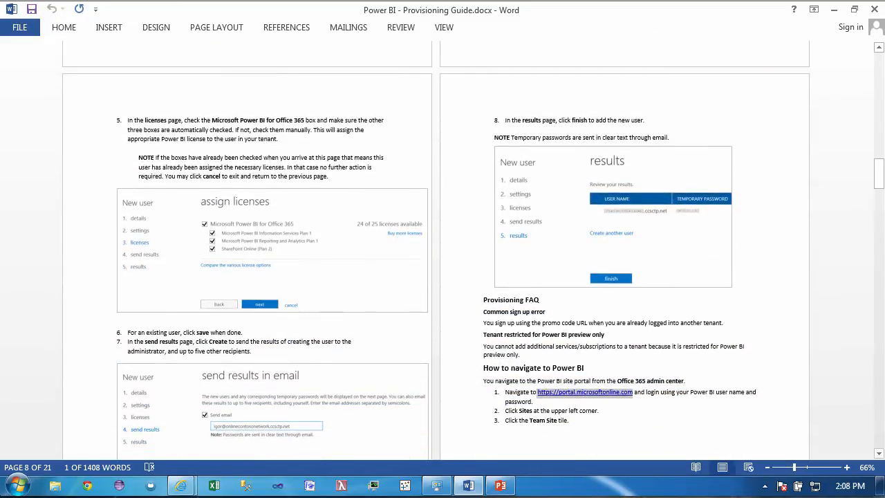
{"action": "scroll", "scroll_direction": "up", "scroll_amount": 3}
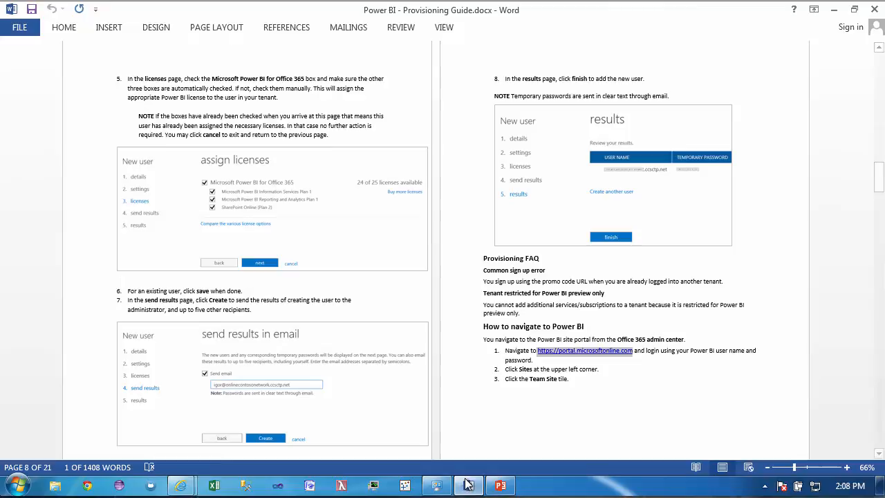
Back in the admin center, review both 25-license subscriptions and open active users.
{"action": "left_click", "coordinate": [180, 484]}
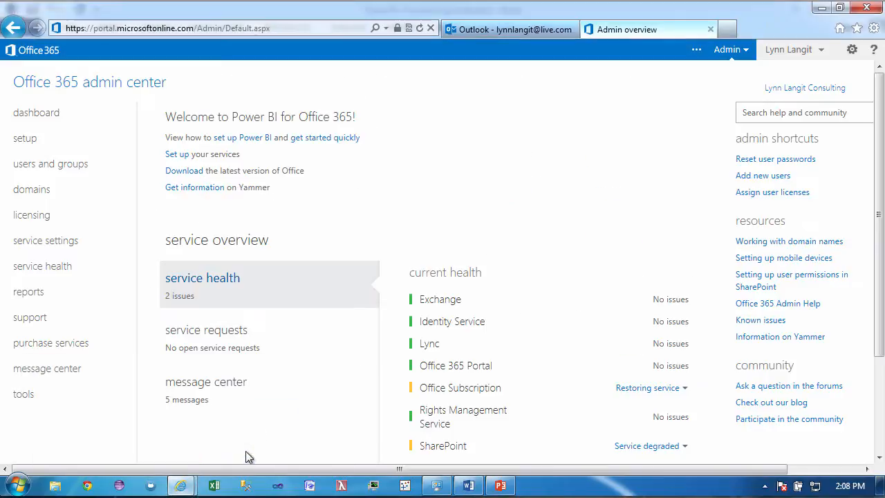
{"action": "mouse_move", "coordinate": [32, 215]}
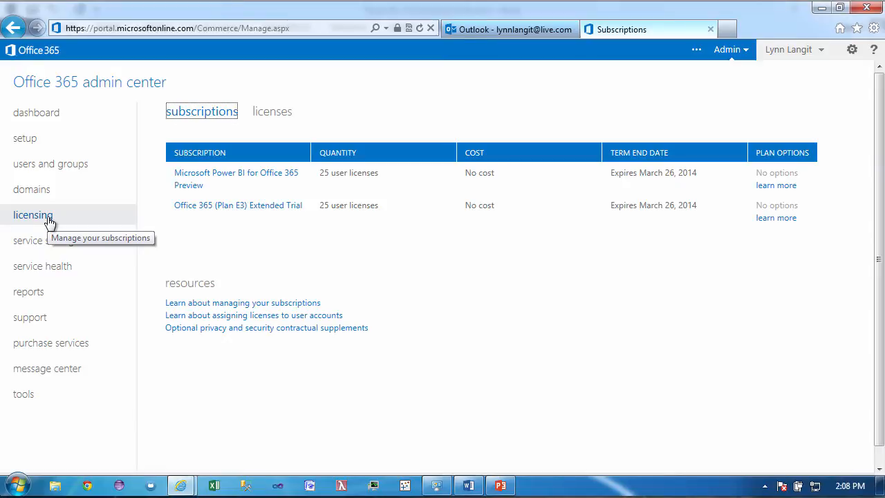
{"action": "mouse_move", "coordinate": [190, 178]}
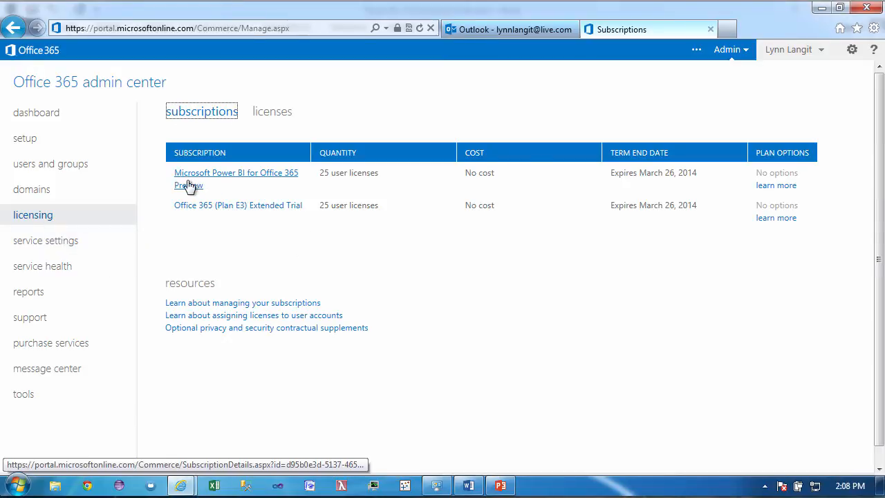
{"action": "mouse_move", "coordinate": [171, 232]}
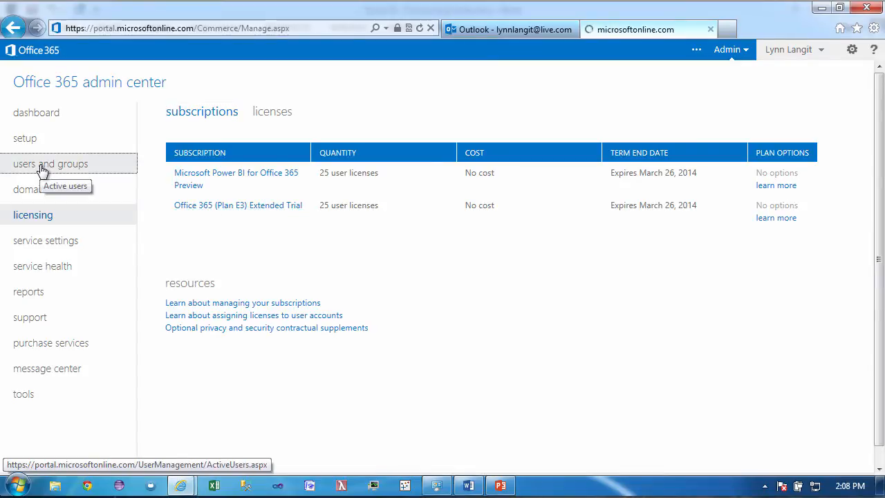
{"action": "left_click", "coordinate": [50, 163]}
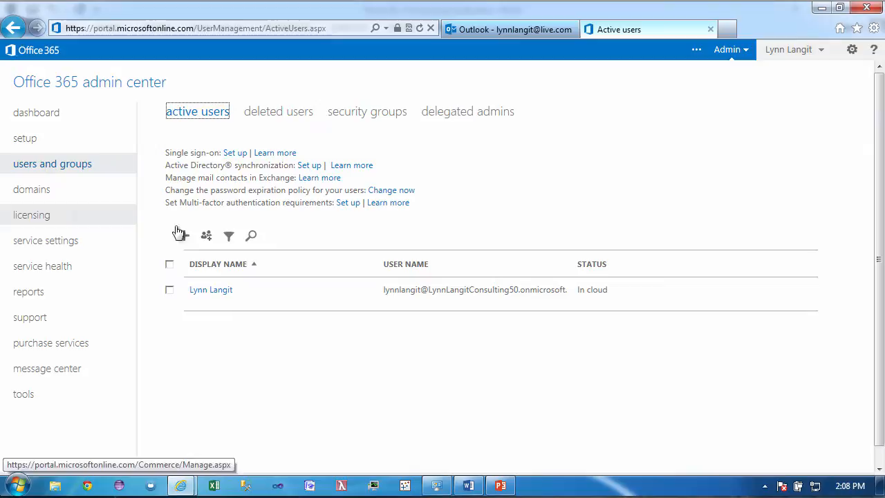
{"action": "mouse_move", "coordinate": [210, 290]}
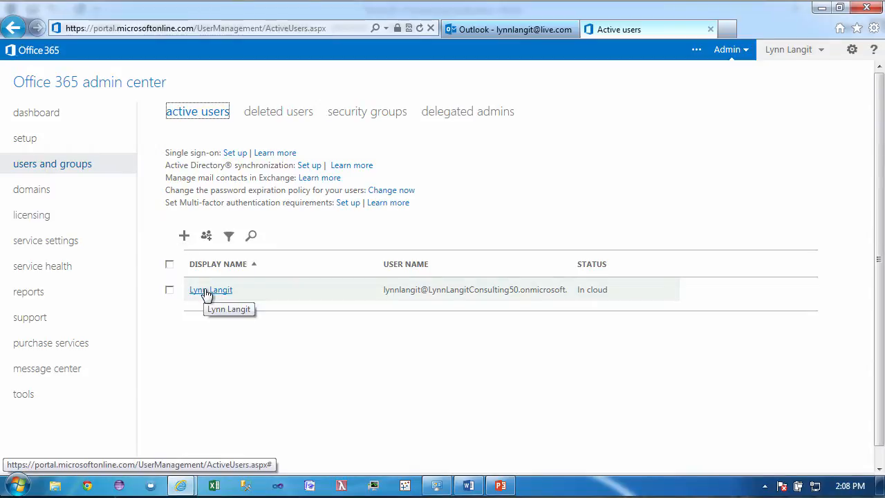
Give the user Plan E3 and Power BI licenses without SharePoint Online (Plan 2).
{"action": "left_click", "coordinate": [211, 289]}
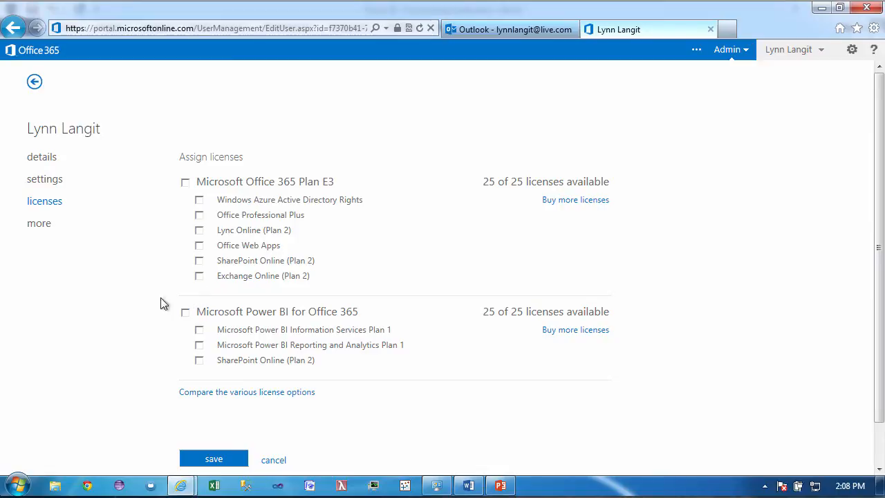
{"action": "mouse_move", "coordinate": [155, 329]}
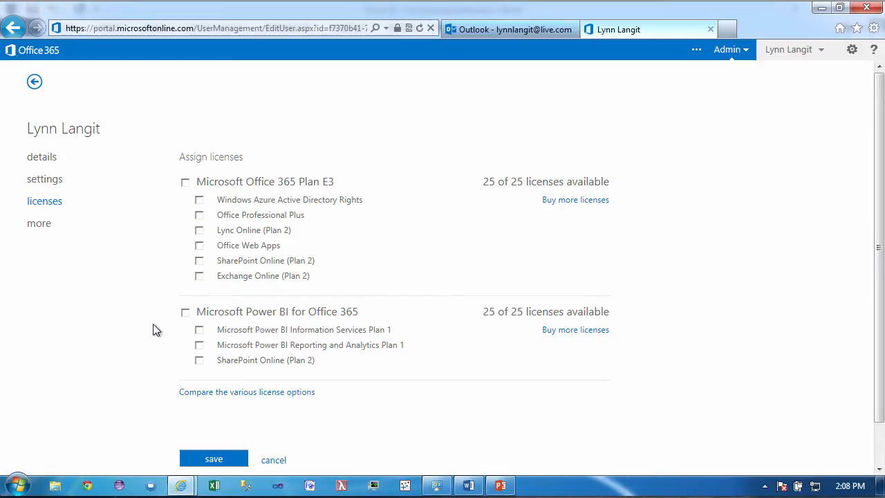
{"action": "left_click", "coordinate": [213, 458]}
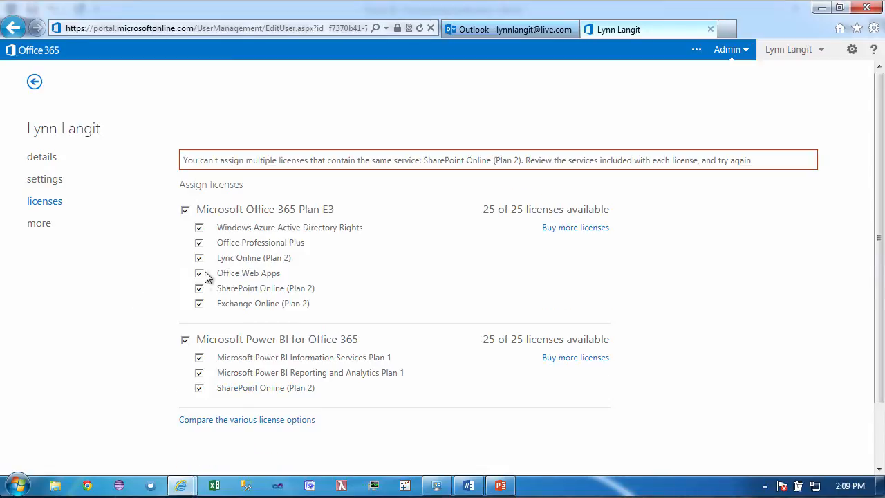
{"action": "left_click", "coordinate": [199, 289]}
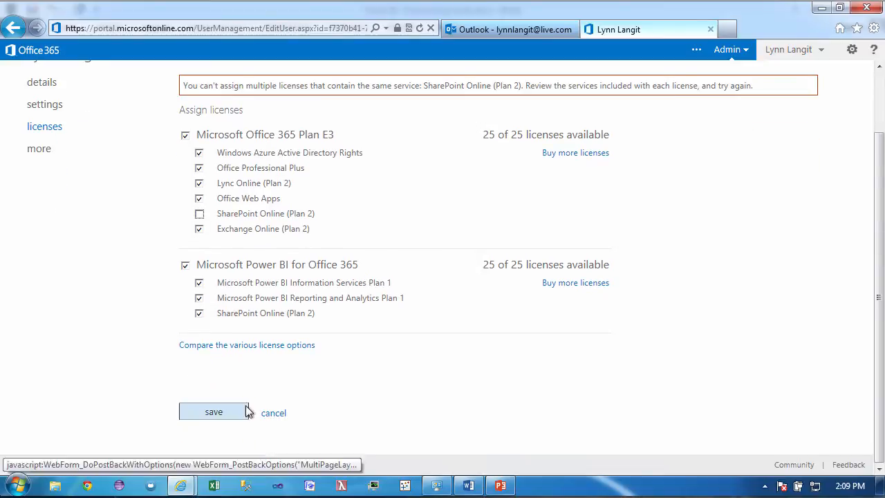
{"action": "mouse_move", "coordinate": [209, 420]}
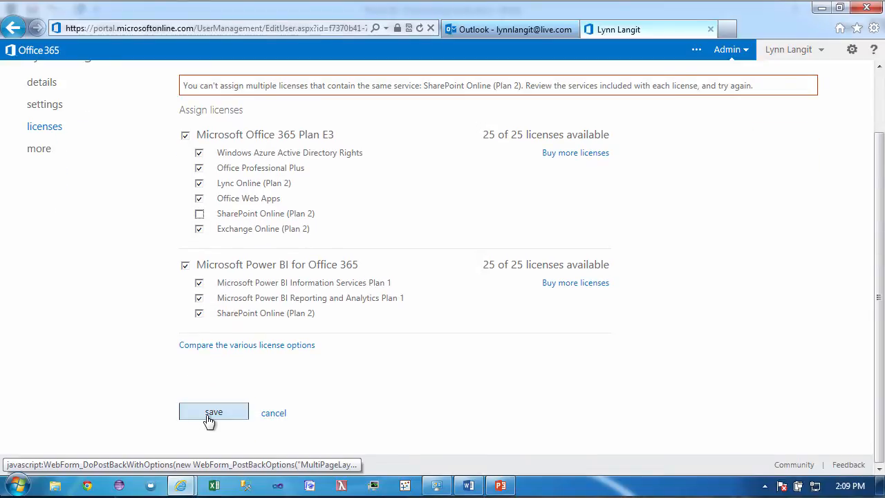
{"action": "left_click", "coordinate": [214, 412]}
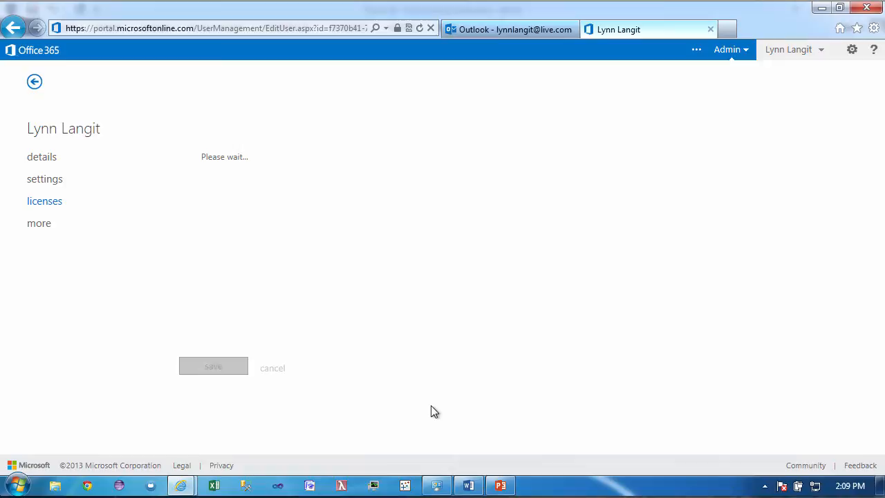
{"action": "left_click", "coordinate": [35, 82]}
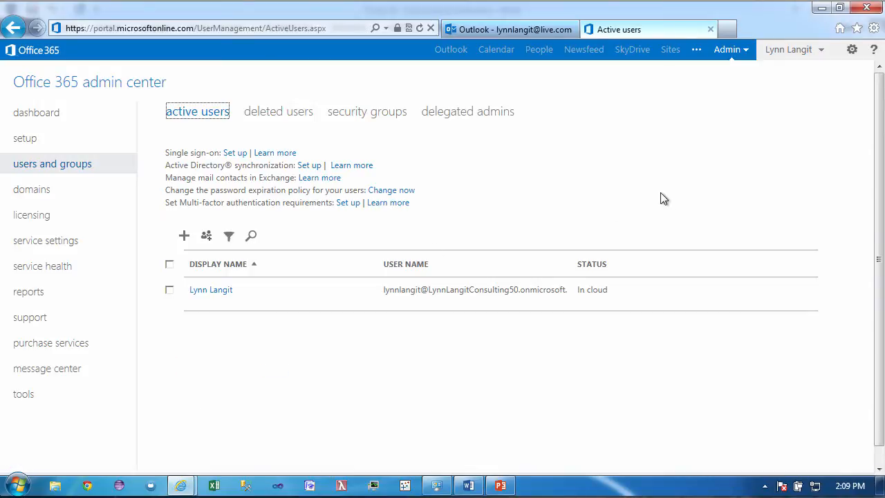
Try Power BI admin, get the no-license notice, and close the Outlook and Power BI tabs.
{"action": "left_click", "coordinate": [727, 49]}
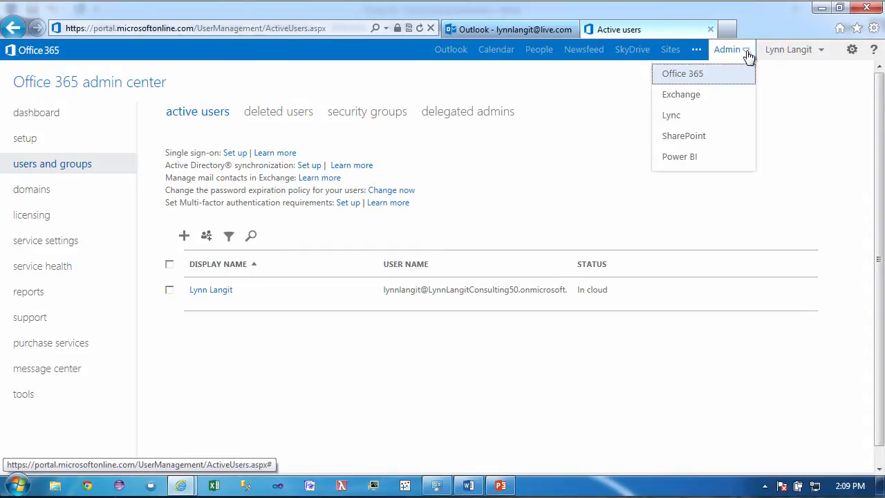
{"action": "mouse_move", "coordinate": [719, 156]}
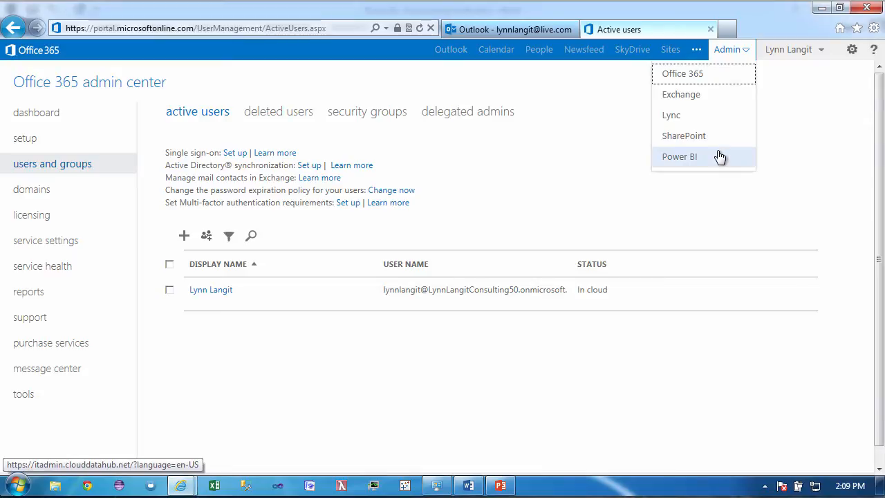
{"action": "left_click", "coordinate": [679, 156]}
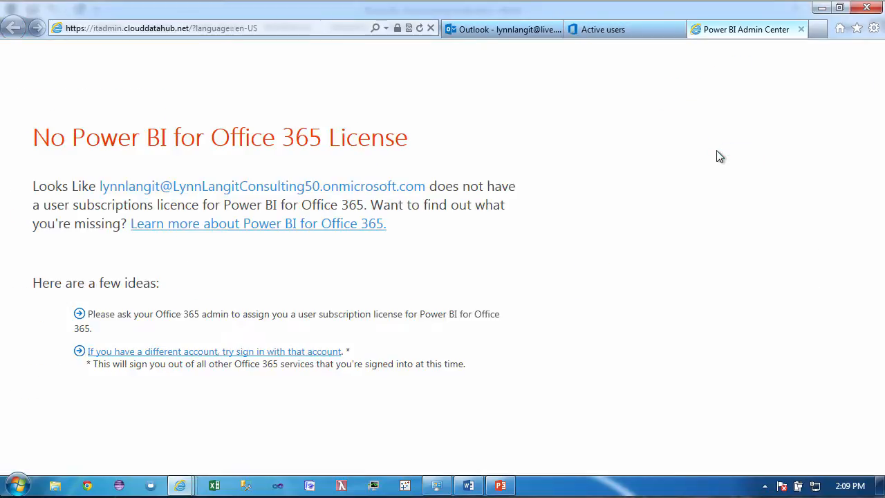
{"action": "mouse_move", "coordinate": [603, 29]}
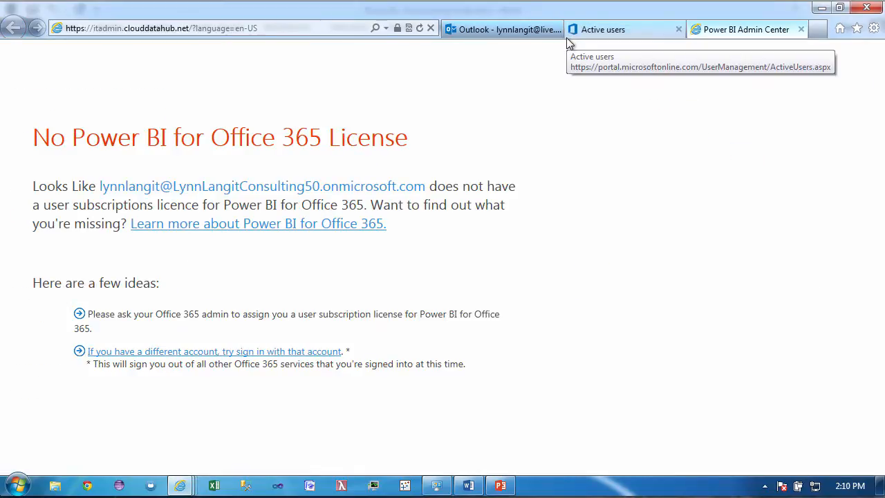
{"action": "mouse_move", "coordinate": [259, 356]}
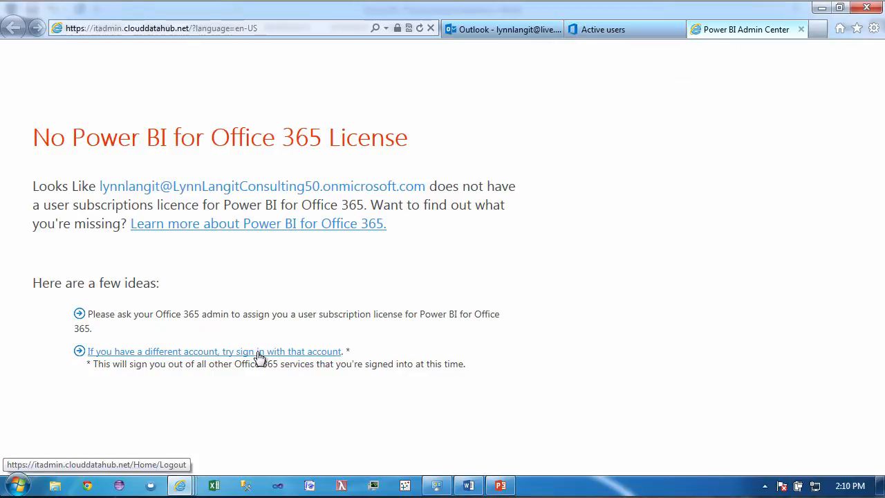
{"action": "mouse_move", "coordinate": [505, 29]}
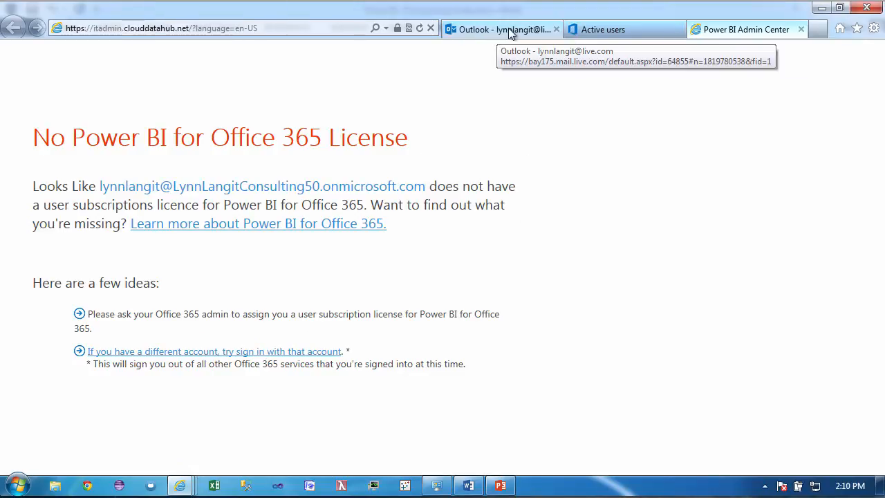
{"action": "left_click", "coordinate": [603, 29]}
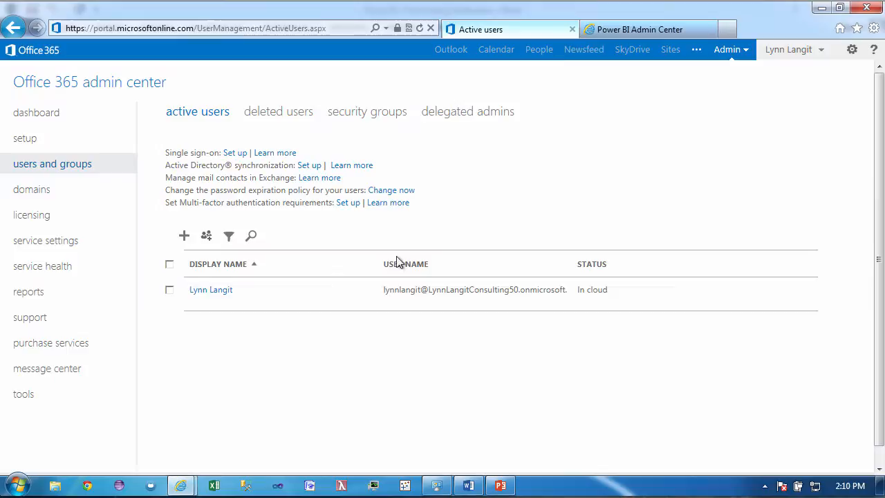
{"action": "left_click", "coordinate": [640, 29]}
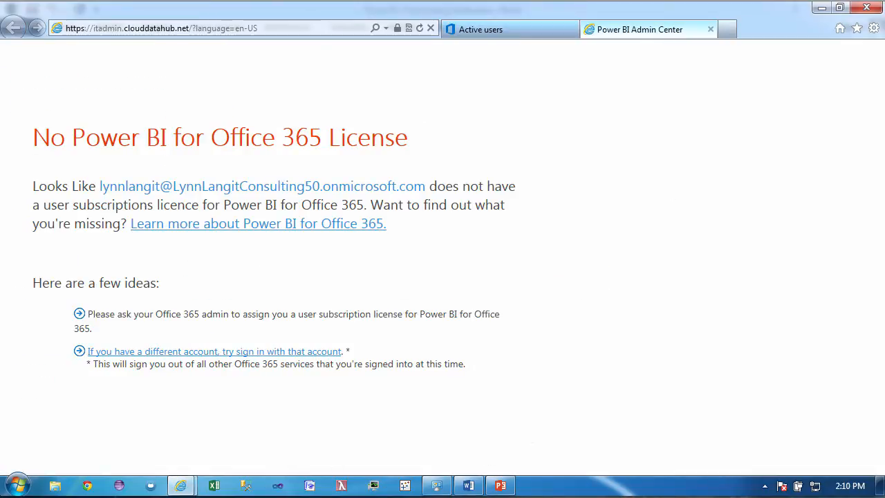
{"action": "left_click", "coordinate": [214, 352]}
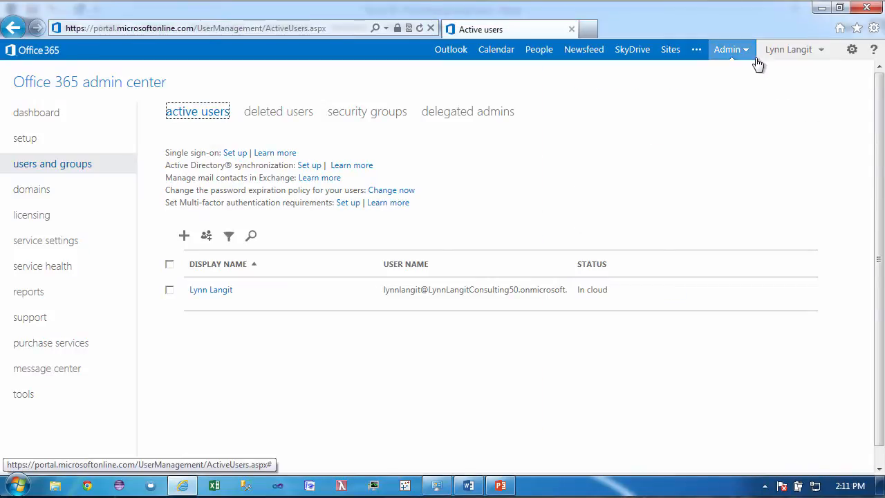
Reopen Power BI administration from the Admin menu to load the Get Started page.
{"action": "left_click", "coordinate": [728, 49]}
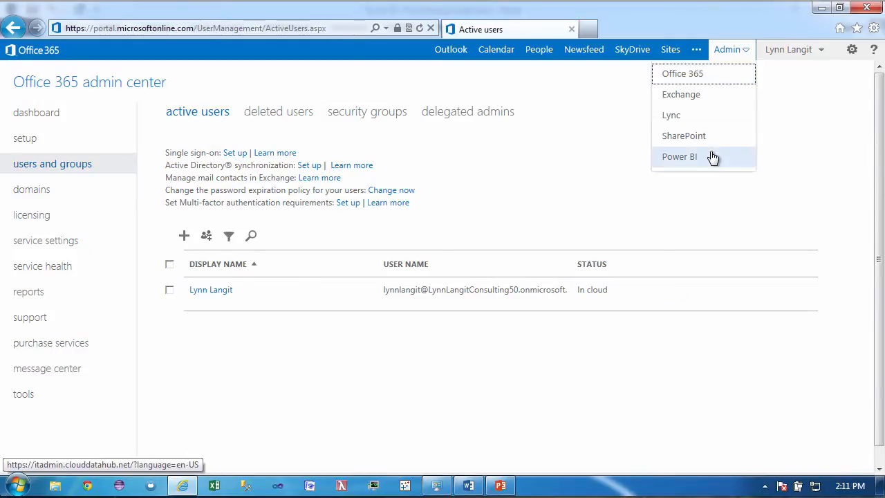
{"action": "left_click", "coordinate": [679, 156]}
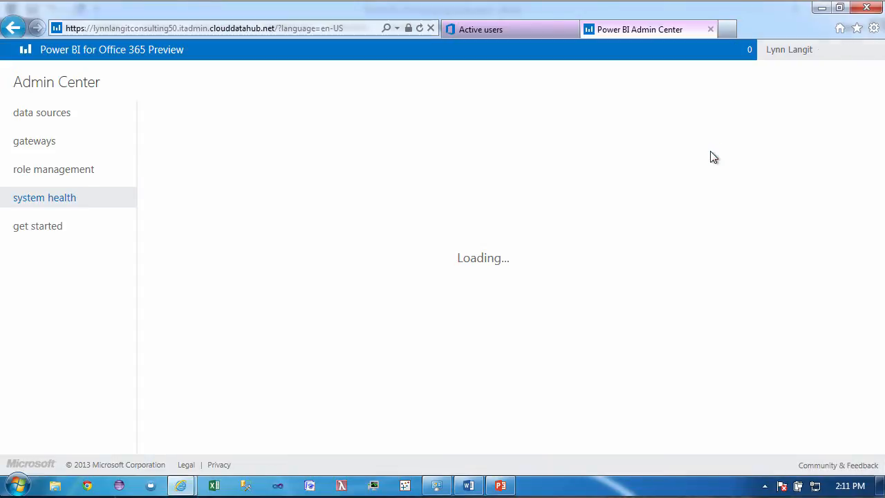
{"action": "left_click", "coordinate": [37, 226]}
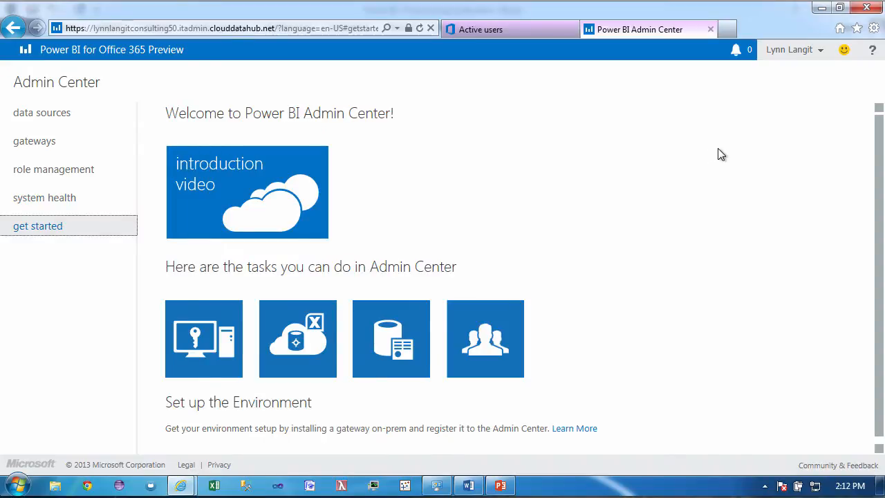
{"action": "mouse_move", "coordinate": [733, 170]}
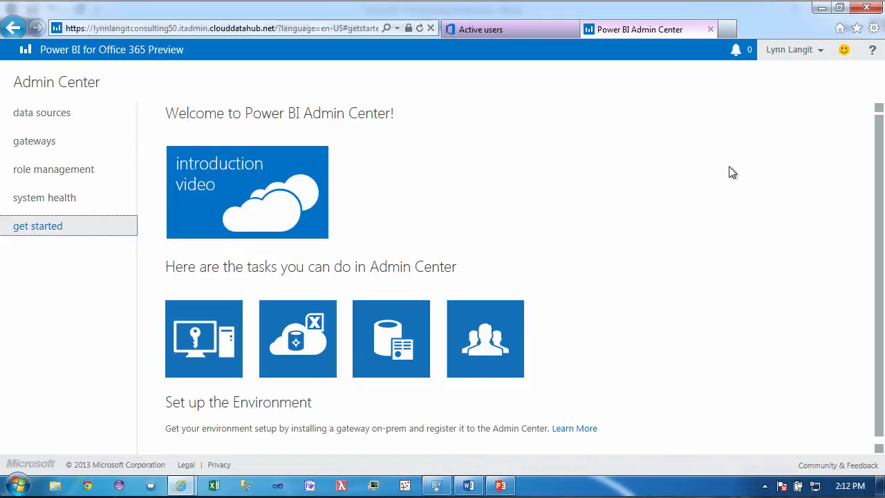
{"action": "mouse_move", "coordinate": [730, 172]}
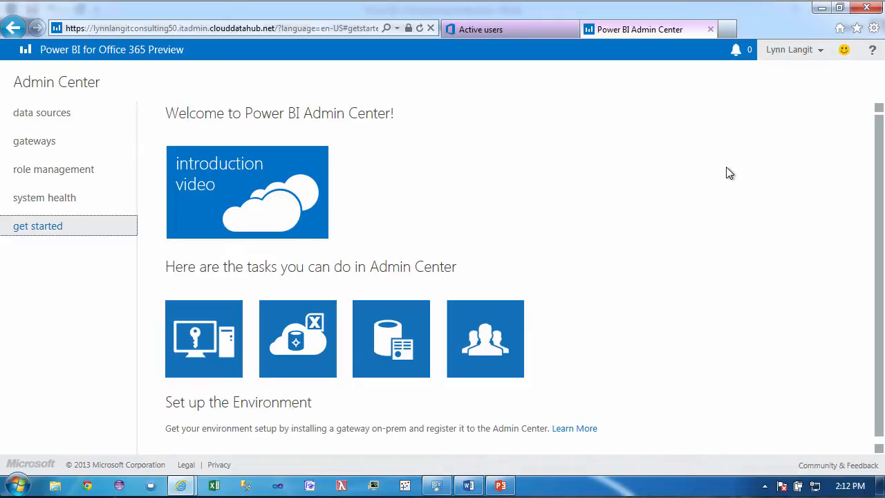
{"action": "mouse_move", "coordinate": [725, 175]}
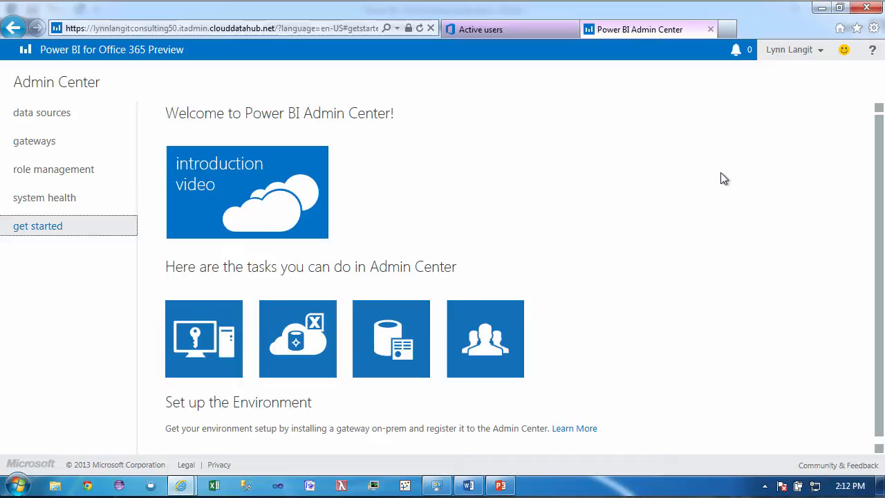
{"action": "mouse_move", "coordinate": [217, 140]}
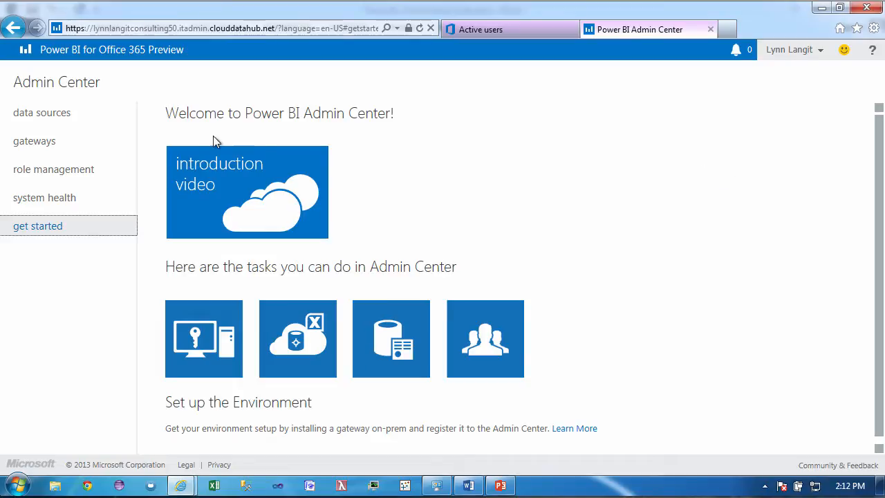
{"action": "mouse_move", "coordinate": [33, 141]}
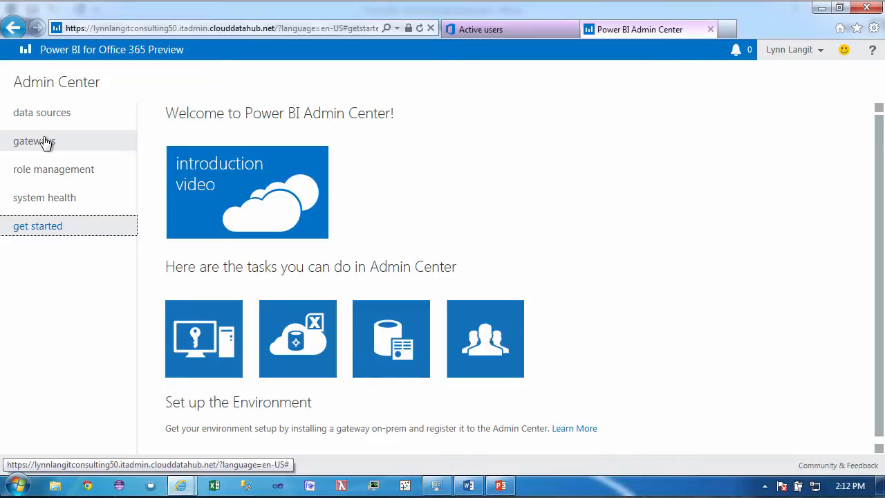
Create gateway 'LynnTest' described 'test for video' and request the installer download.
{"action": "left_click", "coordinate": [34, 141]}
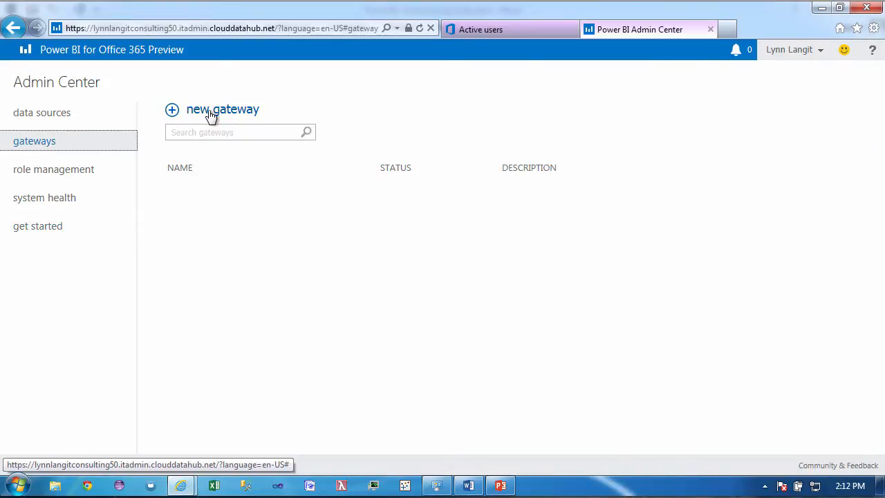
{"action": "left_click", "coordinate": [223, 110]}
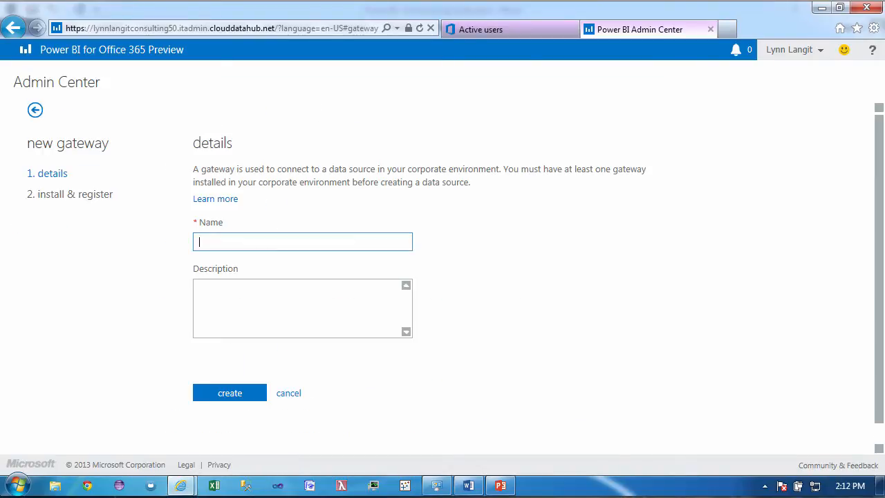
{"action": "type", "text": "LynnTest"}
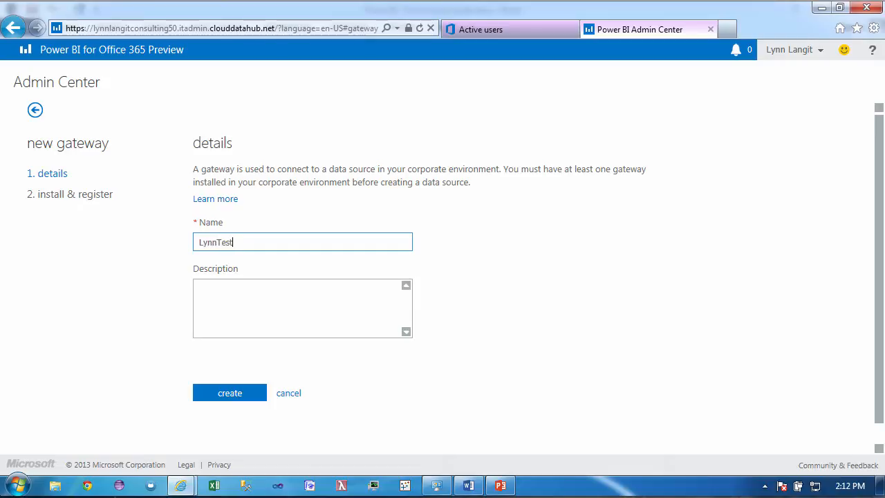
{"action": "type", "text": "test for v"}
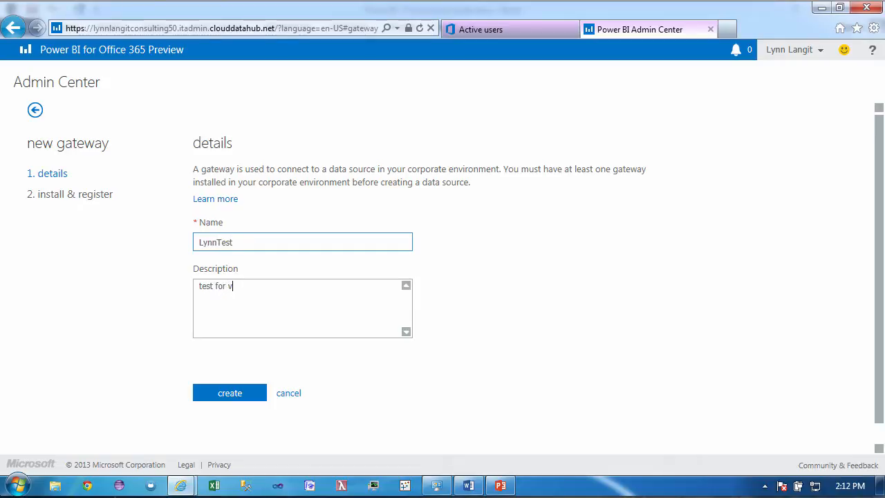
{"action": "type", "text": "ideo"}
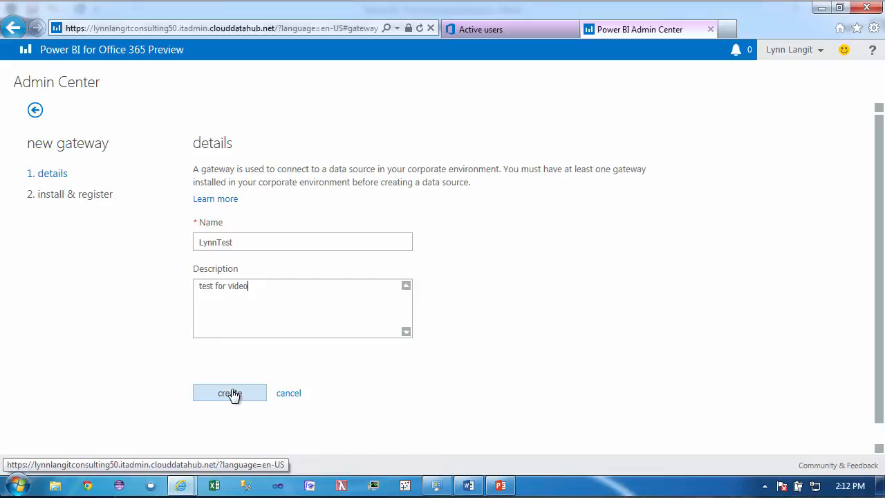
{"action": "left_click", "coordinate": [229, 393]}
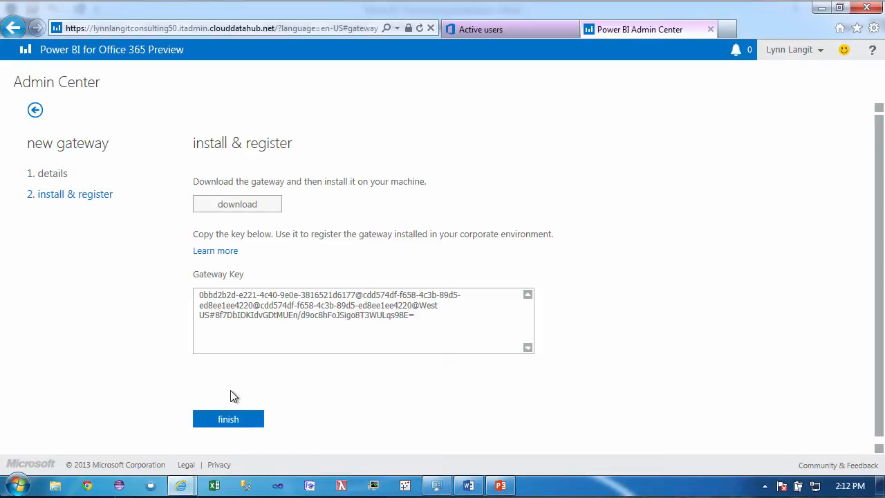
{"action": "mouse_move", "coordinate": [237, 204]}
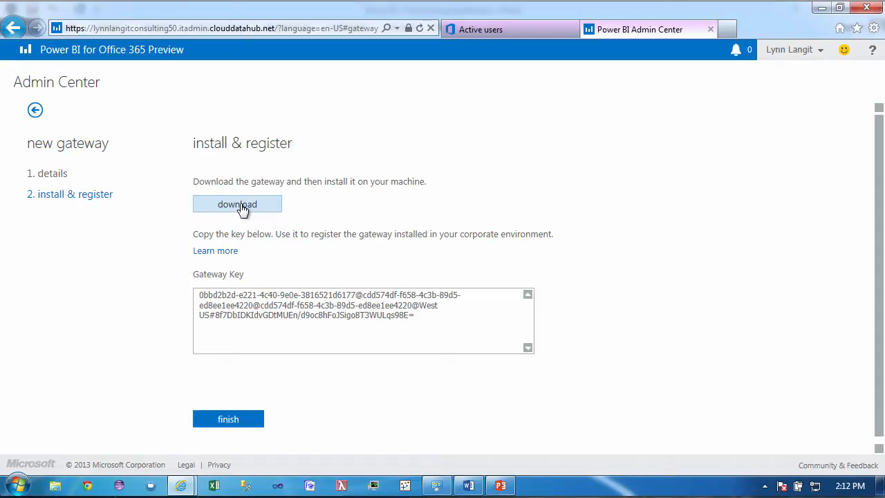
{"action": "left_click", "coordinate": [237, 204]}
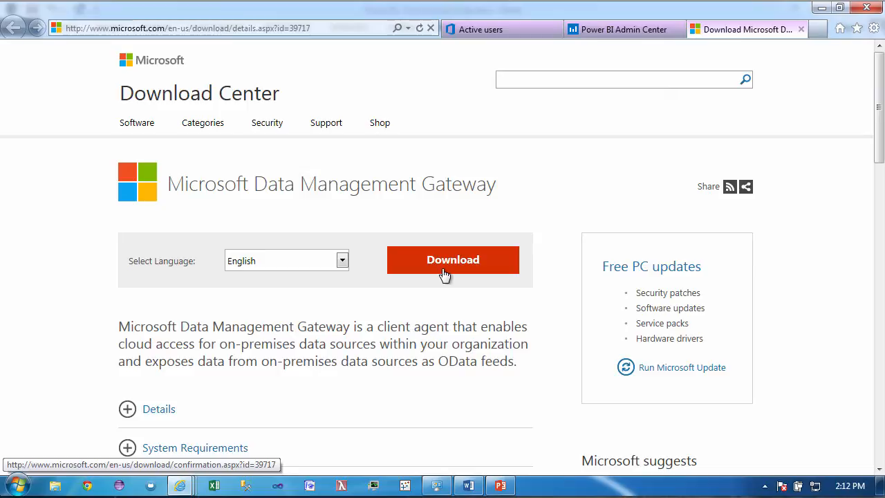
Download the 64-bit Data Management Gateway .msi file.
{"action": "left_click", "coordinate": [453, 260]}
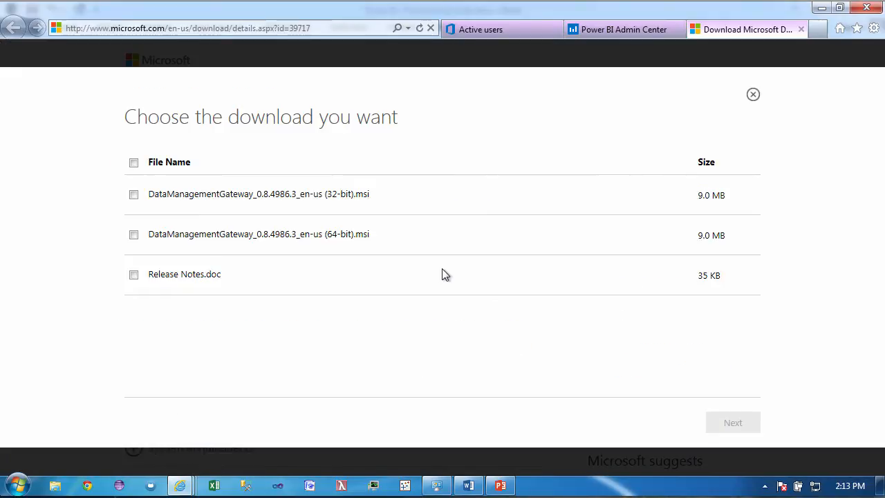
{"action": "left_click", "coordinate": [133, 234]}
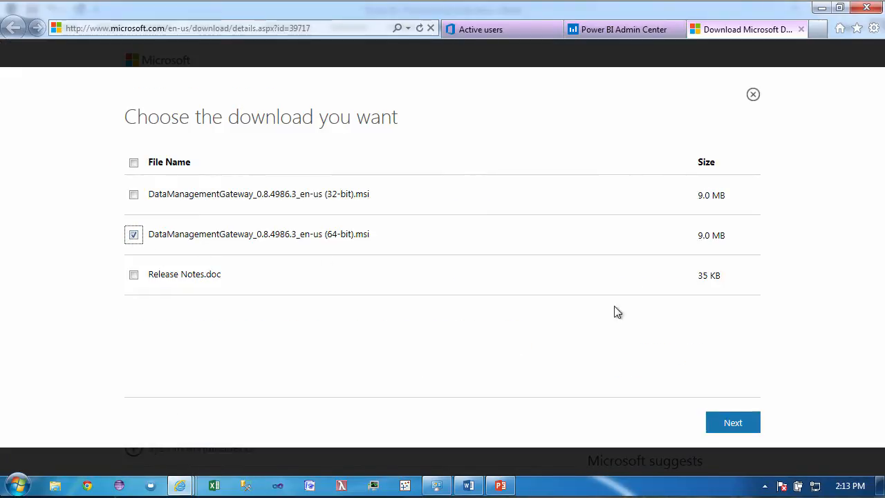
{"action": "left_click", "coordinate": [732, 422]}
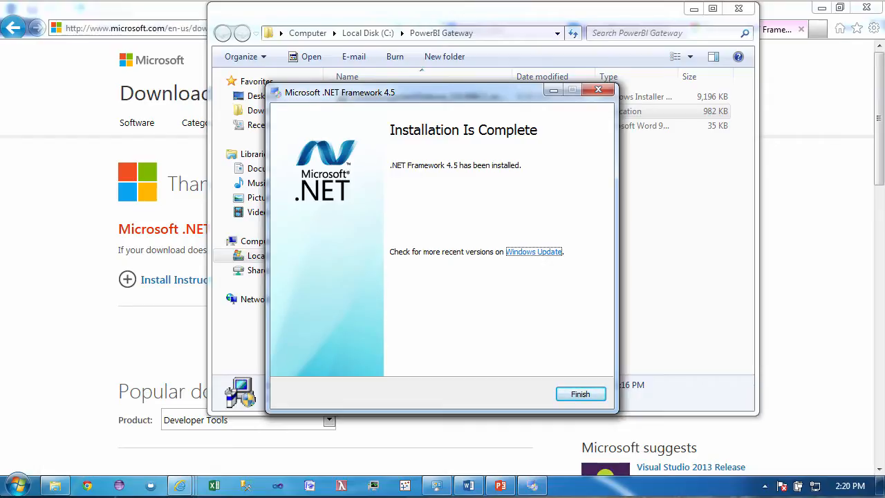
Close the .NET installer, then install the gateway to the default folder and finish.
{"action": "left_click", "coordinate": [580, 394]}
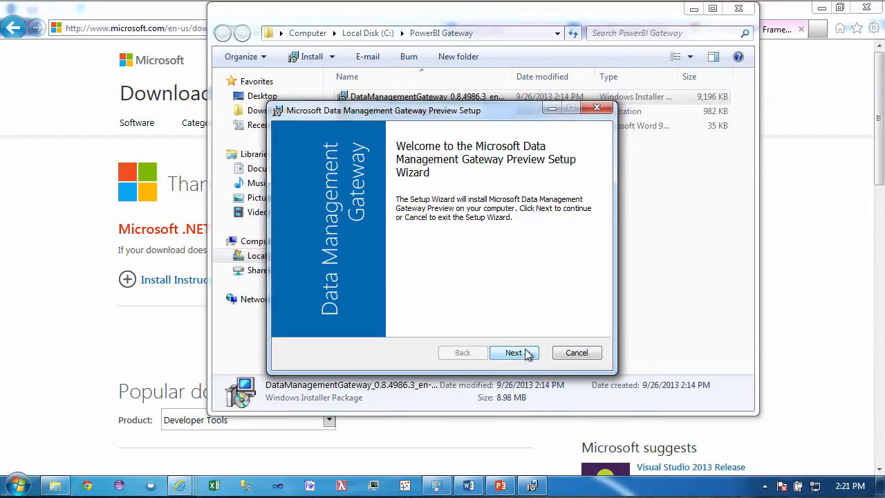
{"action": "left_click", "coordinate": [513, 352]}
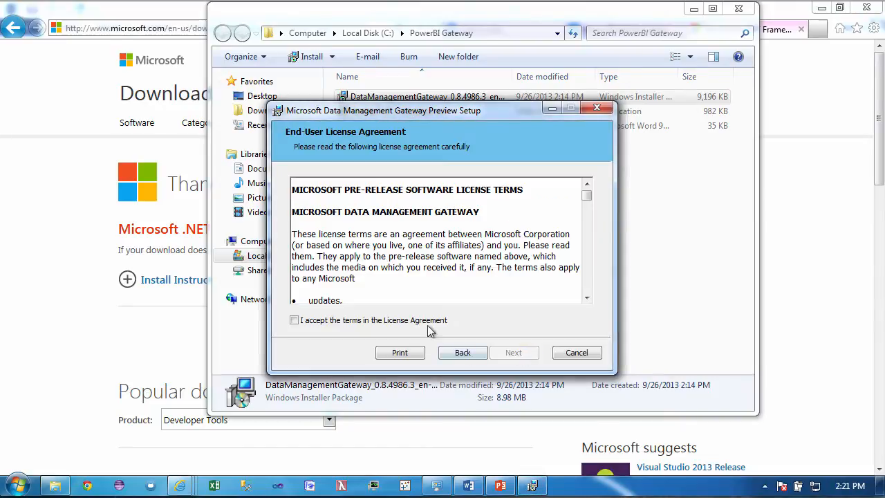
{"action": "left_click", "coordinate": [514, 353]}
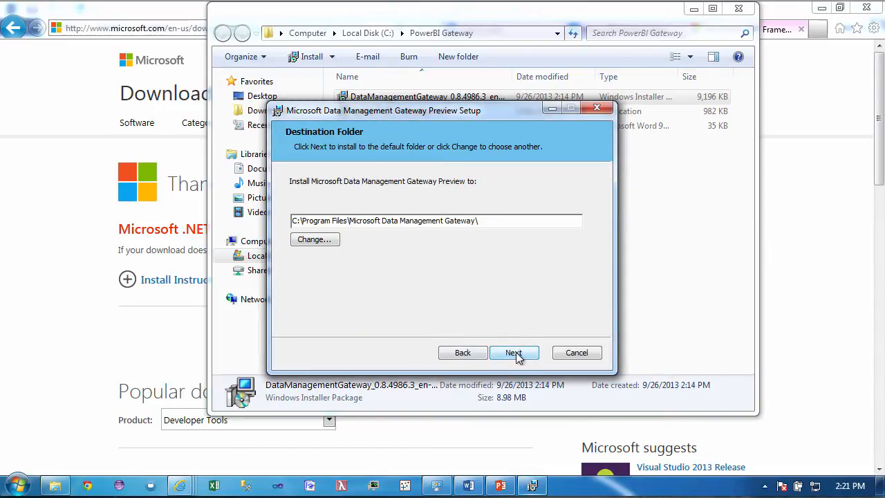
{"action": "left_click", "coordinate": [514, 353]}
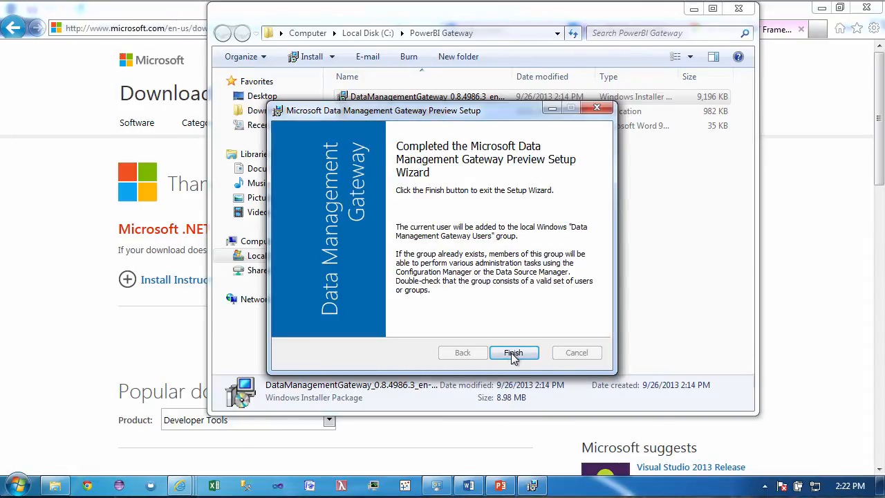
{"action": "left_click", "coordinate": [513, 353]}
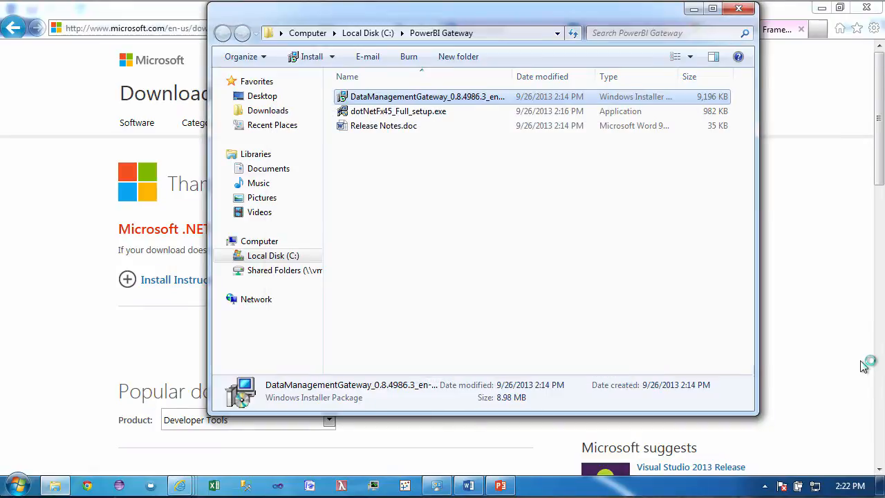
{"action": "mouse_move", "coordinate": [738, 8]}
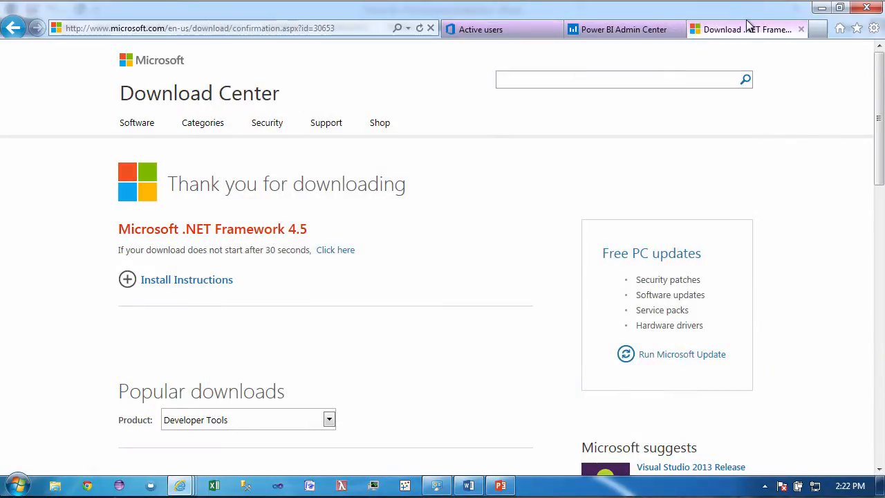
Copy the LynnTest gateway key and finish the new gateway wizard.
{"action": "left_click", "coordinate": [623, 29]}
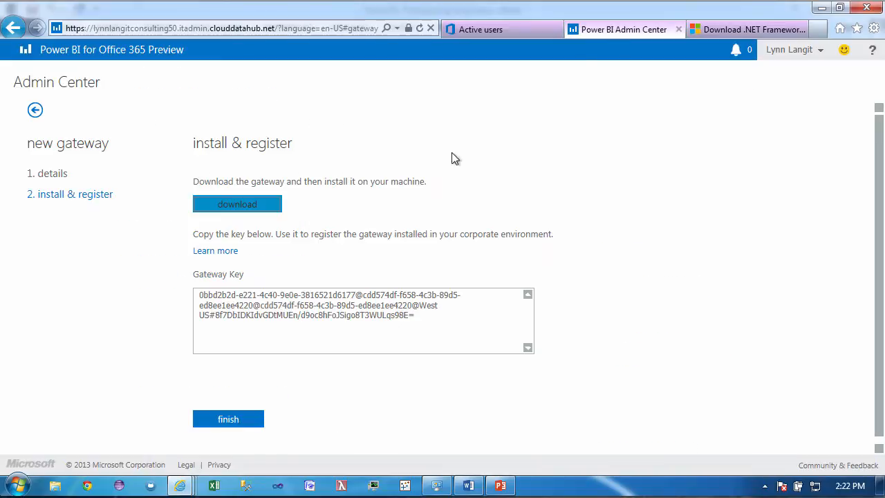
{"action": "mouse_move", "coordinate": [133, 255]}
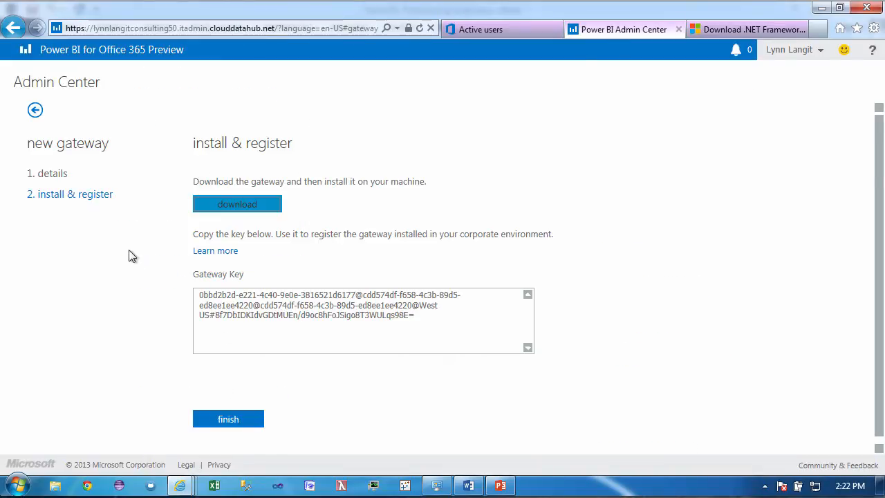
{"action": "mouse_move", "coordinate": [240, 368]}
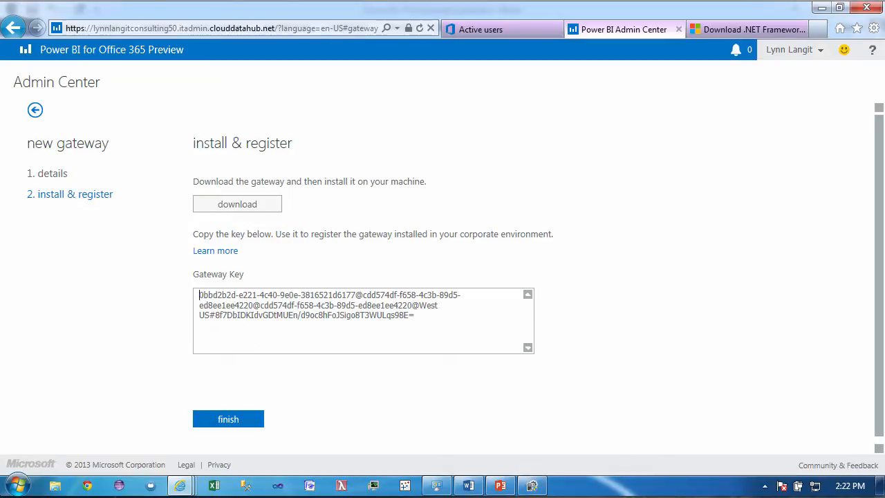
{"action": "right_click", "coordinate": [384, 307]}
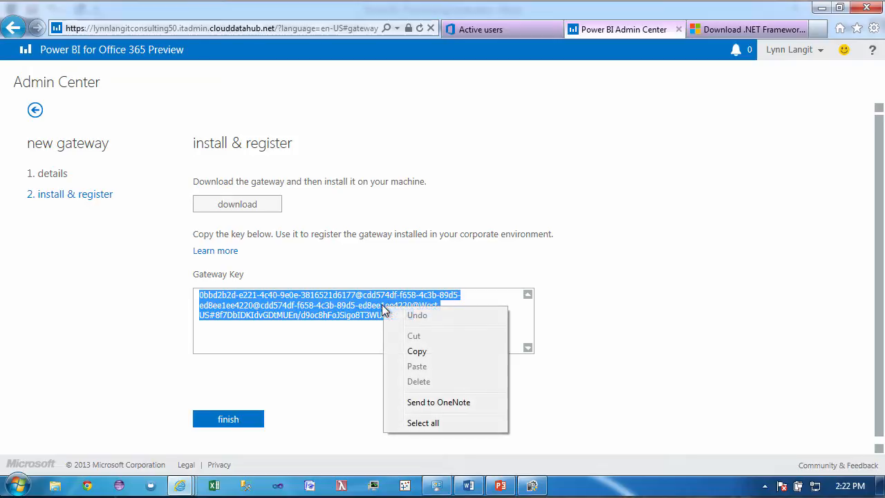
{"action": "left_click", "coordinate": [416, 351]}
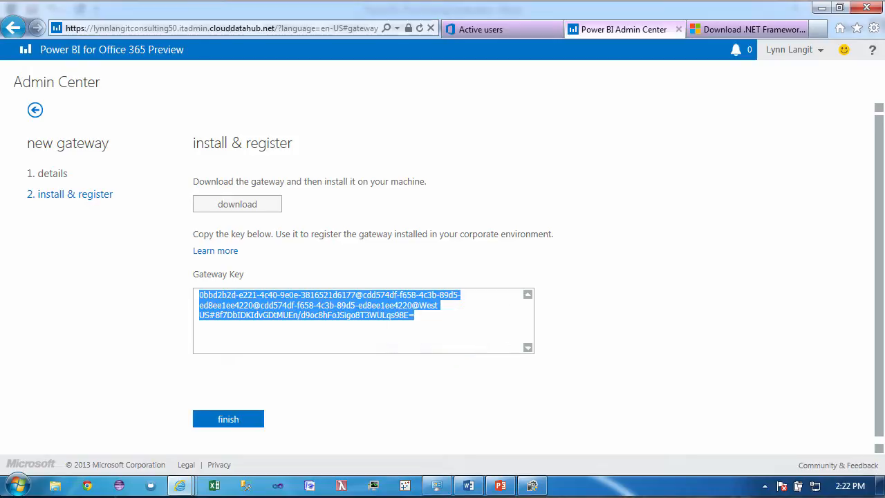
{"action": "left_click", "coordinate": [228, 418]}
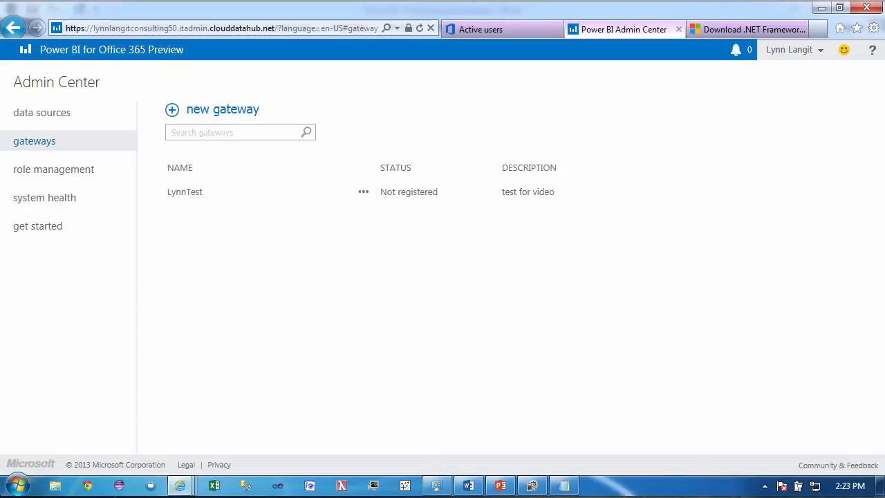
{"action": "mouse_move", "coordinate": [608, 278]}
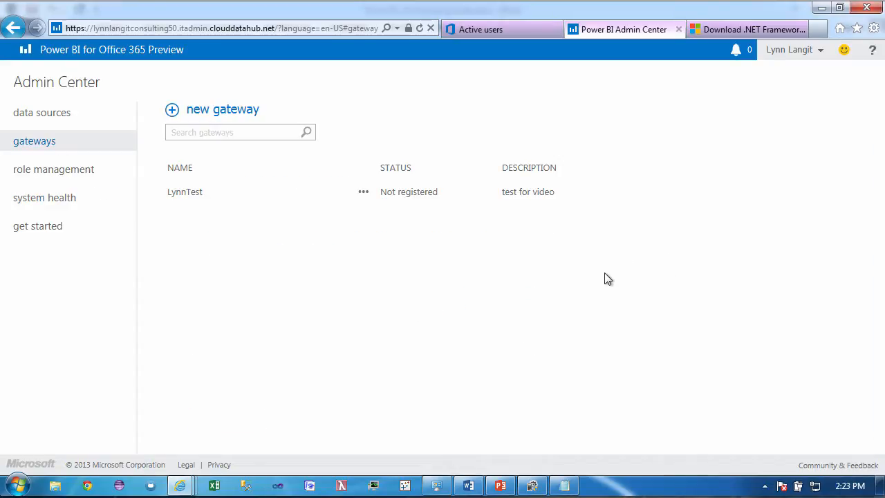
{"action": "mouse_move", "coordinate": [327, 209]}
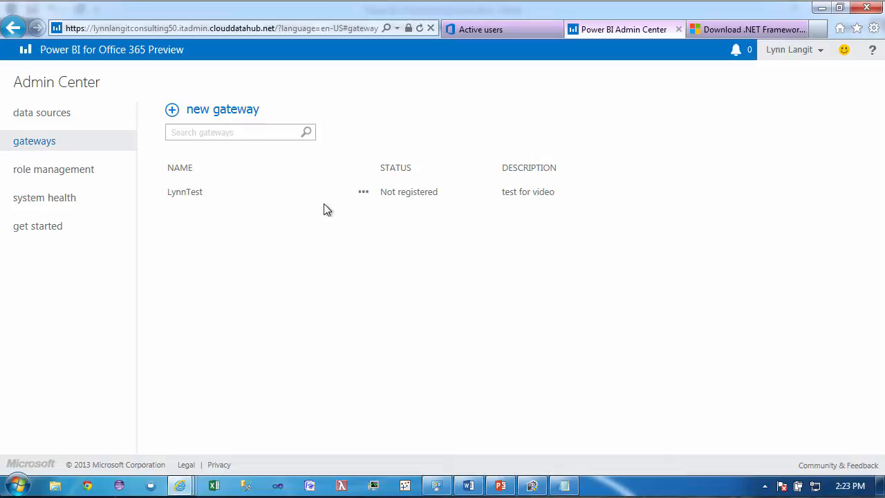
Open the LynnTest details flyout showing not registered, not installed, version 0.0.
{"action": "left_click", "coordinate": [363, 191]}
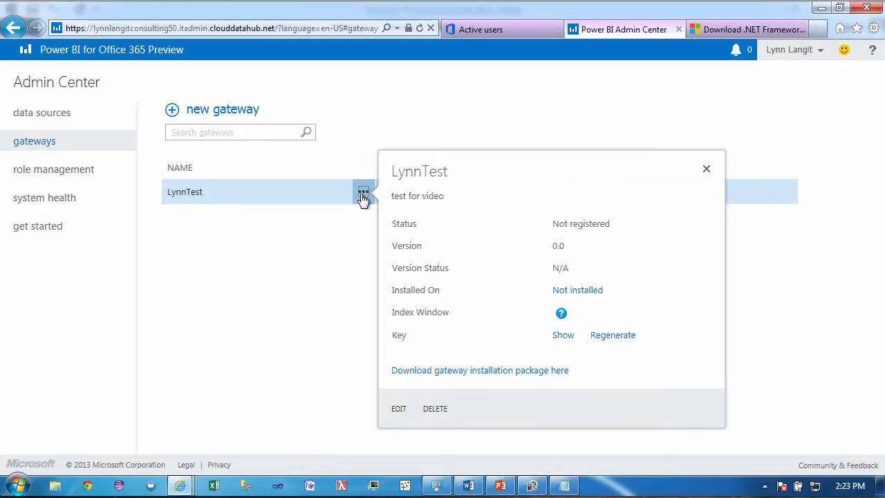
{"action": "mouse_move", "coordinate": [464, 351]}
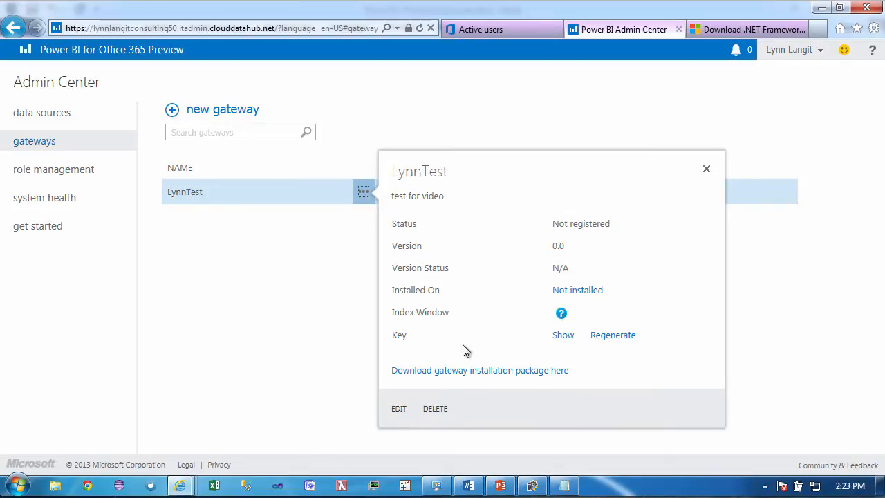
{"action": "mouse_move", "coordinate": [552, 282]}
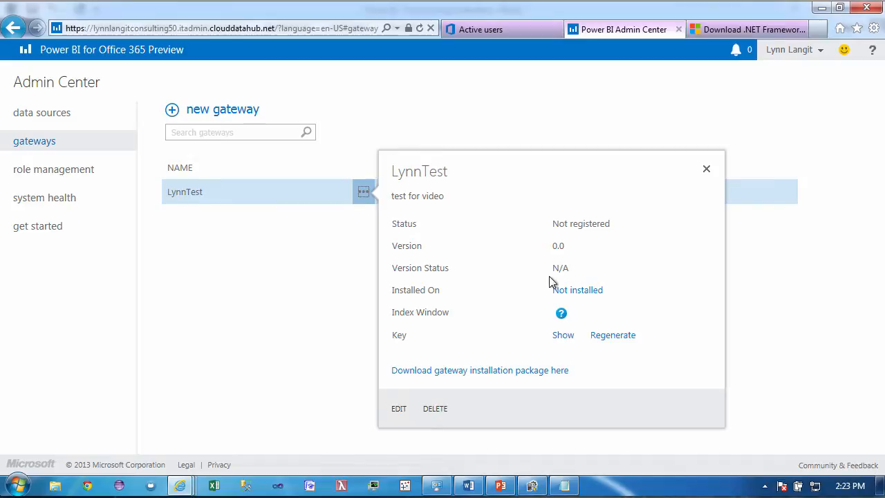
{"action": "mouse_move", "coordinate": [484, 363]}
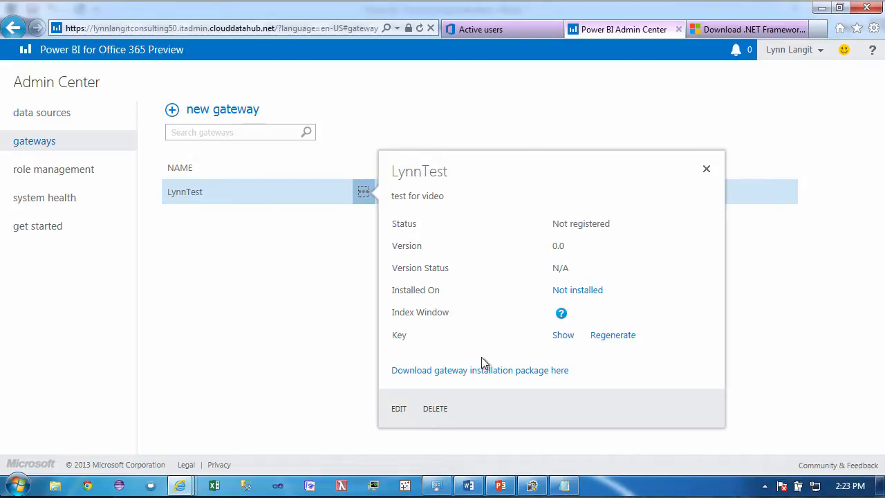
{"action": "mouse_move", "coordinate": [430, 402]}
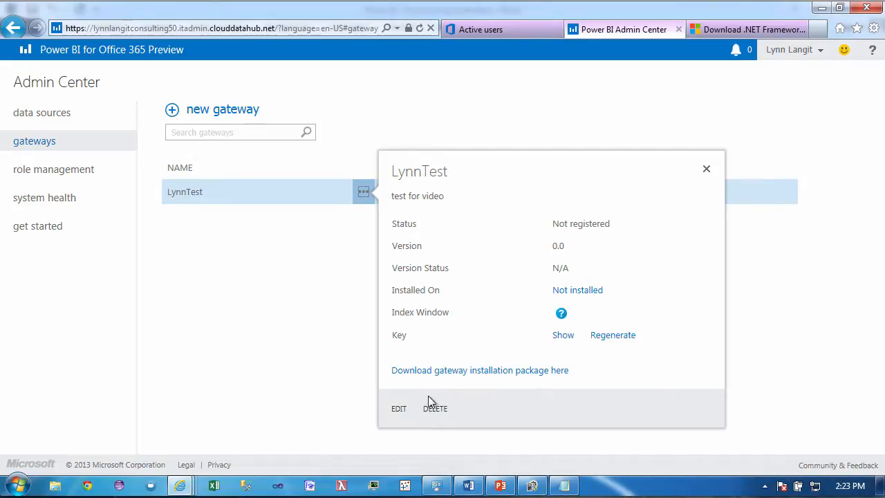
{"action": "mouse_move", "coordinate": [439, 378]}
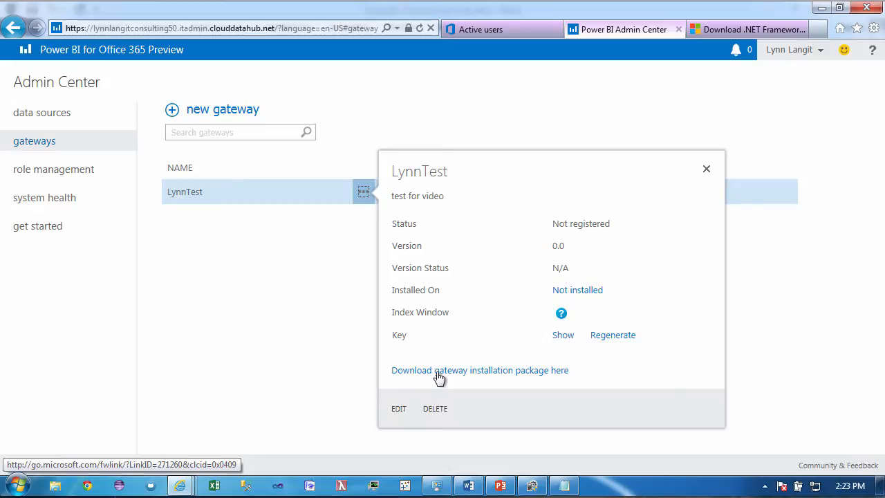
{"action": "mouse_move", "coordinate": [346, 372]}
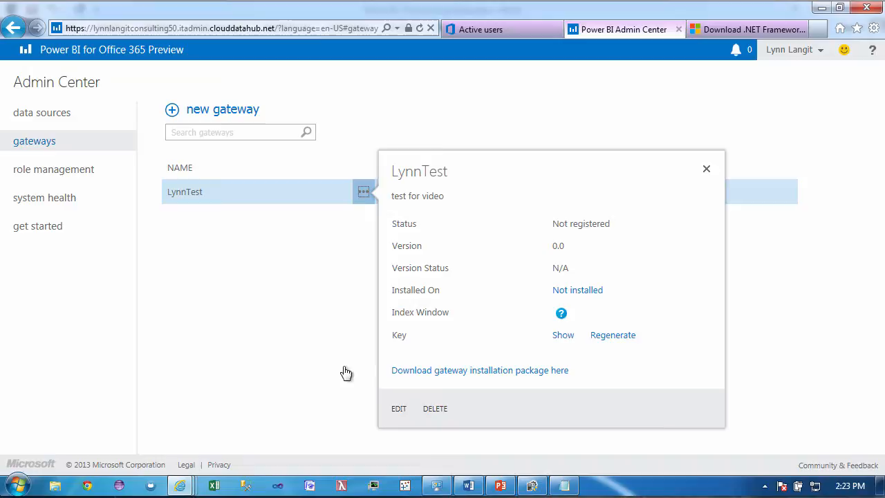
{"action": "mouse_move", "coordinate": [53, 169]}
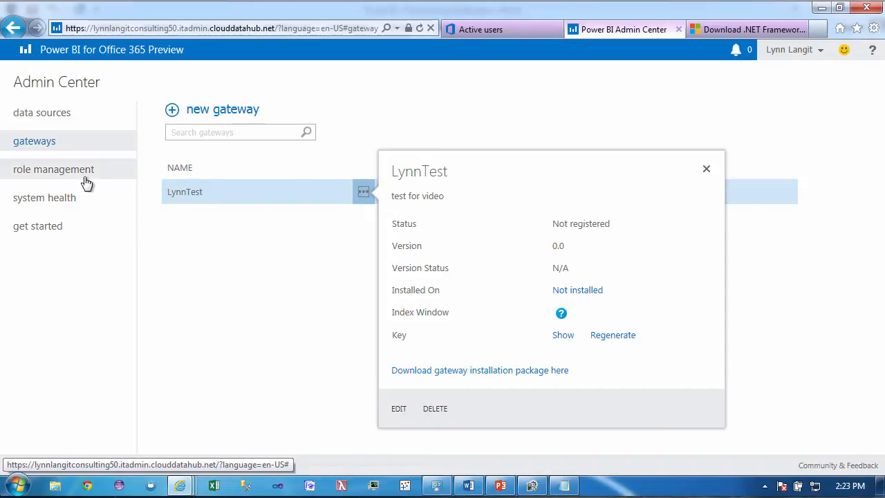
Open the Role management admin group and start adding a member by name.
{"action": "left_click", "coordinate": [54, 168]}
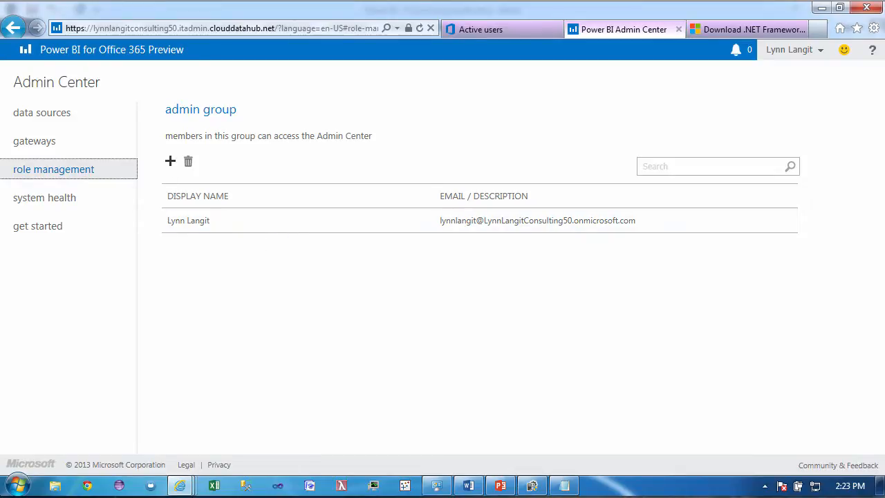
{"action": "left_click", "coordinate": [170, 160]}
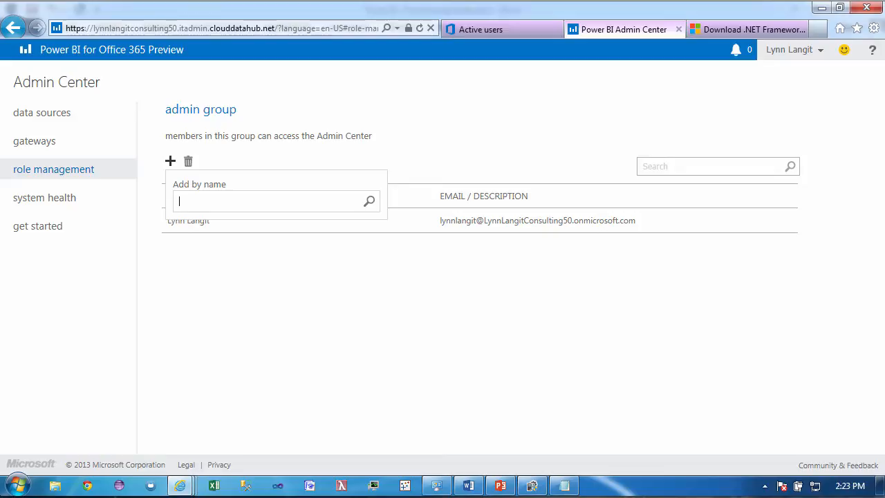
{"action": "mouse_move", "coordinate": [237, 302]}
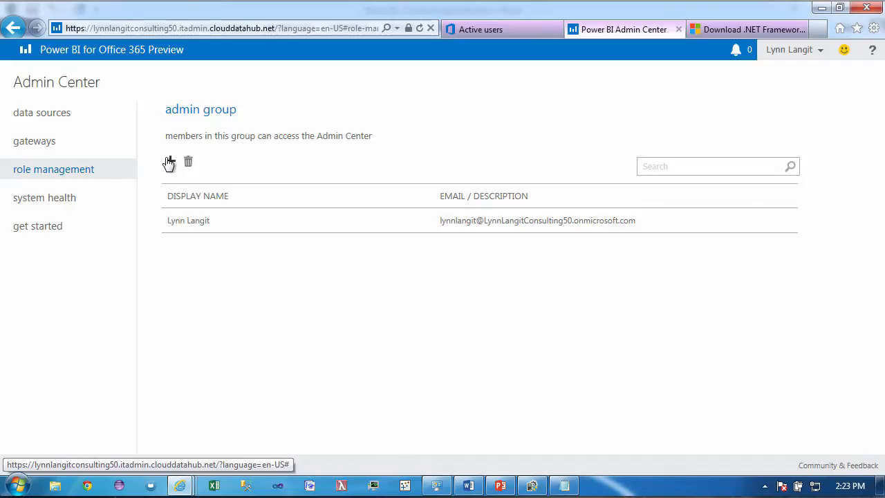
{"action": "mouse_move", "coordinate": [196, 153]}
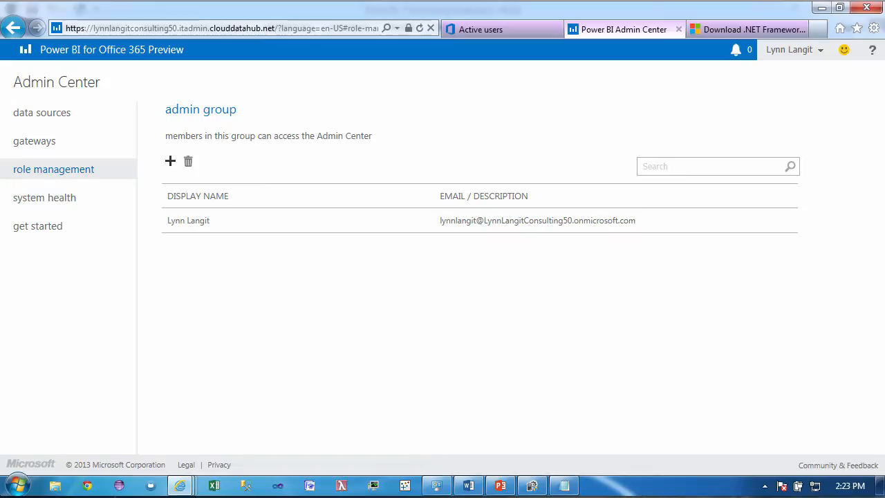
Start a new user named 'test test' from the Office 365 active users page.
{"action": "left_click", "coordinate": [503, 29]}
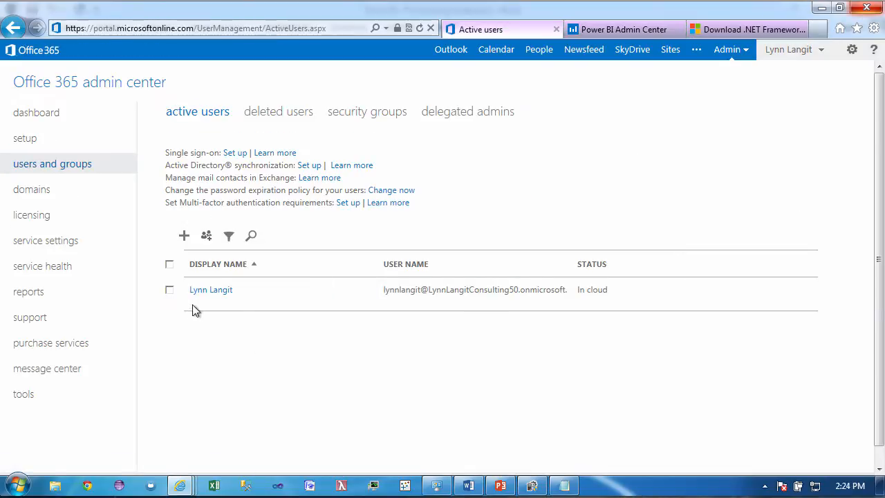
{"action": "mouse_move", "coordinate": [184, 235]}
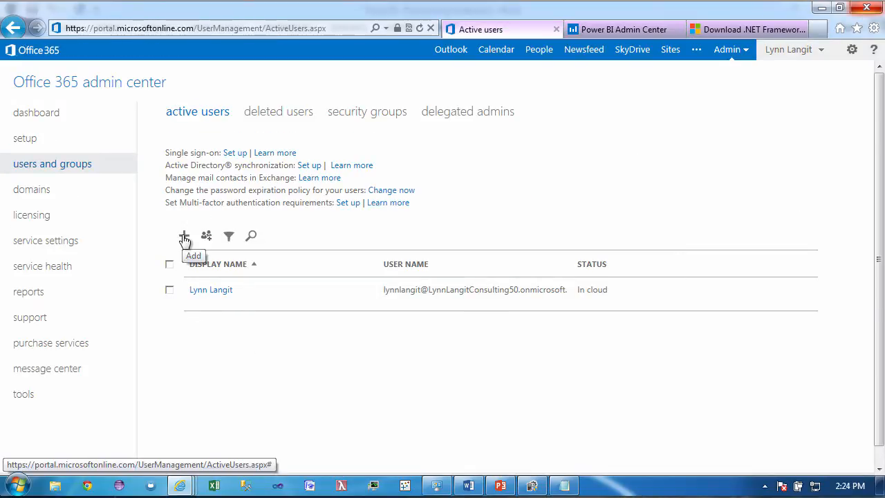
{"action": "left_click", "coordinate": [184, 235]}
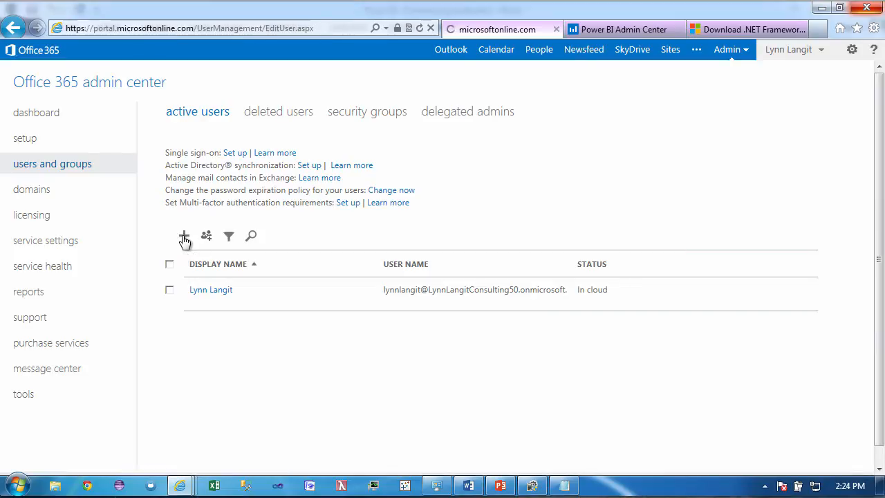
{"action": "left_click", "coordinate": [184, 236]}
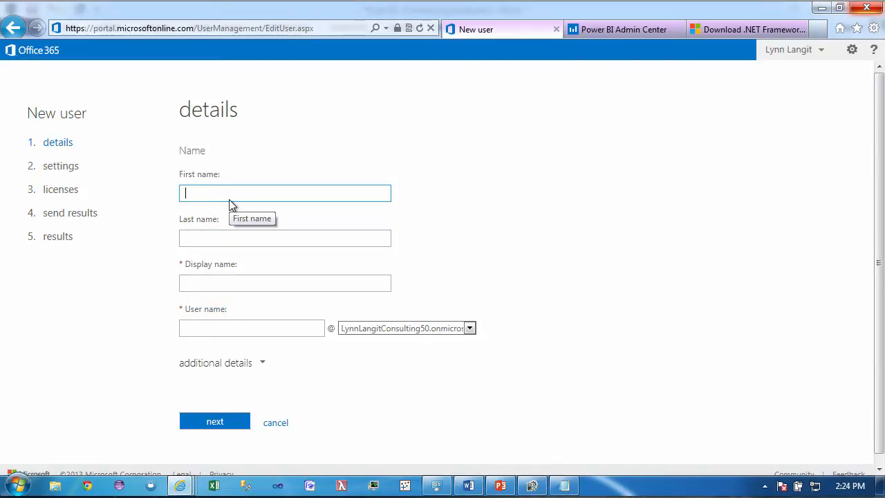
{"action": "type", "text": "test"}
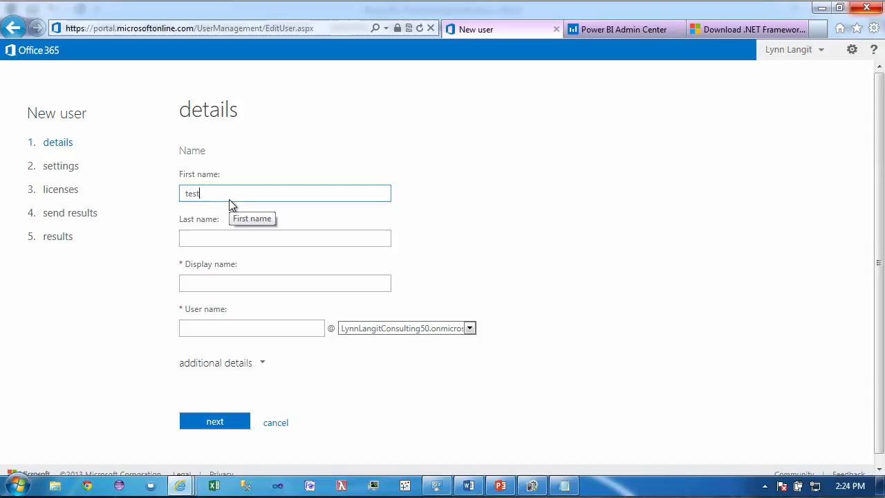
{"action": "type", "text": "testing"}
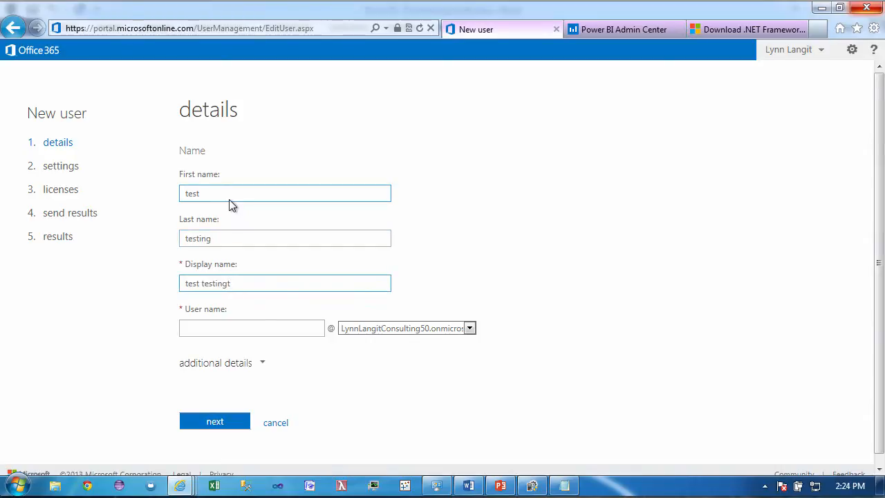
{"action": "key", "text": "BackSpace"}
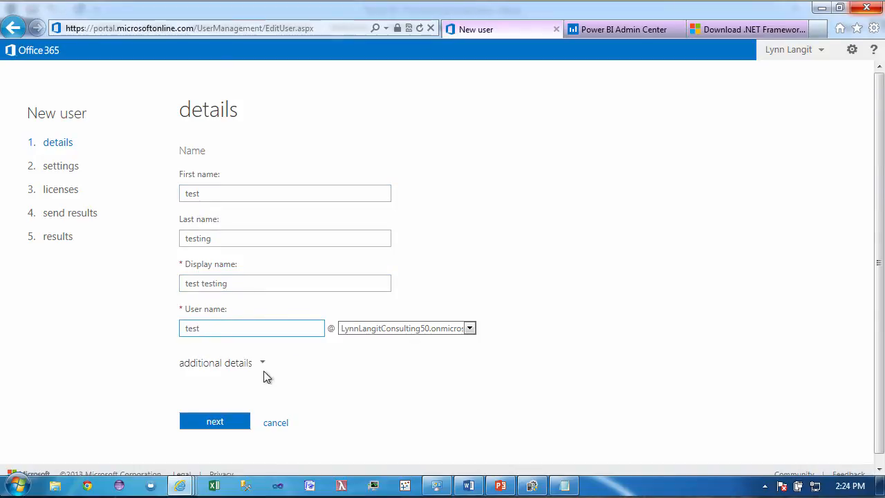
{"action": "left_click", "coordinate": [214, 422]}
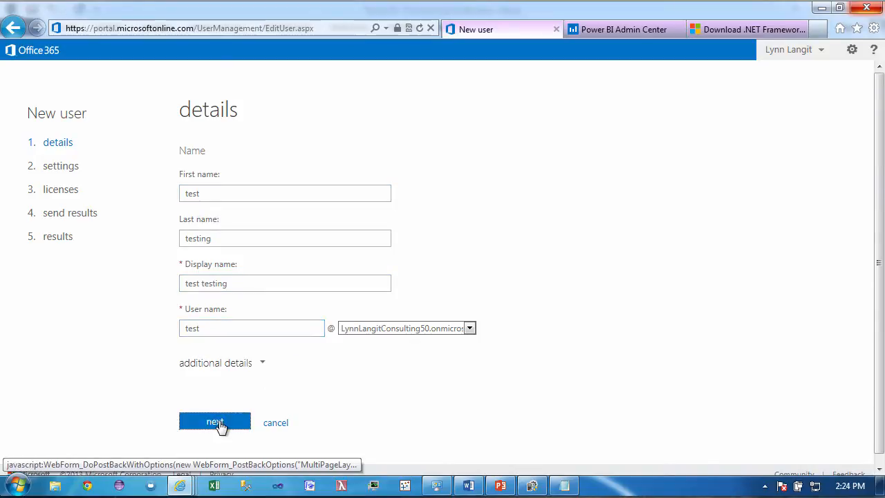
{"action": "left_click", "coordinate": [214, 423]}
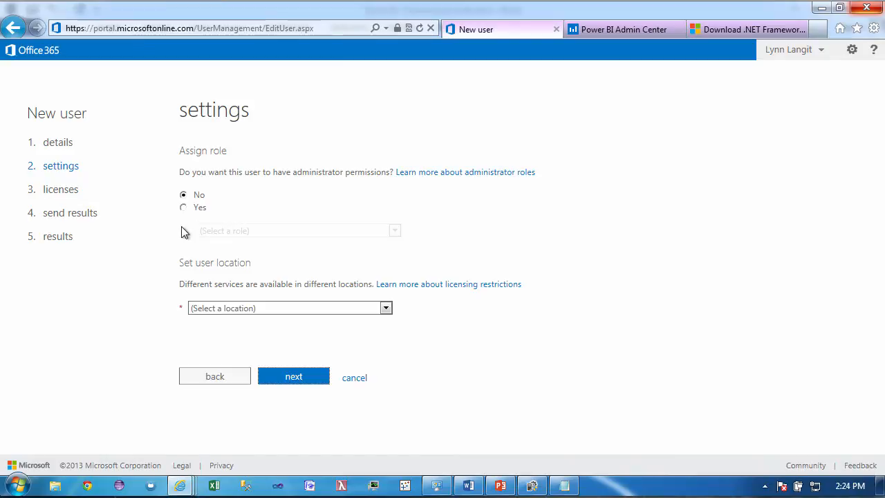
{"action": "mouse_move", "coordinate": [385, 308]}
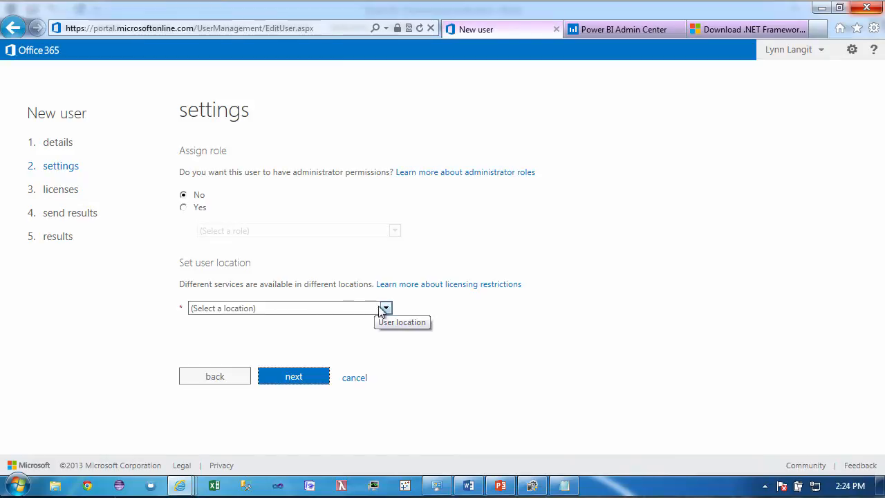
Set location to United States, assign Power BI and Plan E3 licenses, and create the user.
{"action": "left_click", "coordinate": [385, 308]}
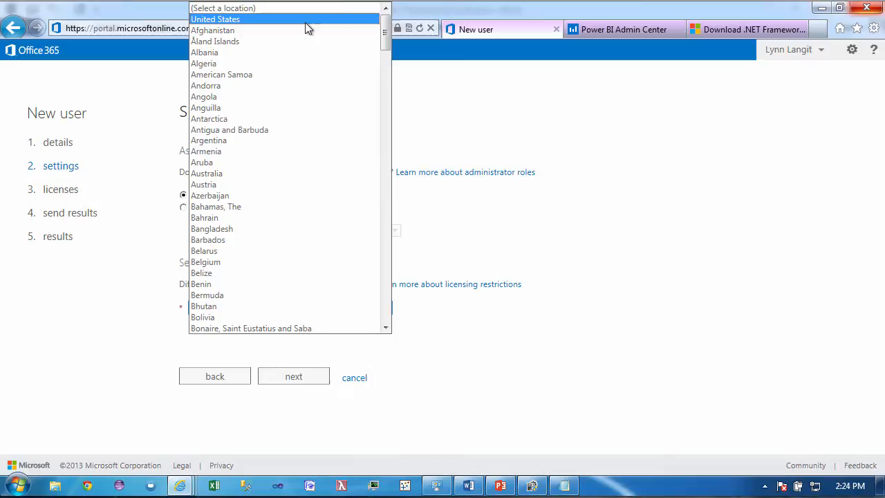
{"action": "left_click", "coordinate": [293, 375]}
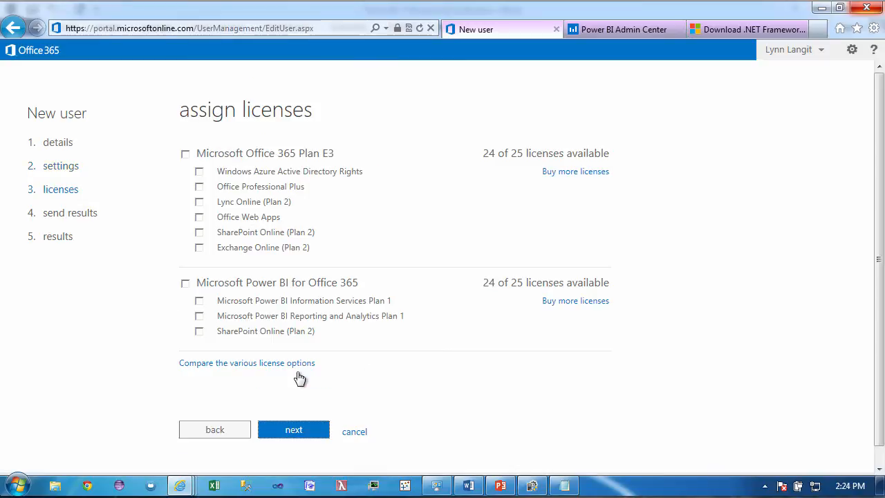
{"action": "left_click", "coordinate": [186, 282]}
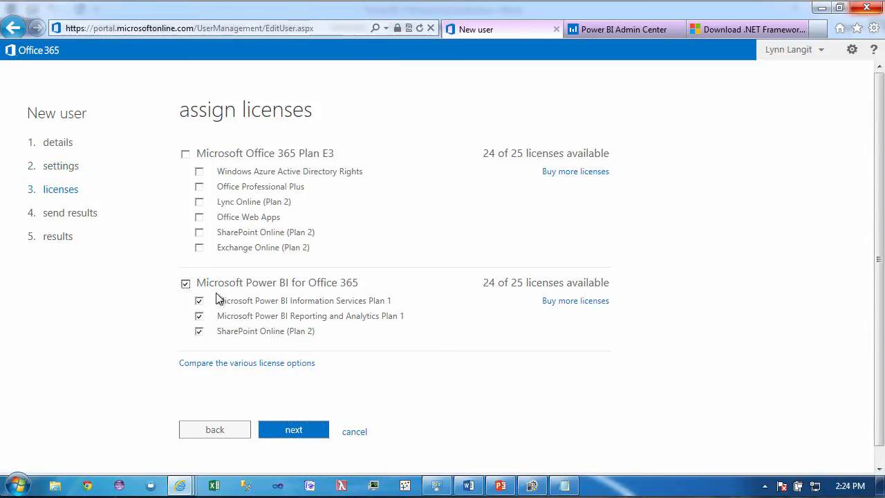
{"action": "left_click", "coordinate": [185, 152]}
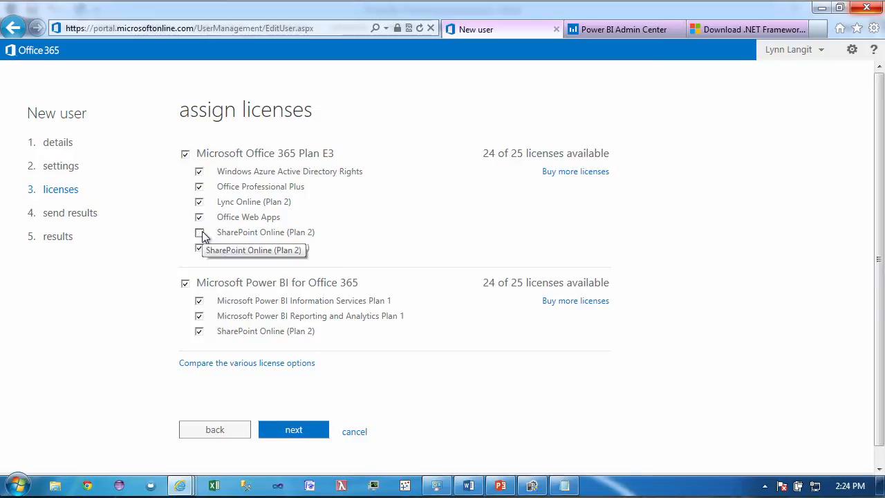
{"action": "left_click", "coordinate": [293, 430]}
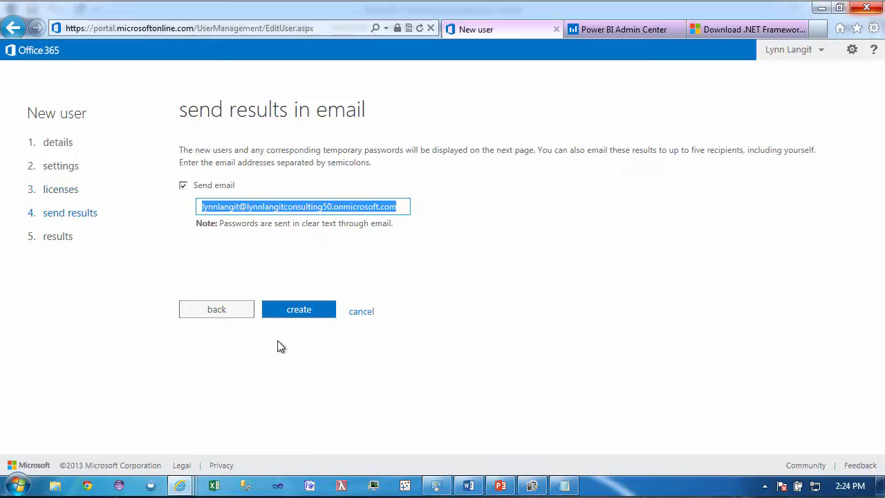
{"action": "mouse_move", "coordinate": [299, 309]}
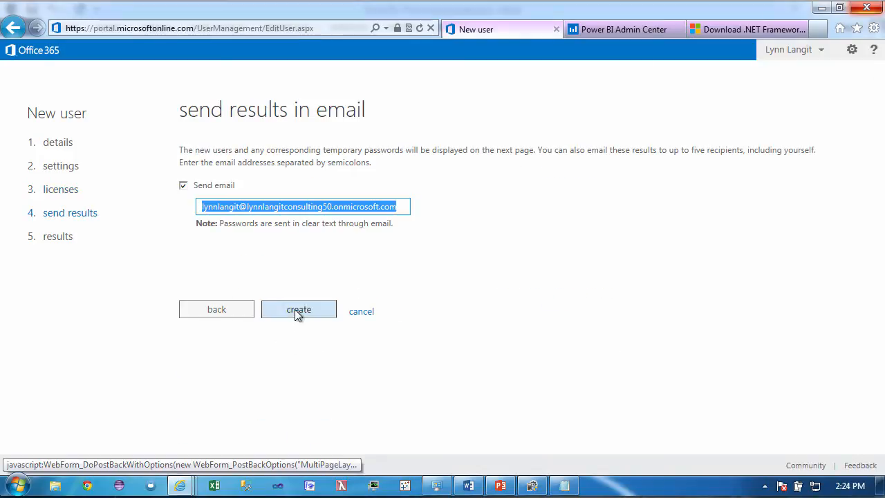
{"action": "left_click", "coordinate": [299, 309]}
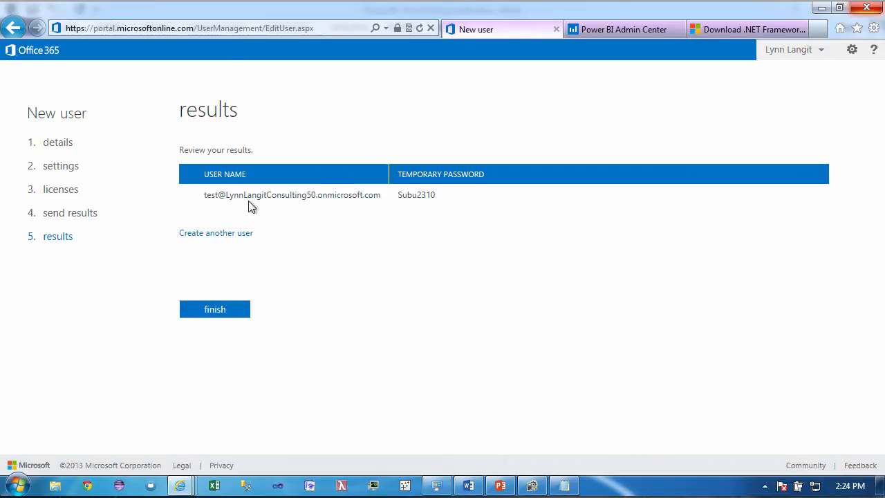
{"action": "mouse_move", "coordinate": [542, 260]}
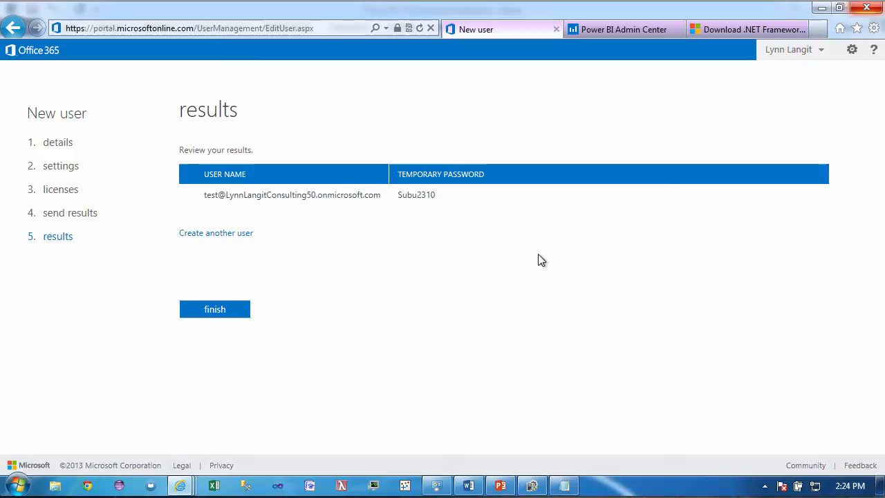
Search for the test testing user and add it beside Lynn Langit as an admin.
{"action": "left_click", "coordinate": [622, 29]}
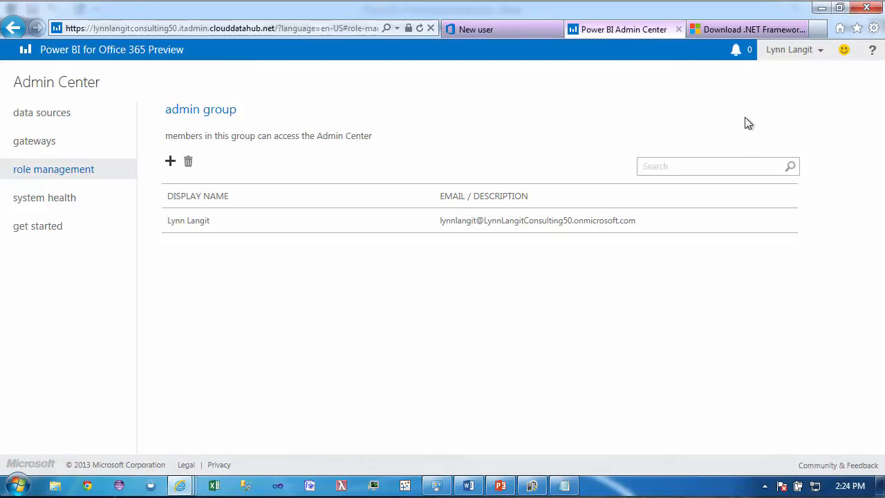
{"action": "mouse_move", "coordinate": [171, 161]}
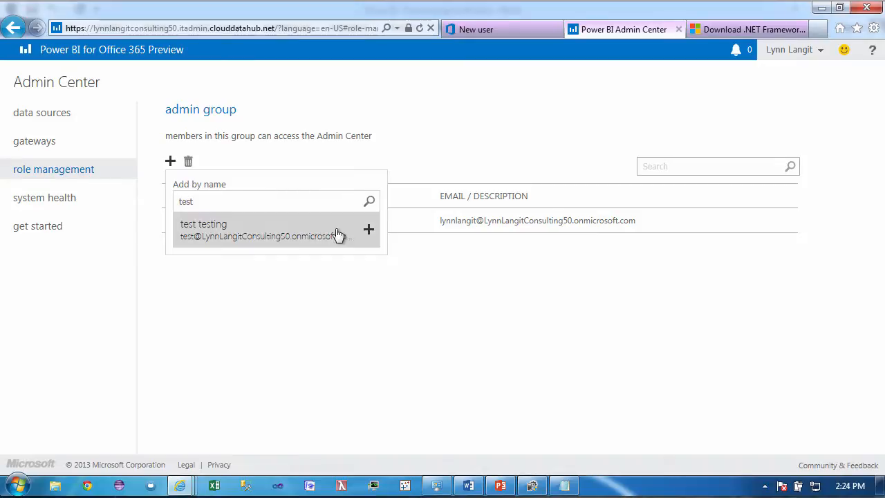
{"action": "left_click", "coordinate": [369, 230]}
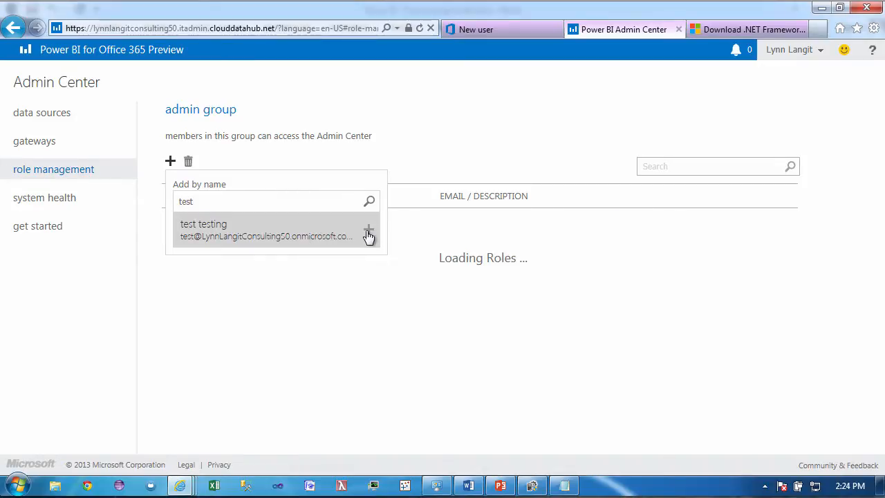
{"action": "left_click", "coordinate": [369, 229]}
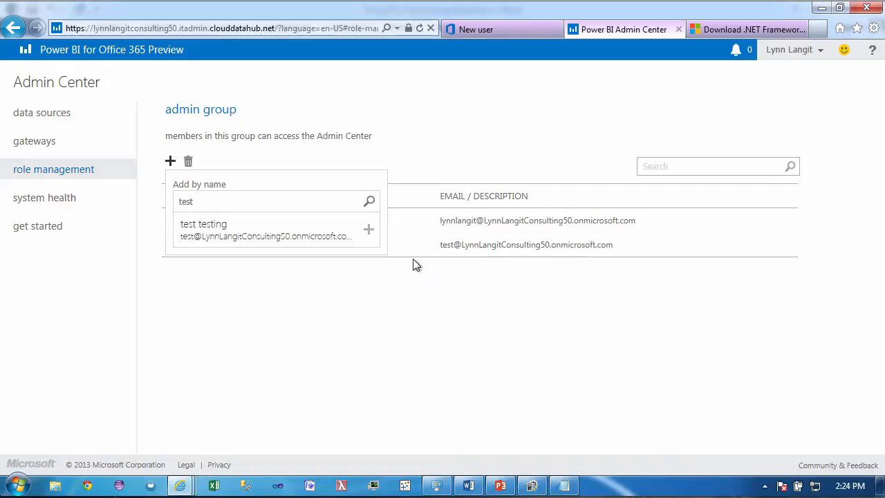
{"action": "left_click", "coordinate": [368, 229]}
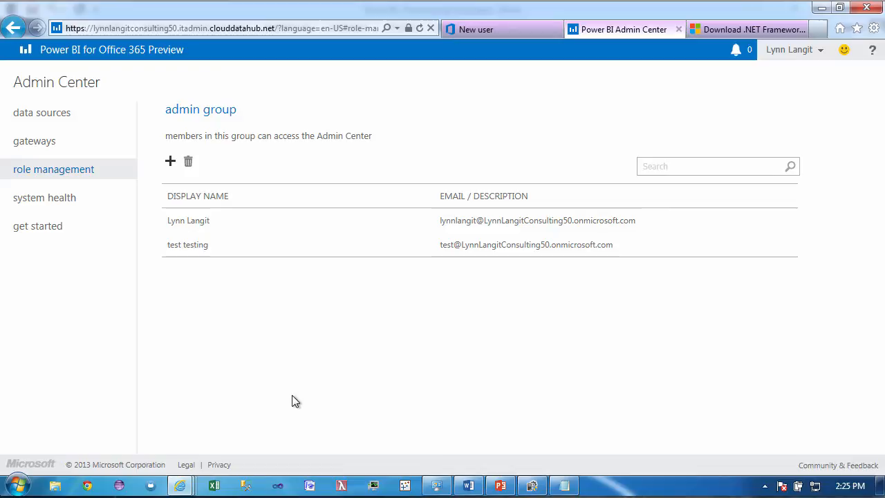
{"action": "mouse_move", "coordinate": [54, 213]}
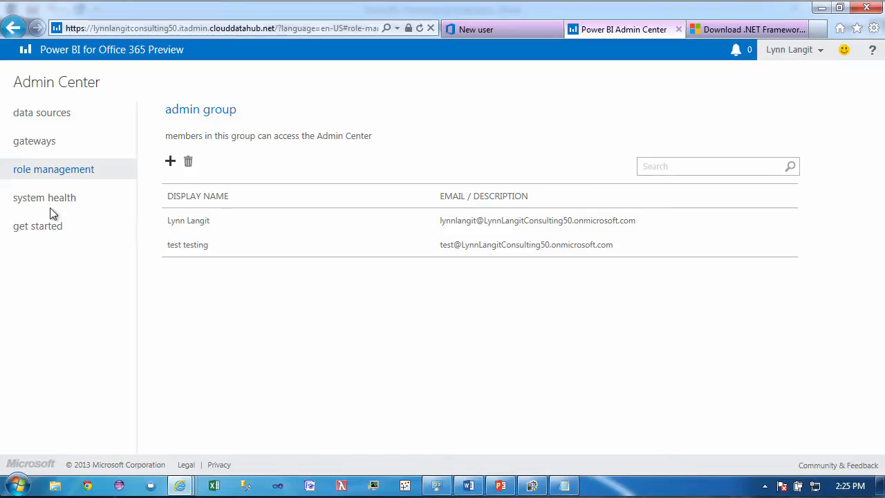
Review the system health dashboard and logs, then open the empty data sources list.
{"action": "left_click", "coordinate": [44, 197]}
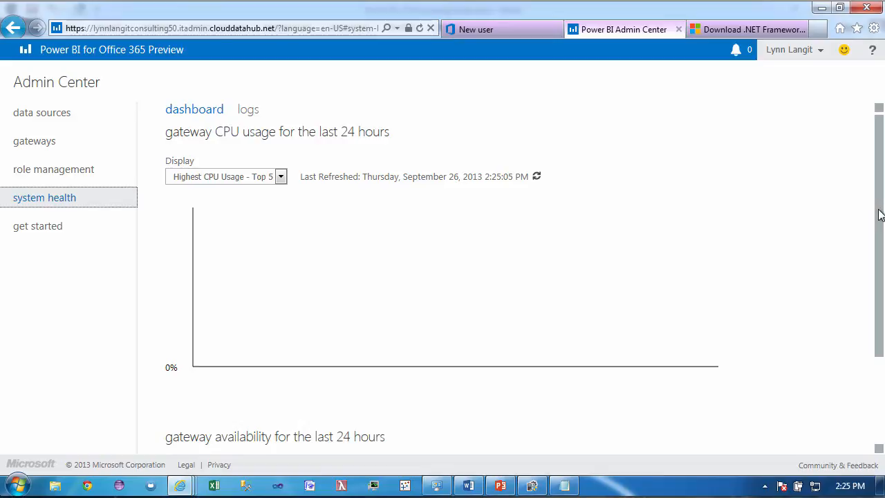
{"action": "scroll", "scroll_direction": "down", "scroll_amount": 3}
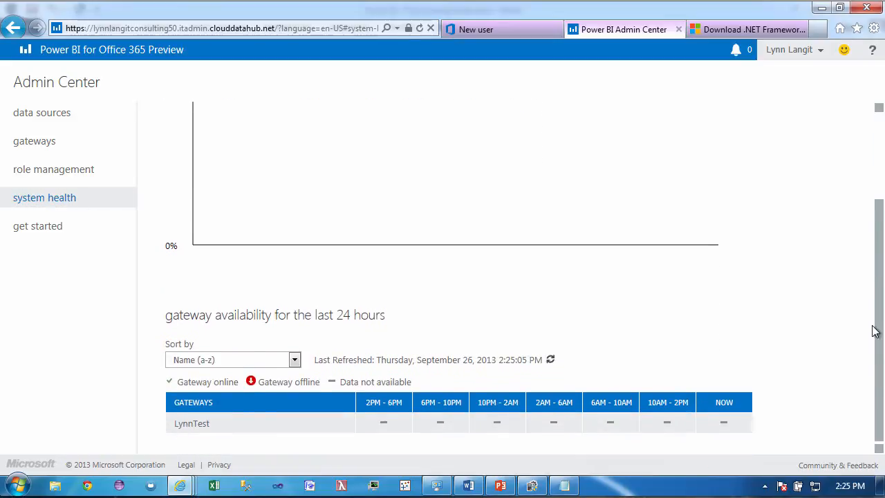
{"action": "scroll", "scroll_direction": "up", "scroll_amount": 3}
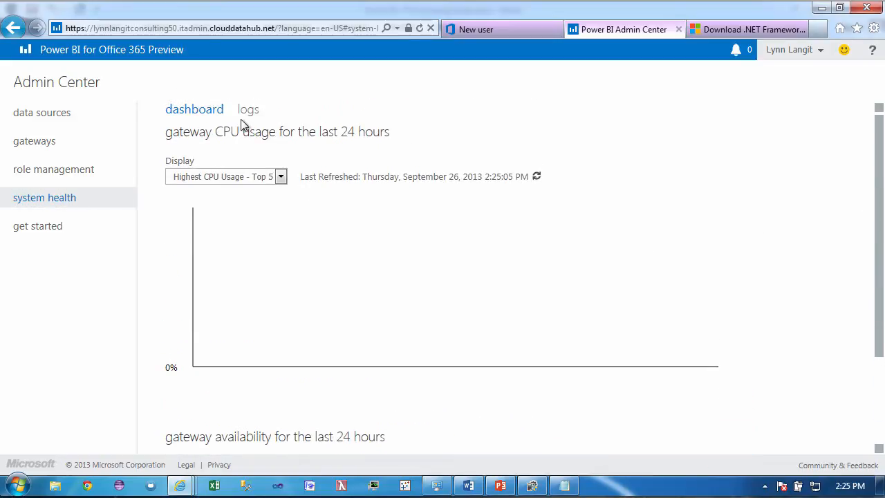
{"action": "left_click", "coordinate": [247, 110]}
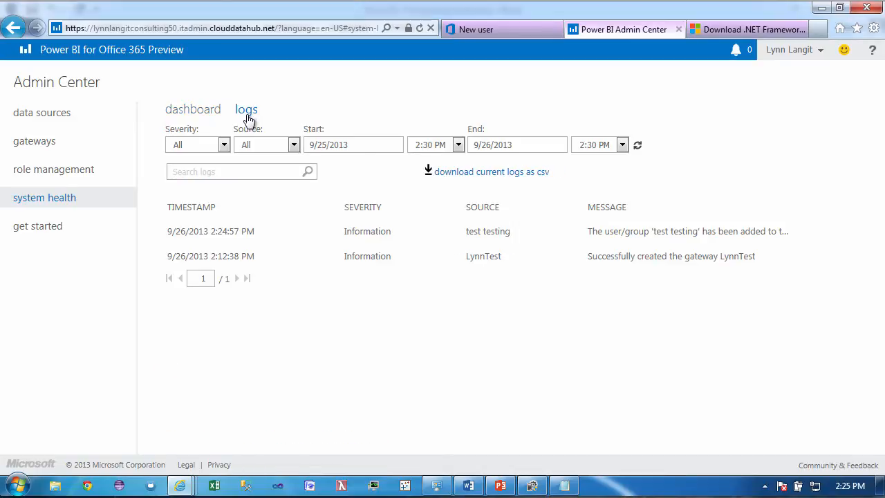
{"action": "mouse_move", "coordinate": [38, 226]}
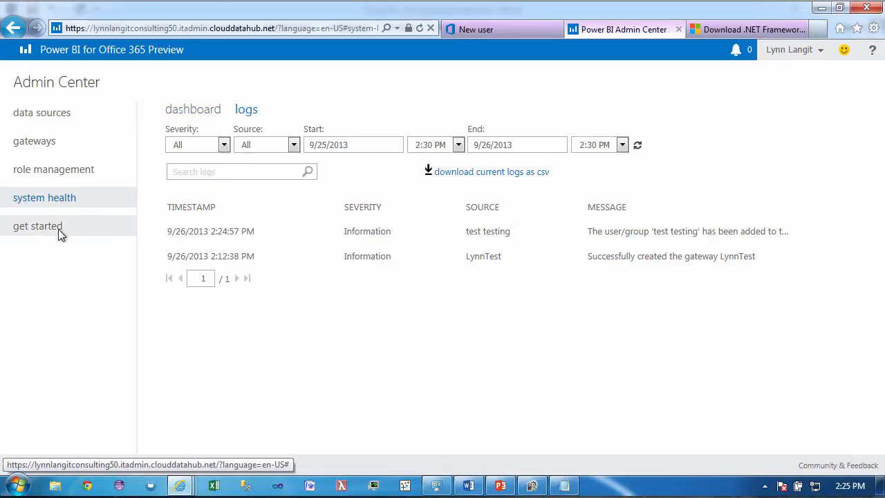
{"action": "left_click", "coordinate": [38, 226]}
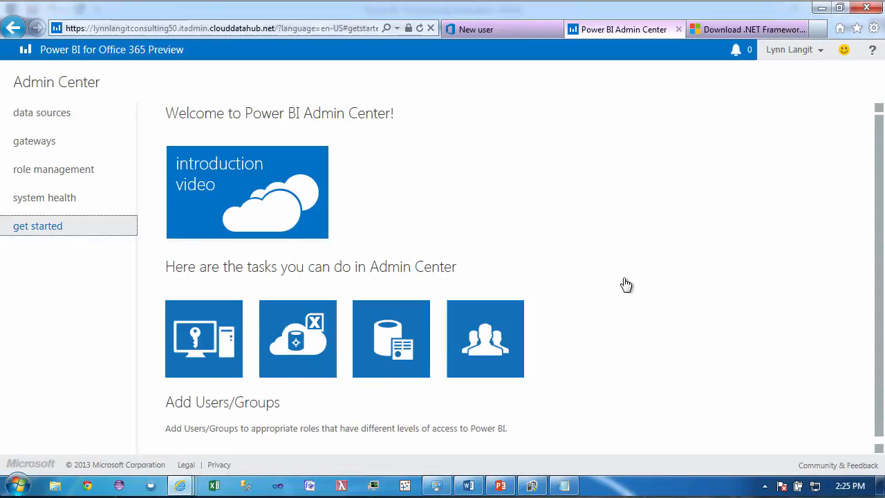
{"action": "mouse_move", "coordinate": [50, 104]}
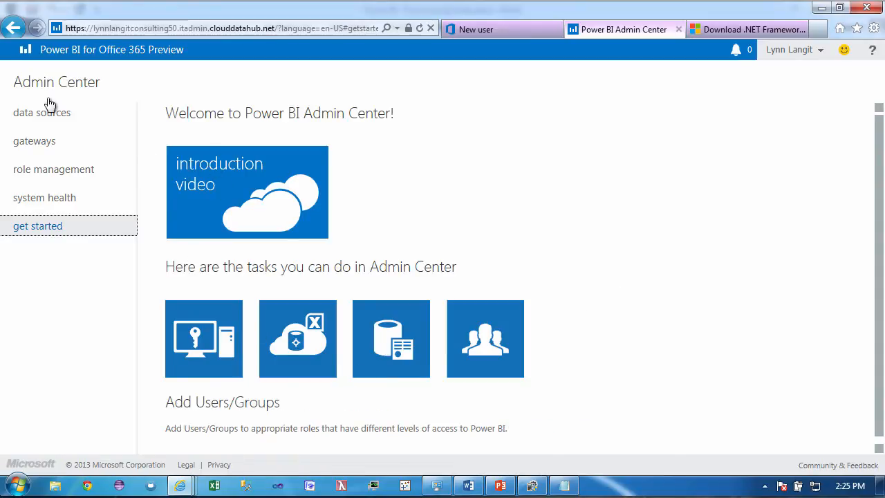
{"action": "left_click", "coordinate": [42, 112]}
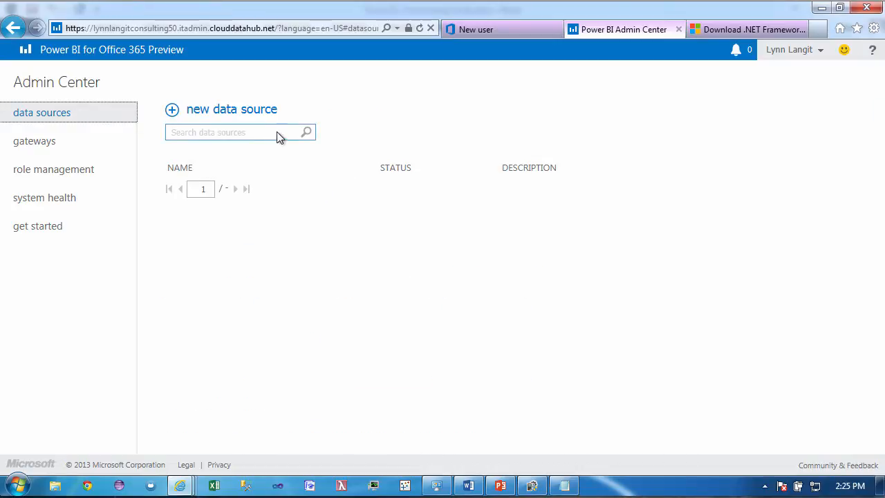
Start a new data source with Enable OData Feed ticked and view the connection info form.
{"action": "left_click", "coordinate": [231, 110]}
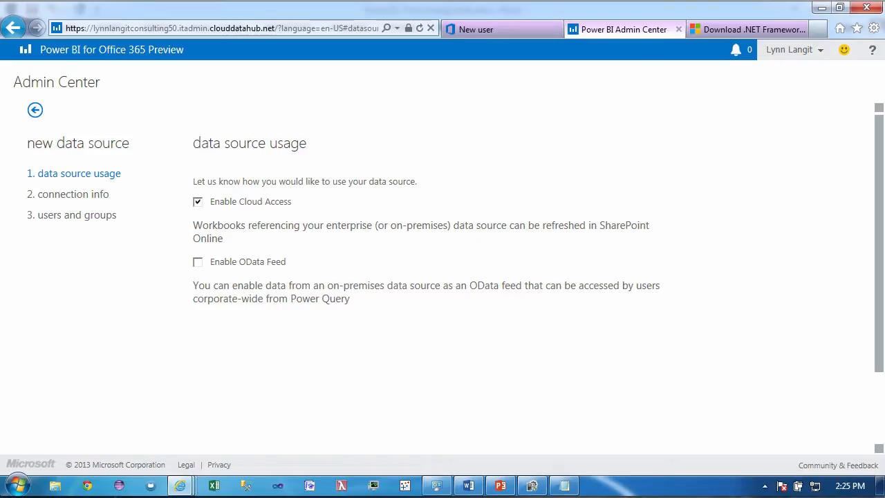
{"action": "mouse_move", "coordinate": [359, 213]}
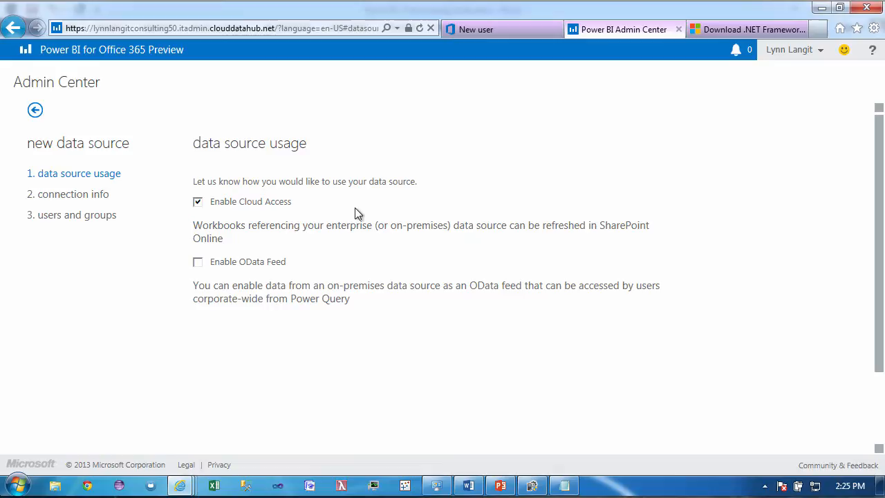
{"action": "mouse_move", "coordinate": [301, 242]}
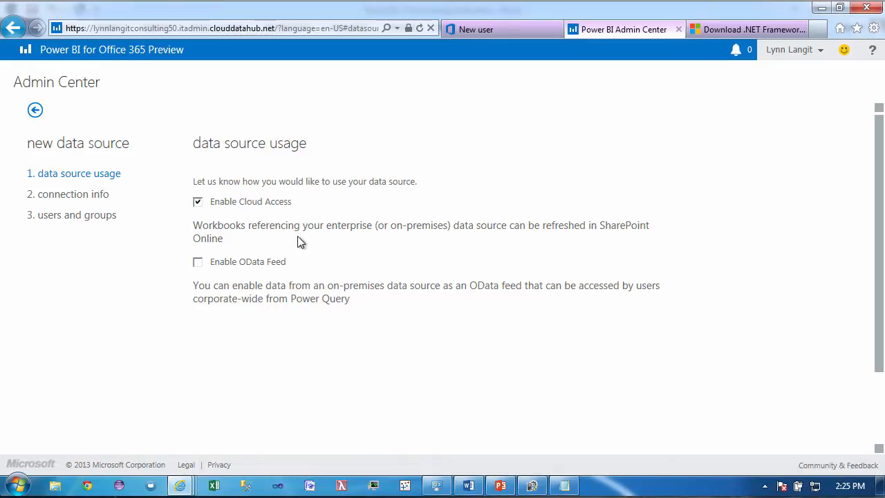
{"action": "mouse_move", "coordinate": [194, 266]}
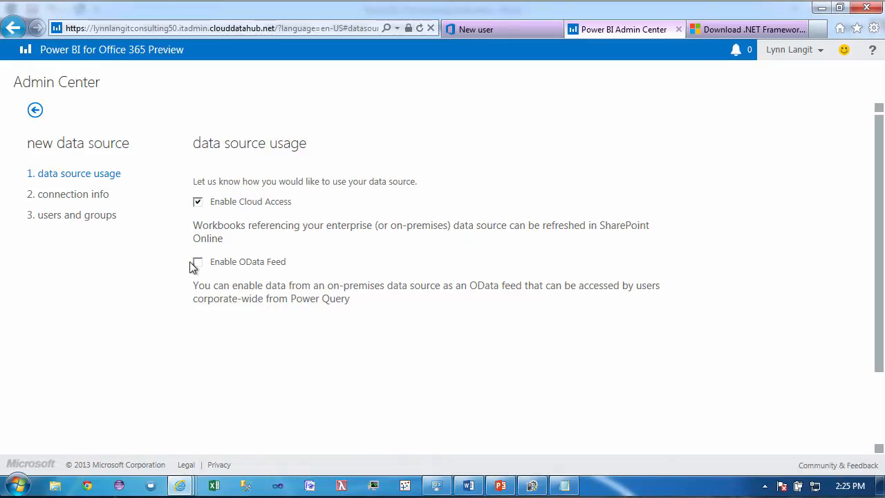
{"action": "left_click", "coordinate": [198, 261]}
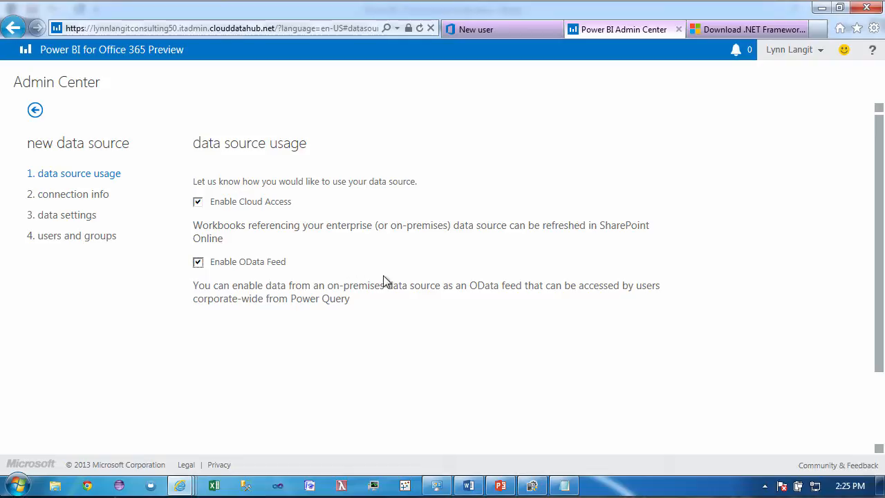
{"action": "scroll", "scroll_direction": "down", "scroll_amount": 3}
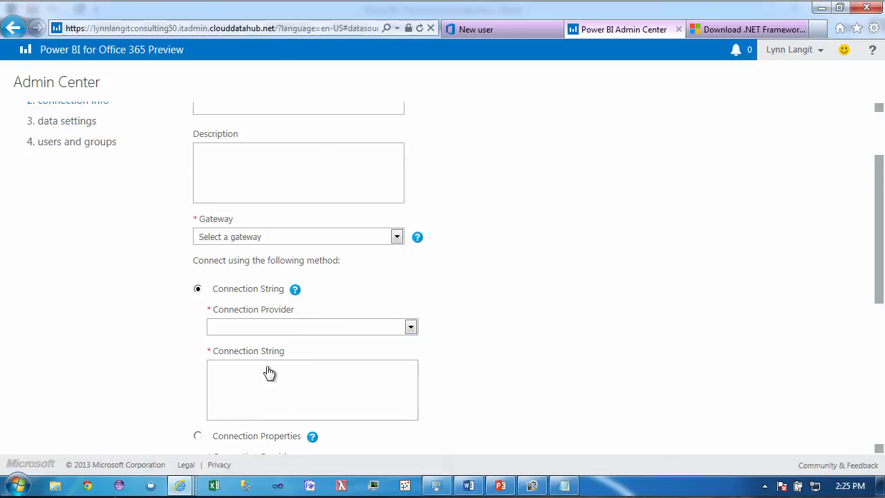
Name the data source 'testData' and assign it the LynnTest gateway.
{"action": "scroll", "scroll_direction": "up", "scroll_amount": 3}
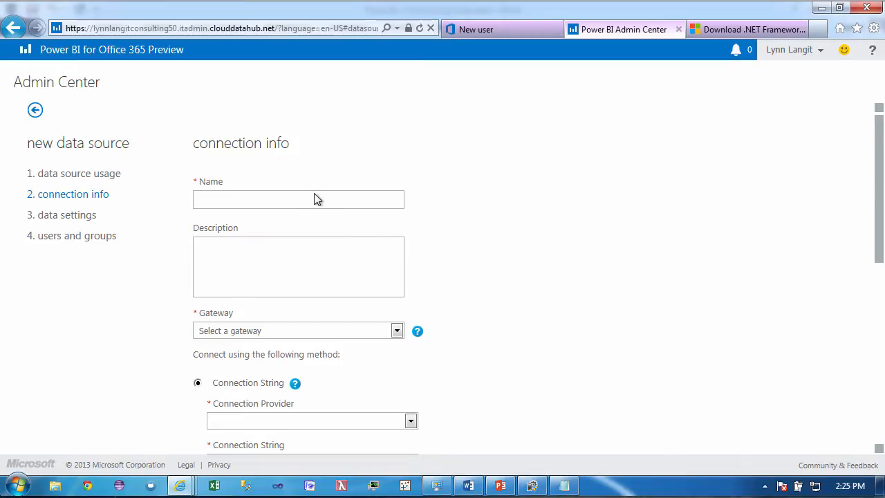
{"action": "type", "text": "tes"}
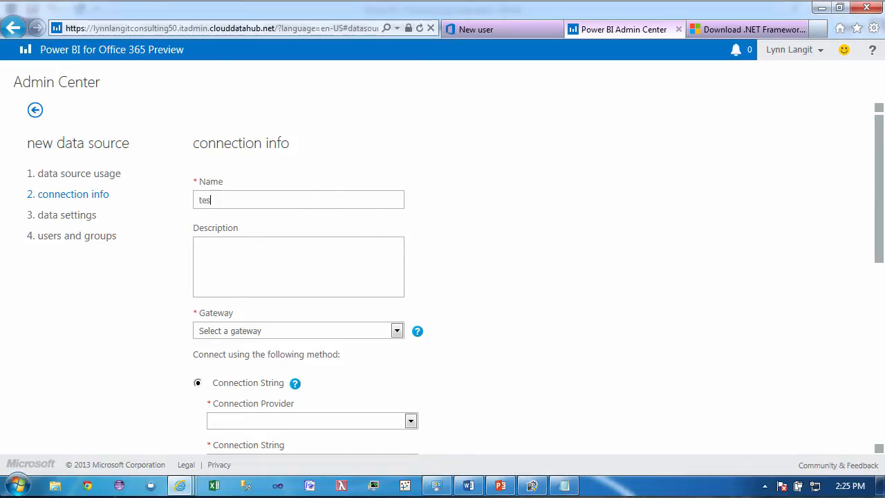
{"action": "type", "text": "tDa"}
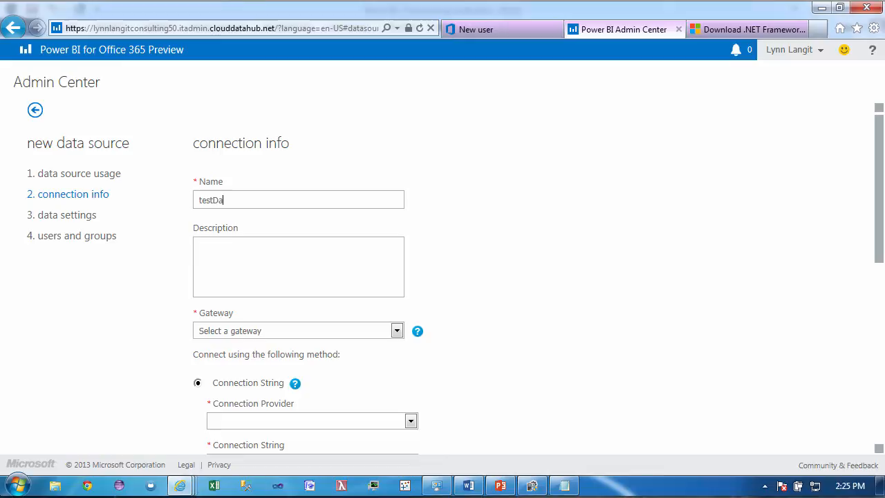
{"action": "left_click", "coordinate": [396, 331]}
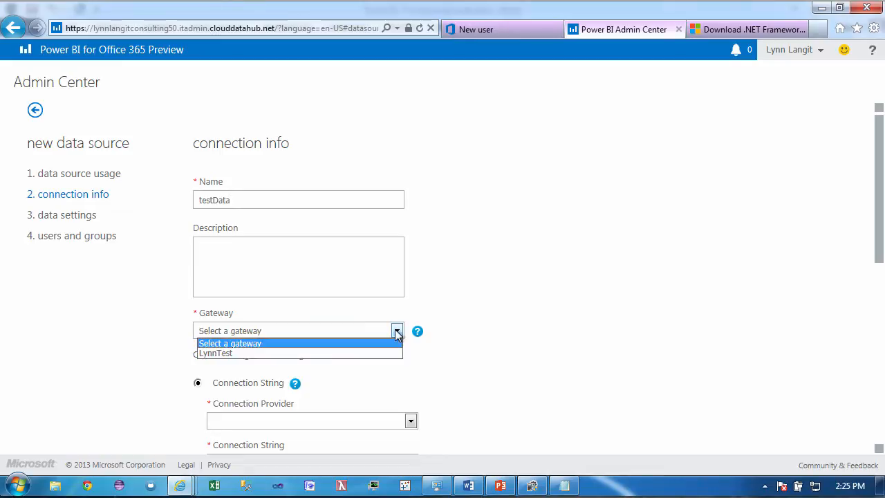
{"action": "left_click", "coordinate": [215, 353]}
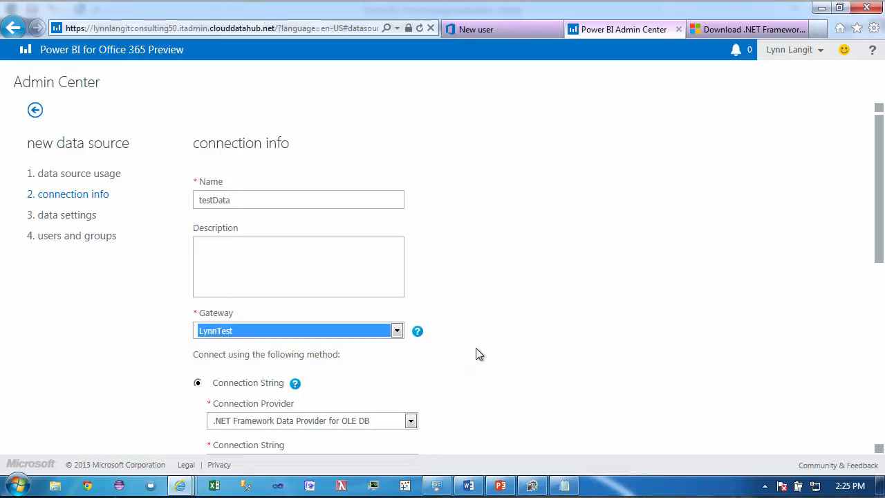
{"action": "scroll", "scroll_direction": "down", "scroll_amount": 3}
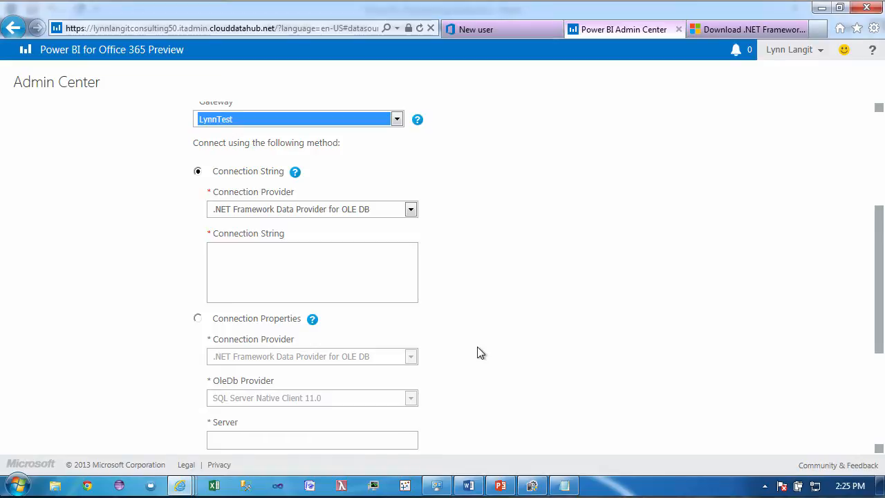
{"action": "mouse_move", "coordinate": [435, 231]}
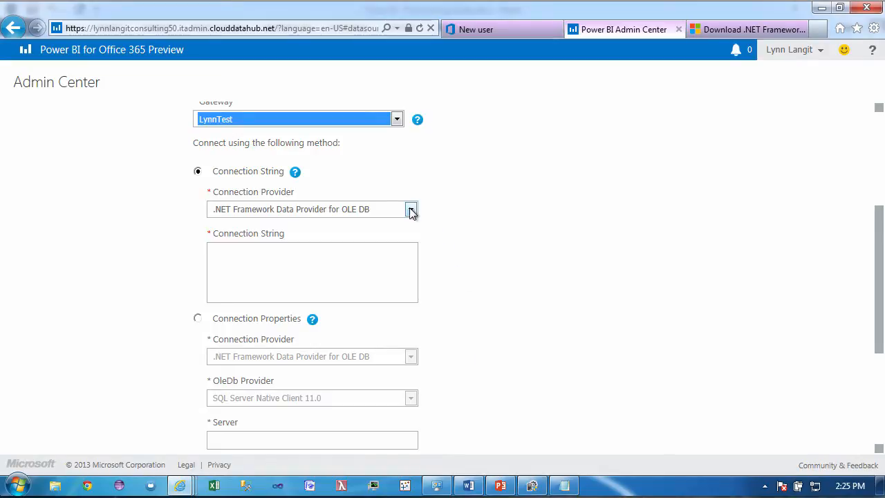
Use connection properties with OLE DB provider SQL Server Native Client 11.0.
{"action": "left_click", "coordinate": [411, 208]}
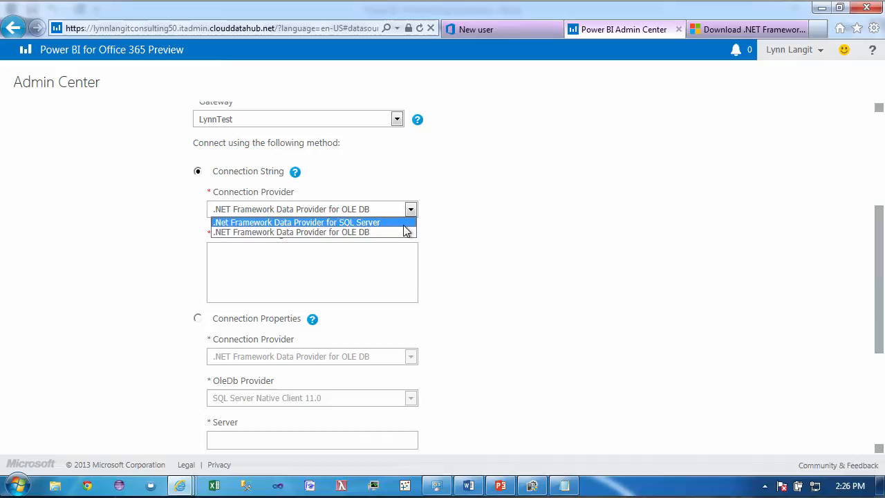
{"action": "mouse_move", "coordinate": [491, 233]}
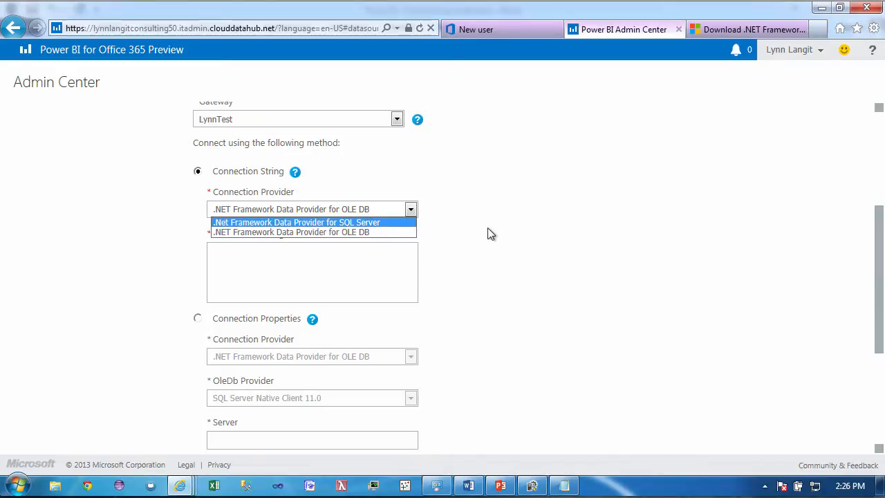
{"action": "left_click", "coordinate": [296, 222]}
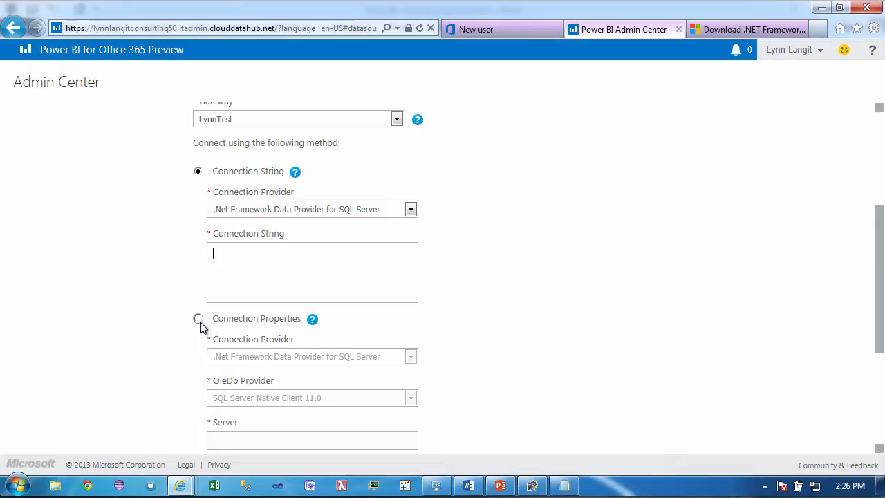
{"action": "left_click", "coordinate": [198, 319]}
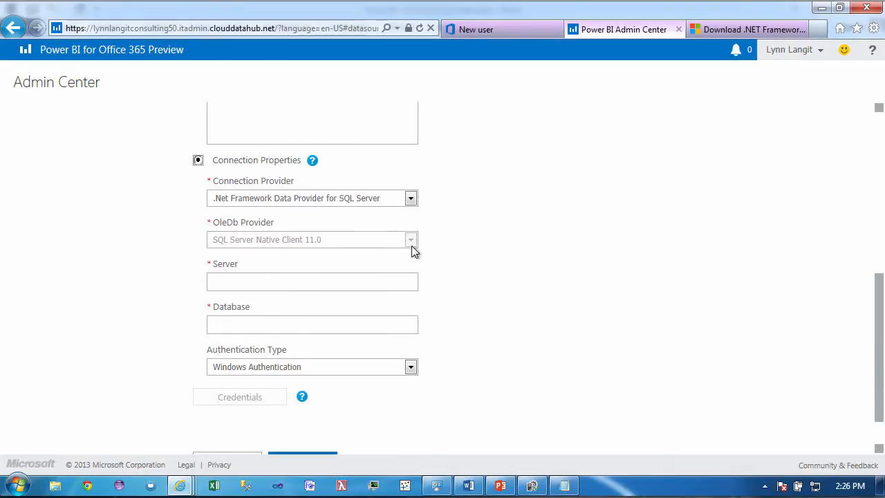
{"action": "left_click", "coordinate": [410, 198]}
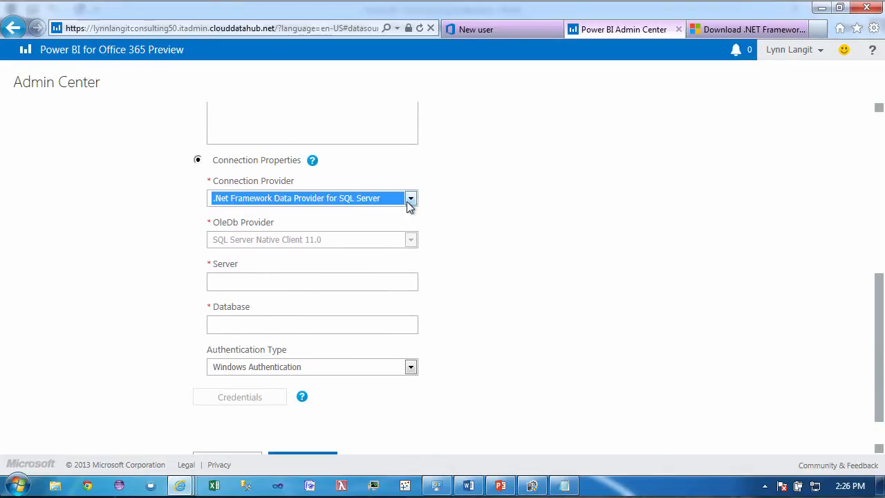
{"action": "left_click", "coordinate": [411, 198]}
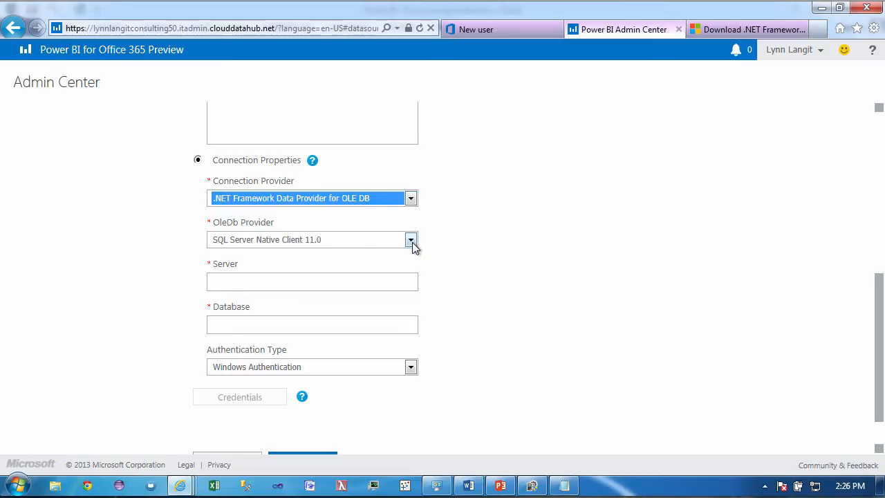
{"action": "left_click", "coordinate": [411, 239]}
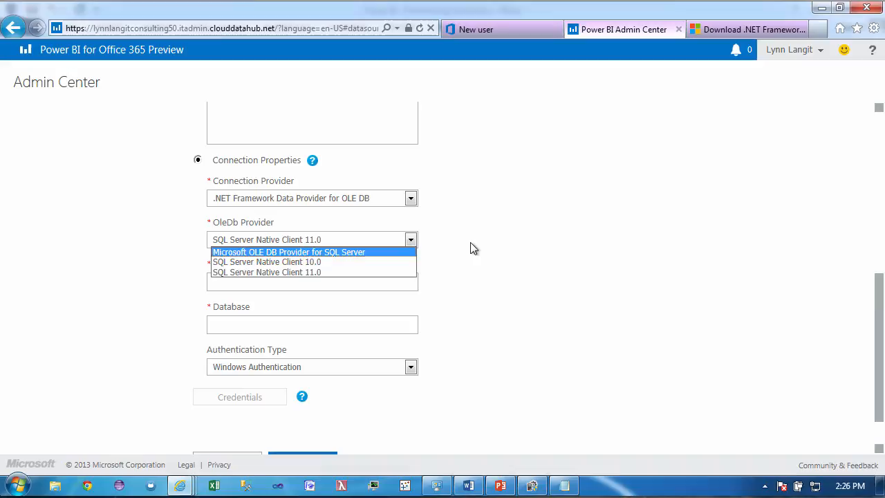
{"action": "left_click", "coordinate": [266, 271]}
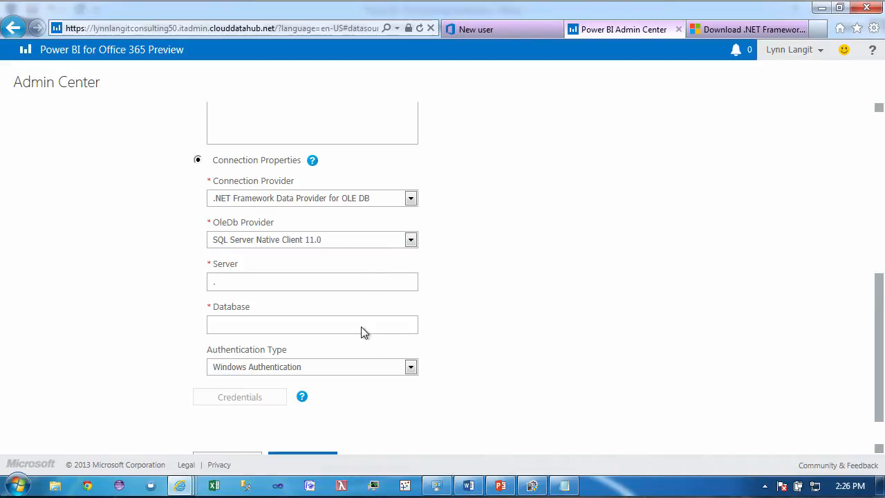
{"action": "mouse_move", "coordinate": [246, 485]}
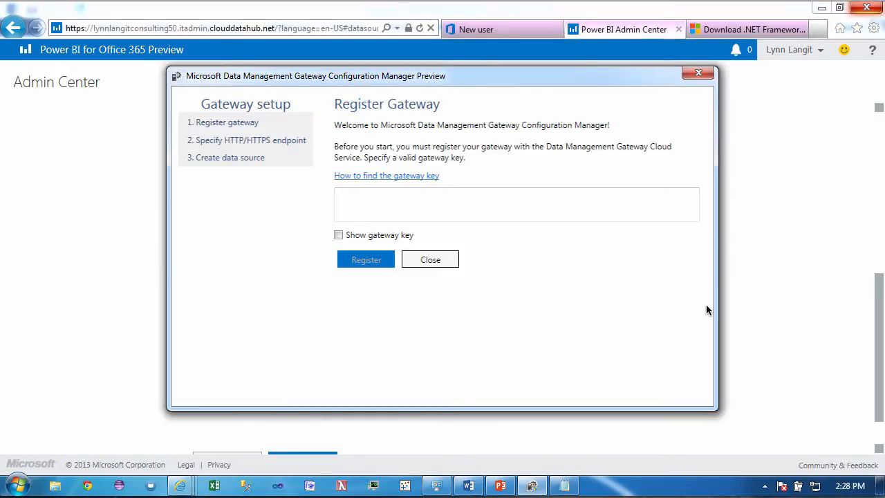
{"action": "mouse_move", "coordinate": [611, 313]}
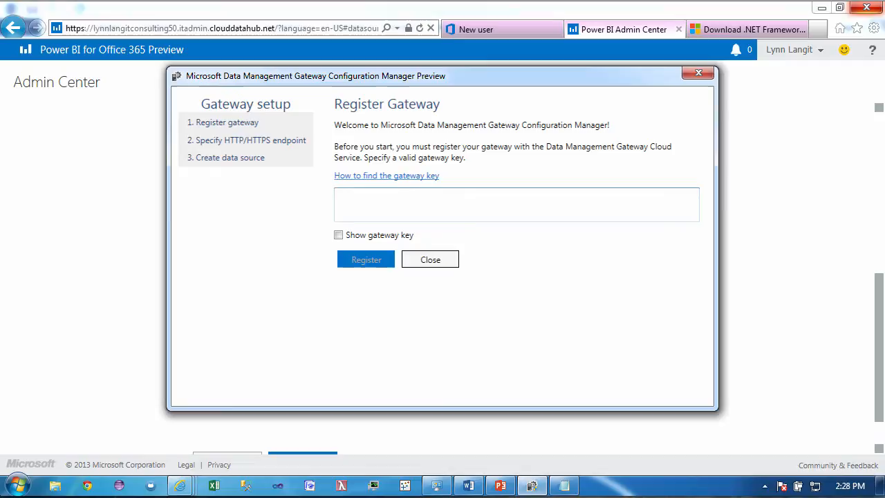
Paste the gateway key and register it, reaching the HTTP/HTTPS endpoint page.
{"action": "left_click", "coordinate": [226, 122]}
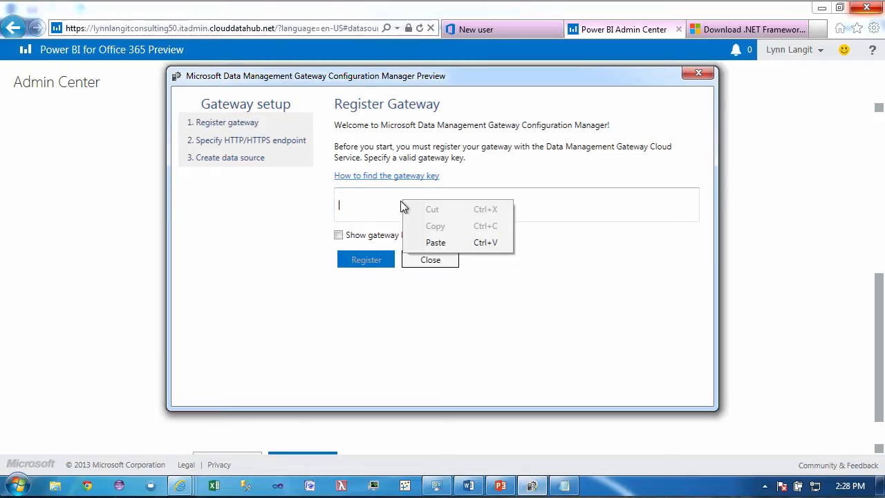
{"action": "left_click", "coordinate": [436, 242]}
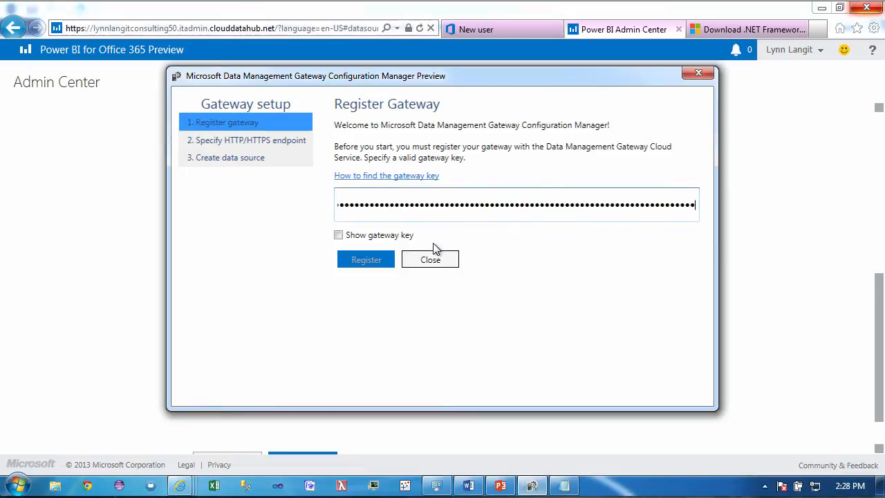
{"action": "left_click", "coordinate": [366, 260]}
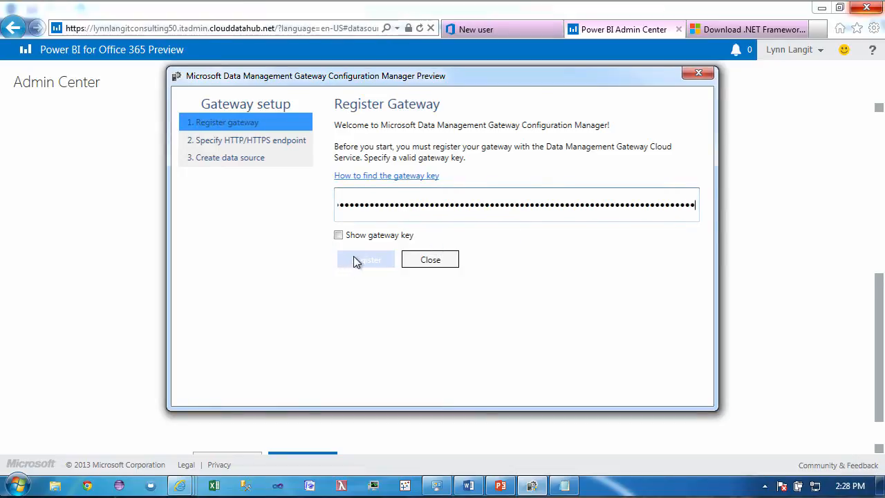
{"action": "left_click", "coordinate": [366, 260]}
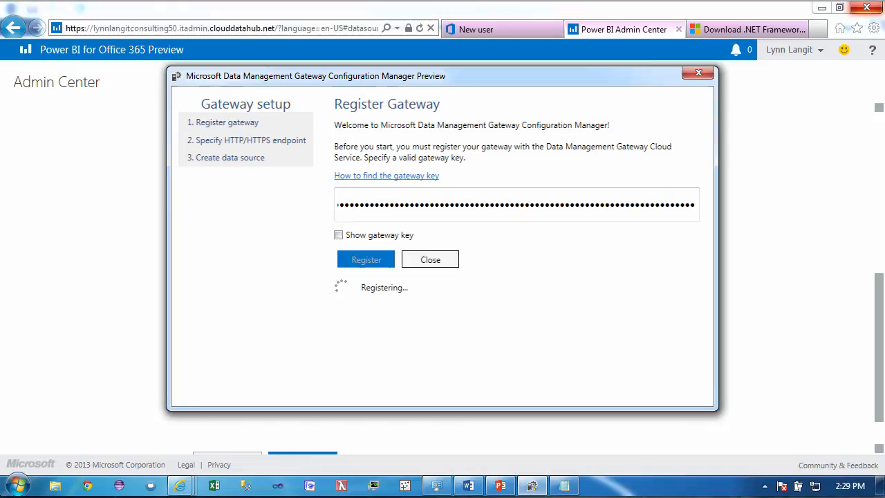
{"action": "left_click", "coordinate": [365, 259]}
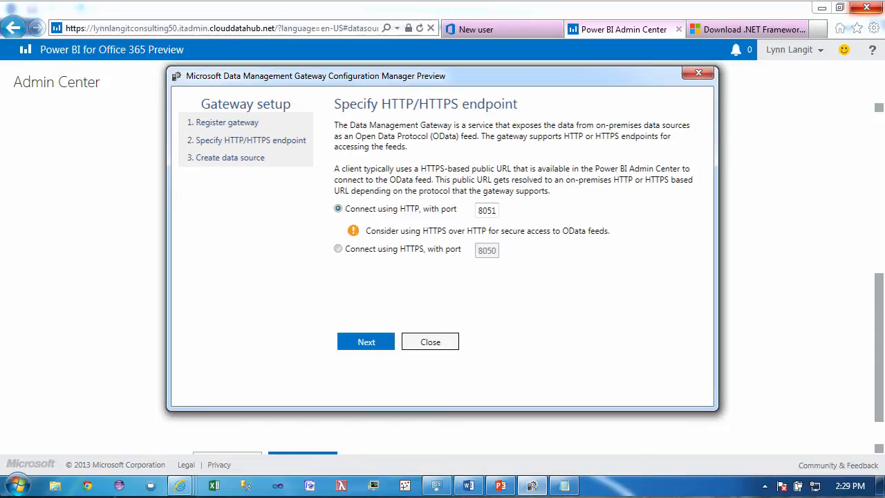
{"action": "mouse_move", "coordinate": [459, 116]}
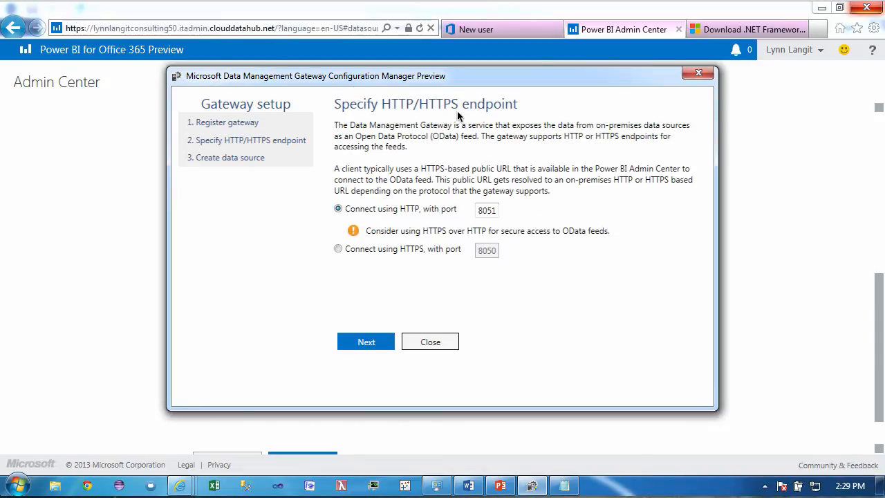
{"action": "mouse_move", "coordinate": [533, 113]}
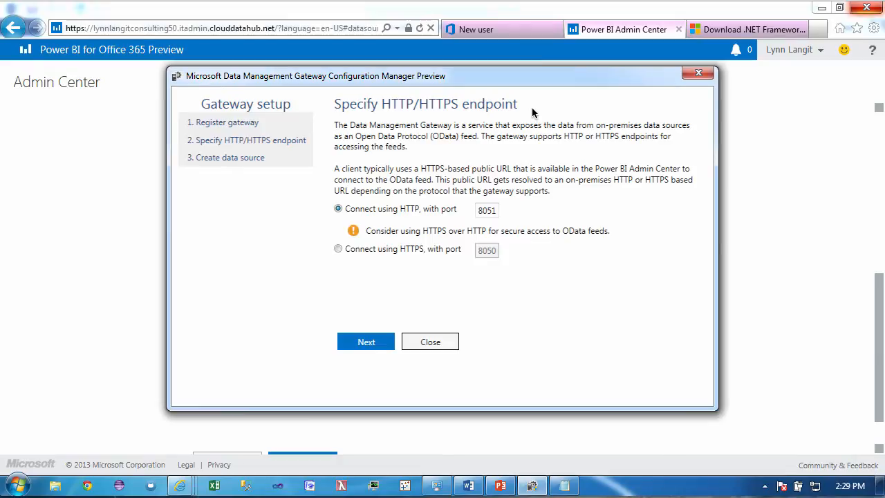
{"action": "mouse_move", "coordinate": [465, 224]}
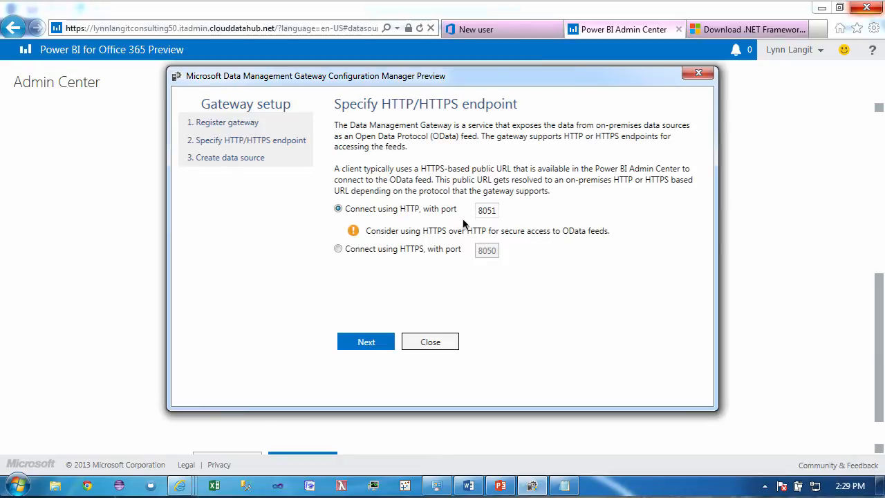
{"action": "mouse_move", "coordinate": [490, 271]}
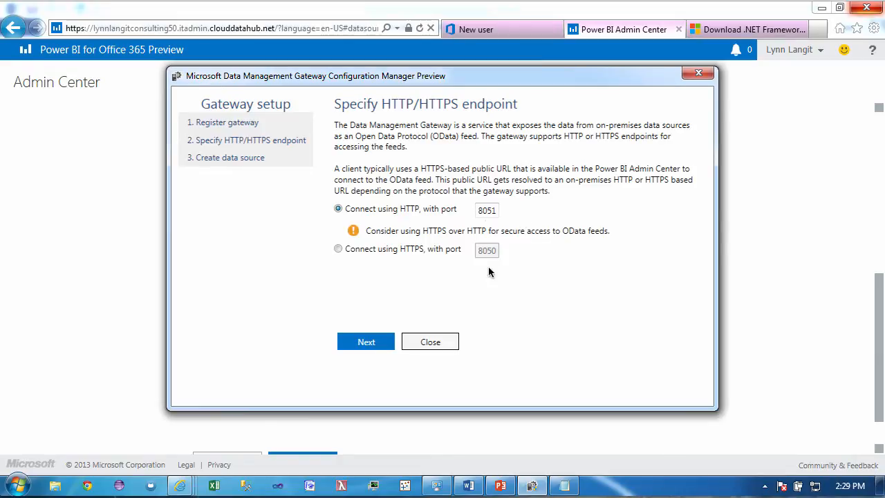
Keep 'Connect using HTTP' on port 8051 and close the Configuration Manager.
{"action": "left_click", "coordinate": [366, 342]}
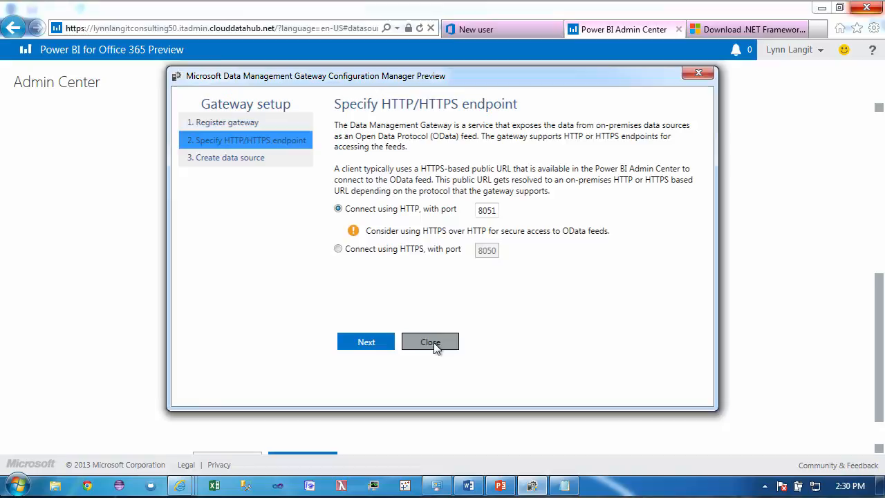
{"action": "left_click", "coordinate": [430, 341]}
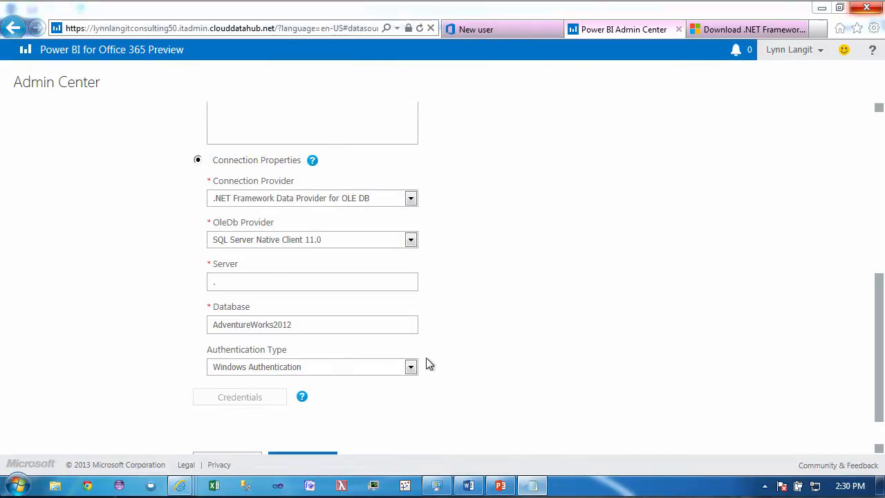
Switch authentication to SQL Authentication, then go back and discard the testData source.
{"action": "left_click", "coordinate": [410, 366]}
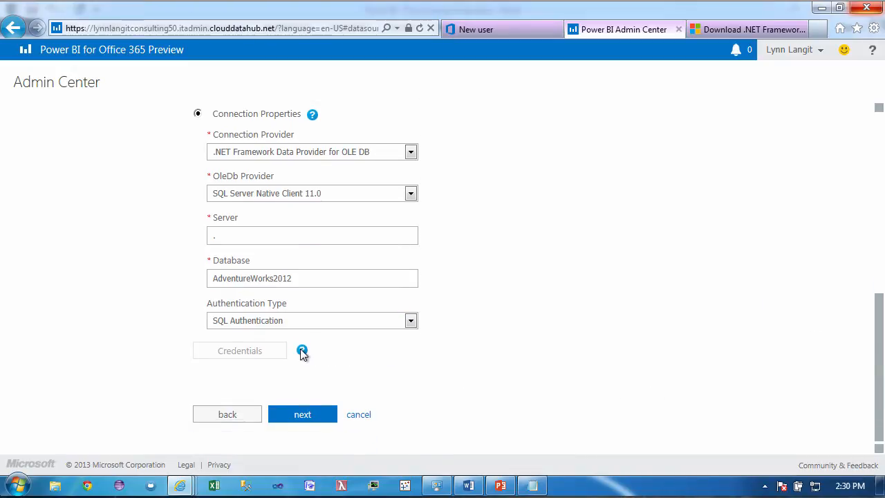
{"action": "mouse_move", "coordinate": [273, 357]}
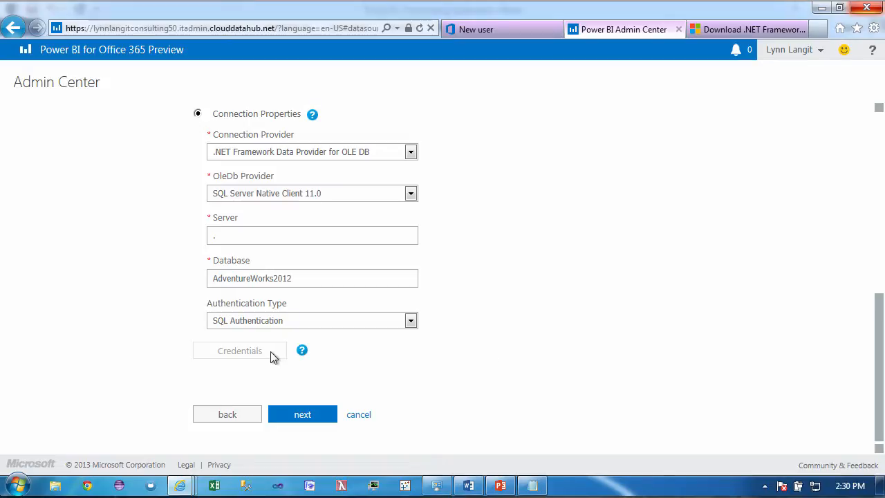
{"action": "mouse_move", "coordinate": [495, 328]}
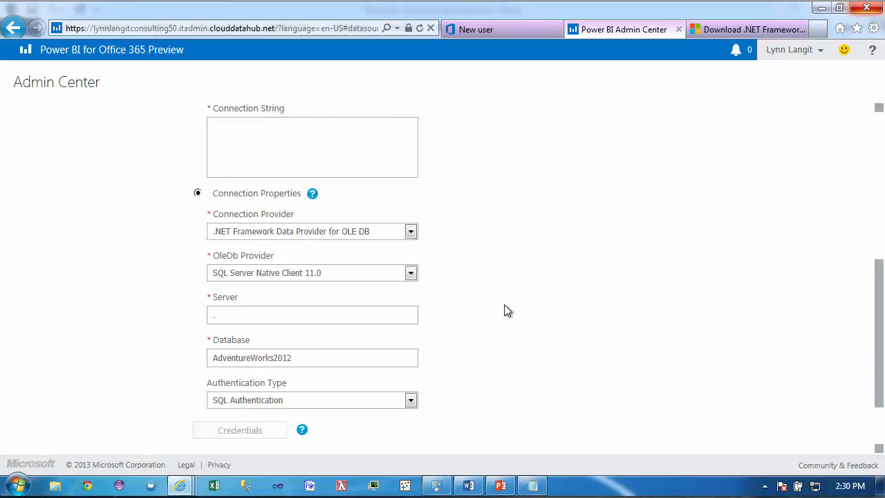
{"action": "scroll", "scroll_direction": "up", "scroll_amount": 3}
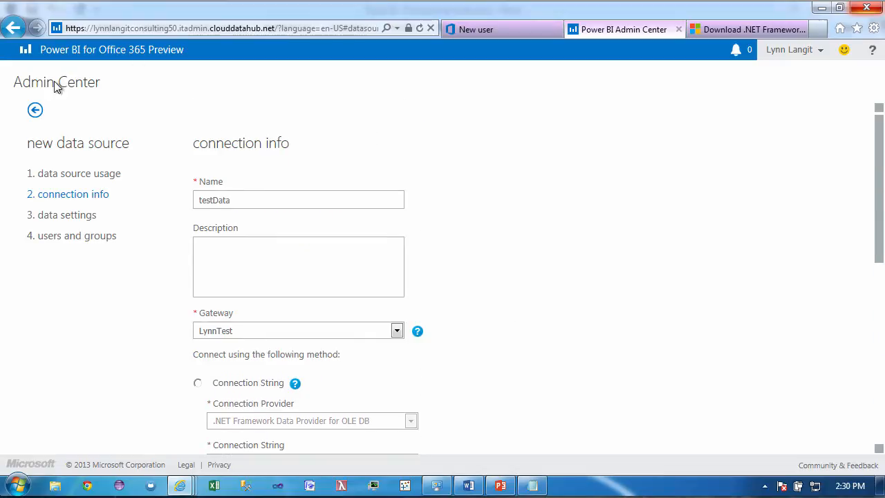
{"action": "left_click", "coordinate": [35, 110]}
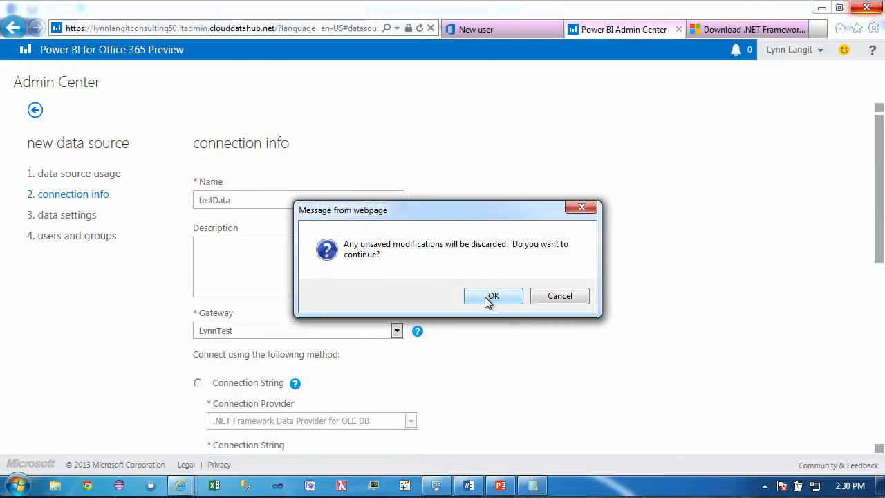
{"action": "left_click", "coordinate": [493, 295]}
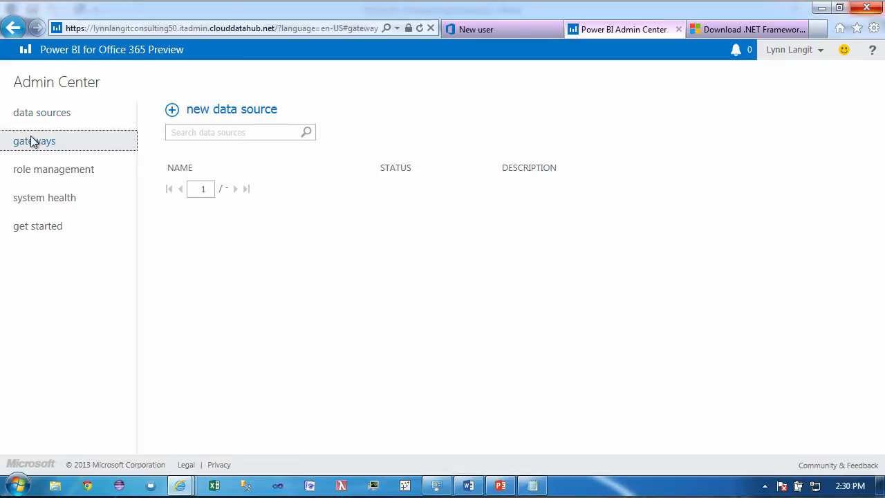
Reload the gateways list until LynnTest shows Online, then go to data sources.
{"action": "left_click", "coordinate": [34, 141]}
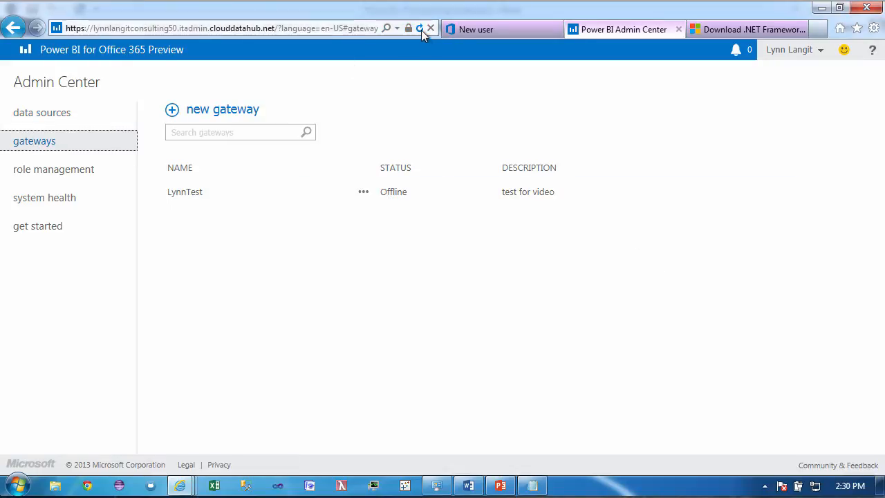
{"action": "left_click", "coordinate": [420, 28]}
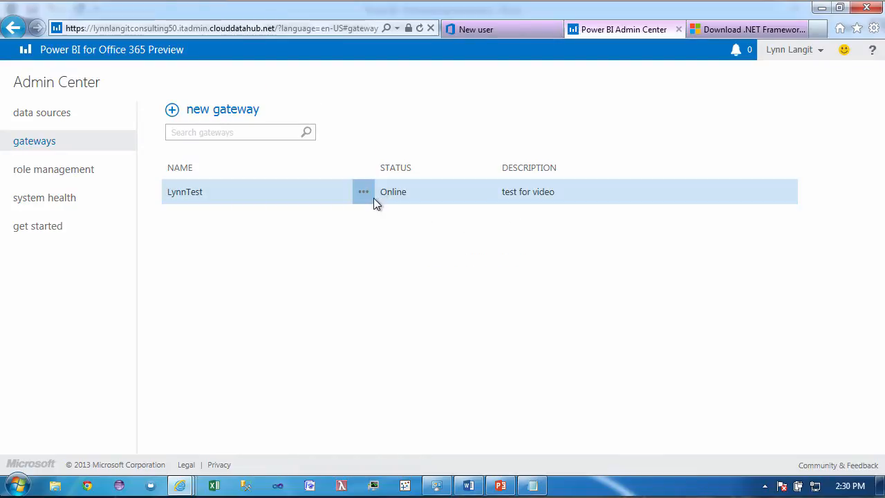
{"action": "left_click", "coordinate": [41, 112]}
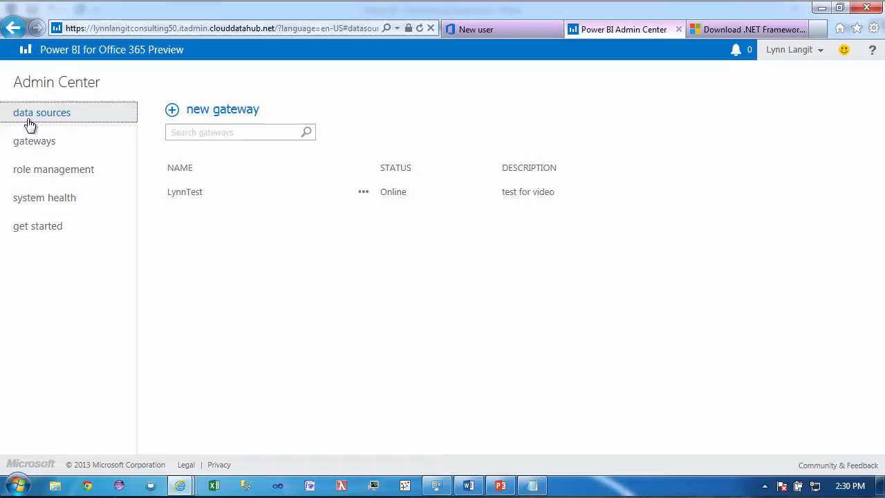
{"action": "left_click", "coordinate": [41, 112]}
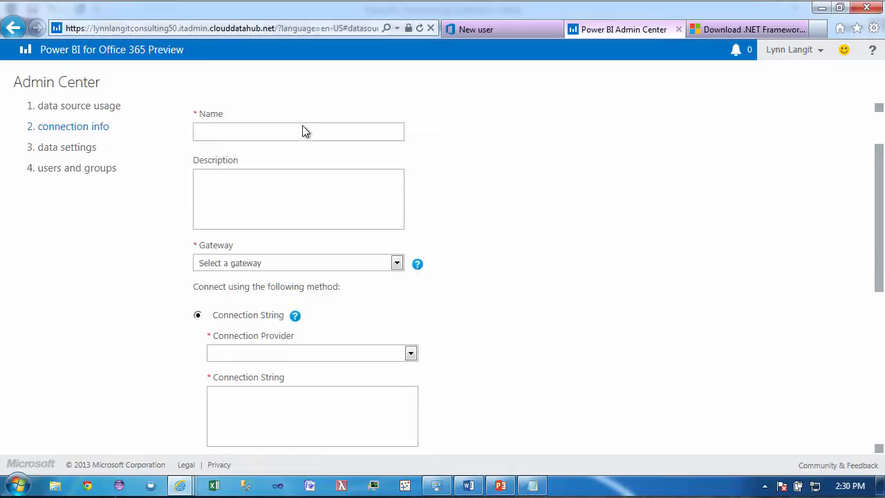
Name the new data source 'test' and use individual connection properties.
{"action": "type", "text": "t"}
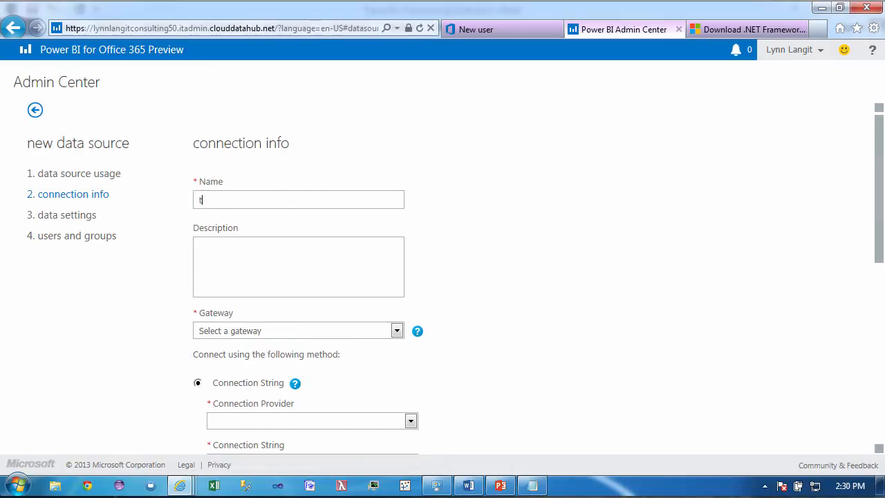
{"action": "type", "text": "est"}
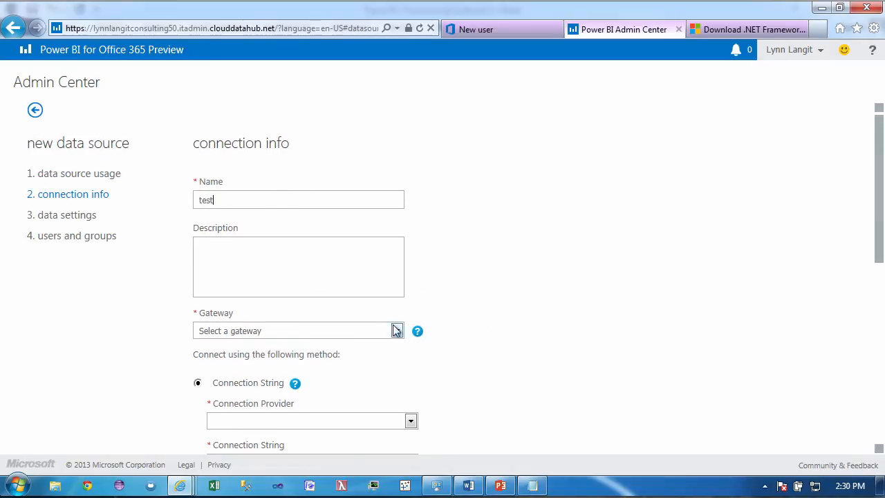
{"action": "scroll", "scroll_direction": "down", "scroll_amount": 3}
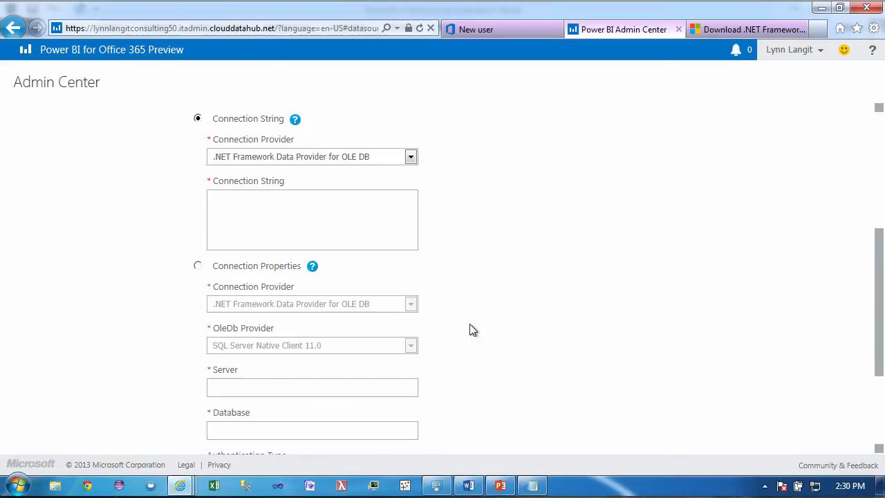
{"action": "scroll", "scroll_direction": "down", "scroll_amount": 3}
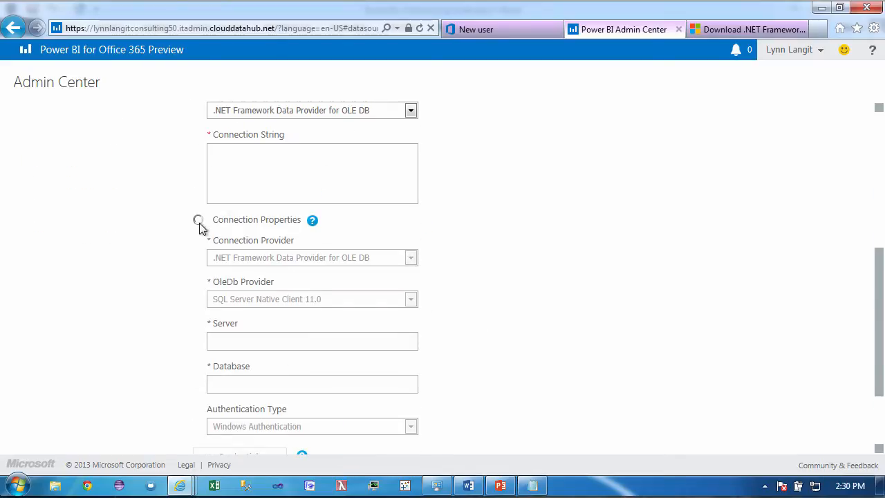
{"action": "left_click", "coordinate": [197, 219]}
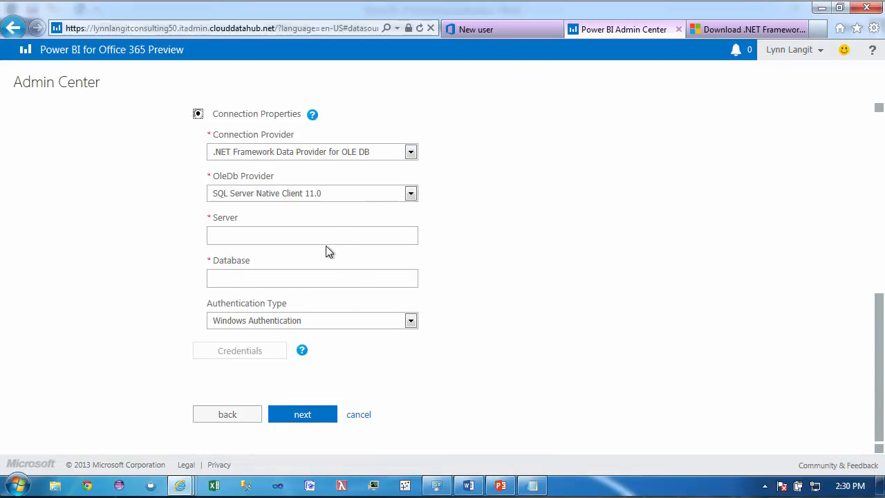
Set server '.' and database AdventureWorks2012 with SQL Authentication, and bring up credential entry.
{"action": "type", "text": ","}
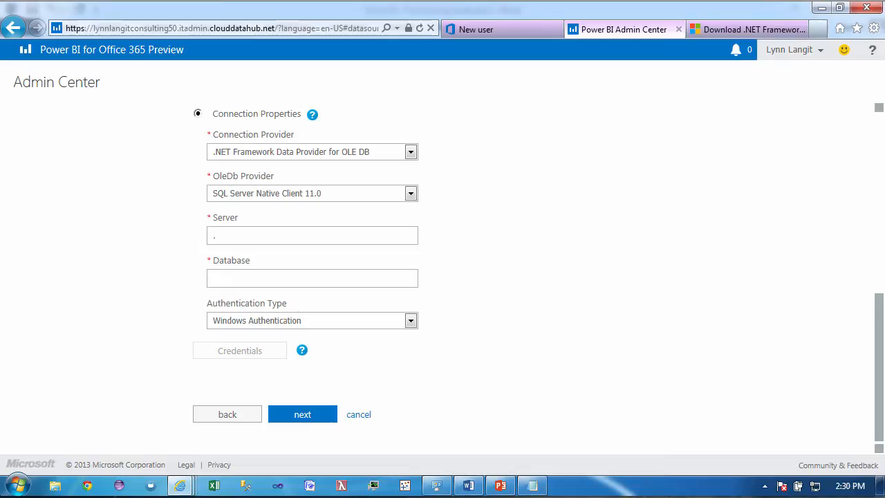
{"action": "type", "text": "A"}
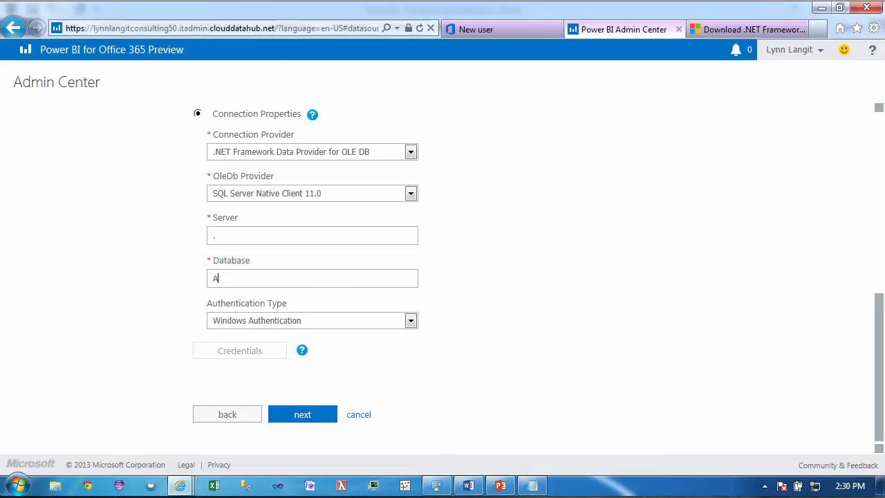
{"action": "type", "text": "dev"}
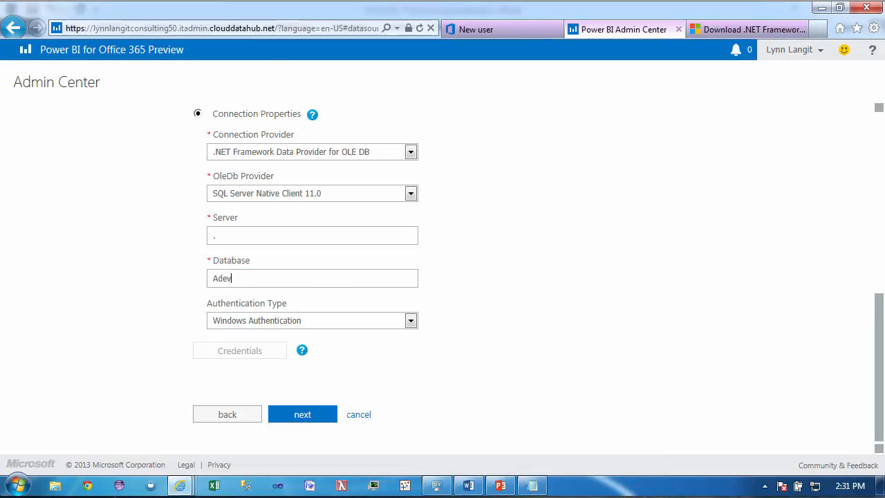
{"action": "type", "text": "ntureWorks2012"}
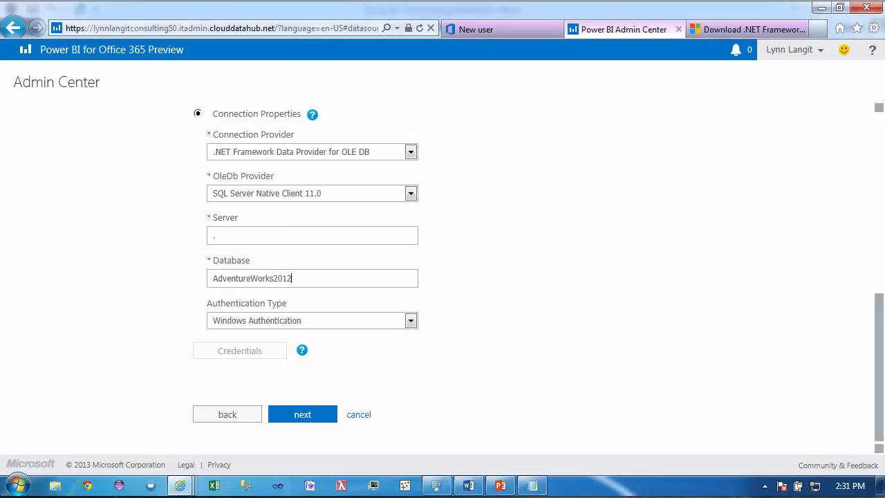
{"action": "left_click", "coordinate": [411, 320]}
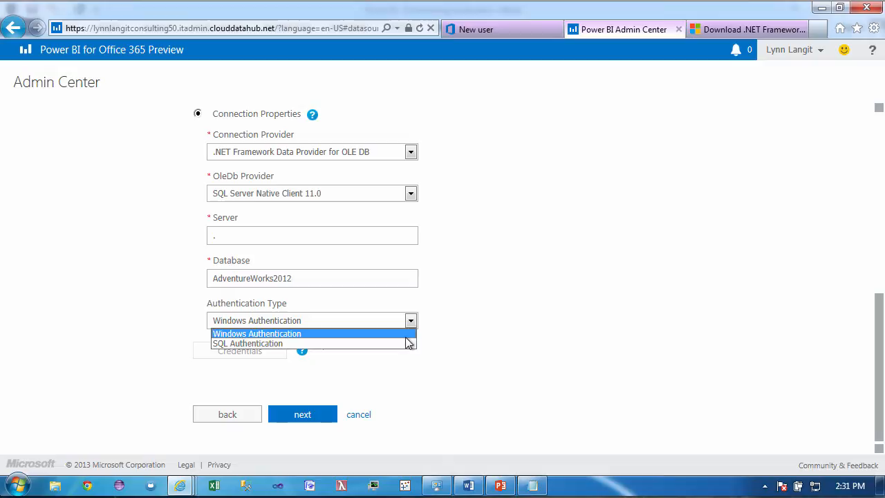
{"action": "left_click", "coordinate": [247, 344]}
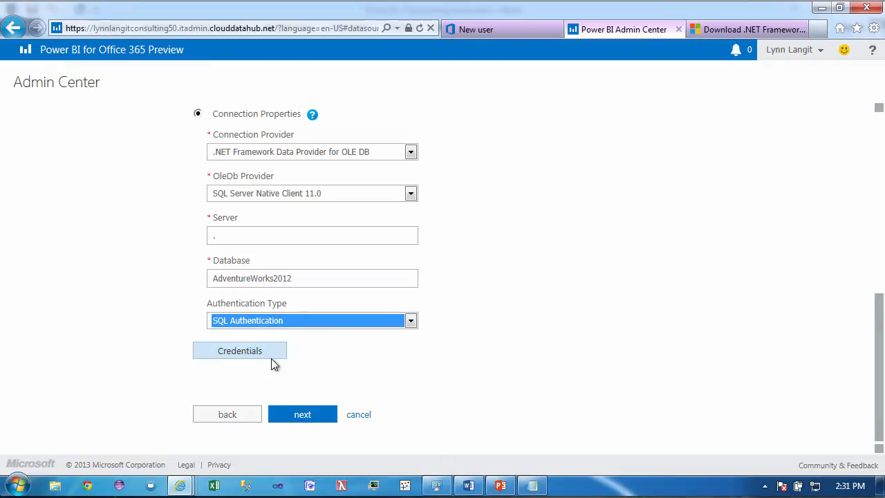
{"action": "left_click", "coordinate": [744, 29]}
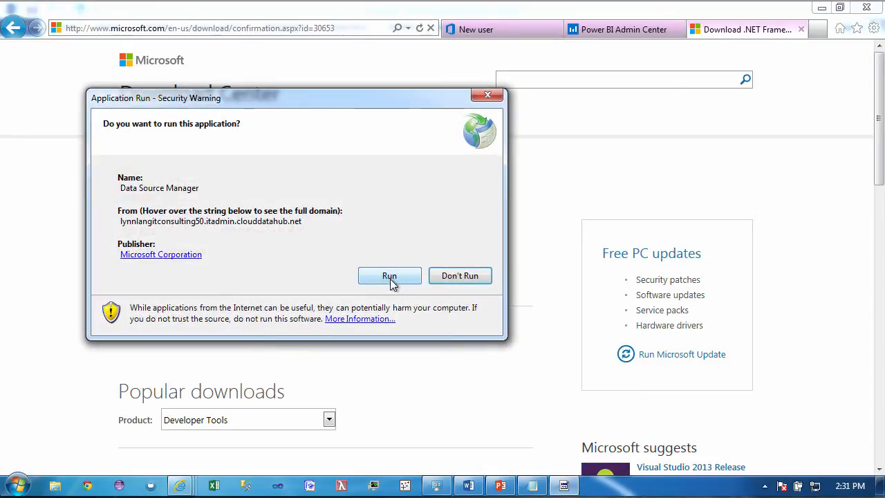
Run Data Source Manager, confirm the test connection succeeds, and save the credentials.
{"action": "left_click", "coordinate": [389, 275]}
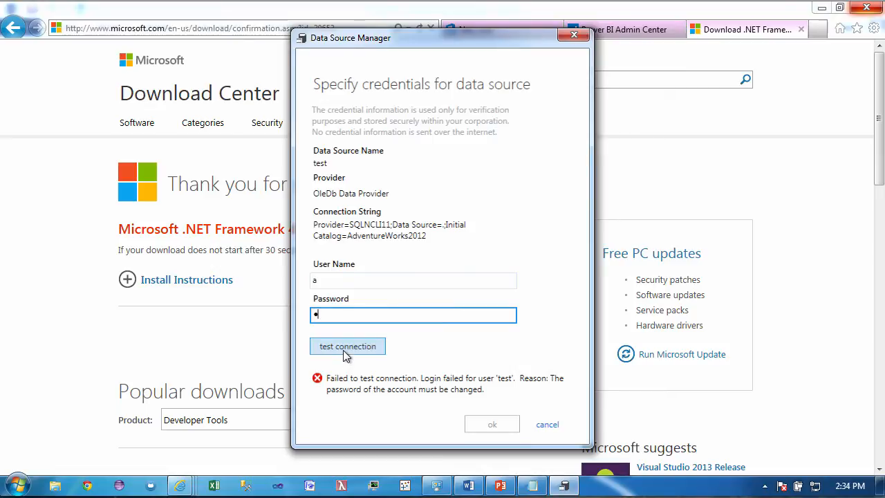
{"action": "left_click", "coordinate": [347, 346]}
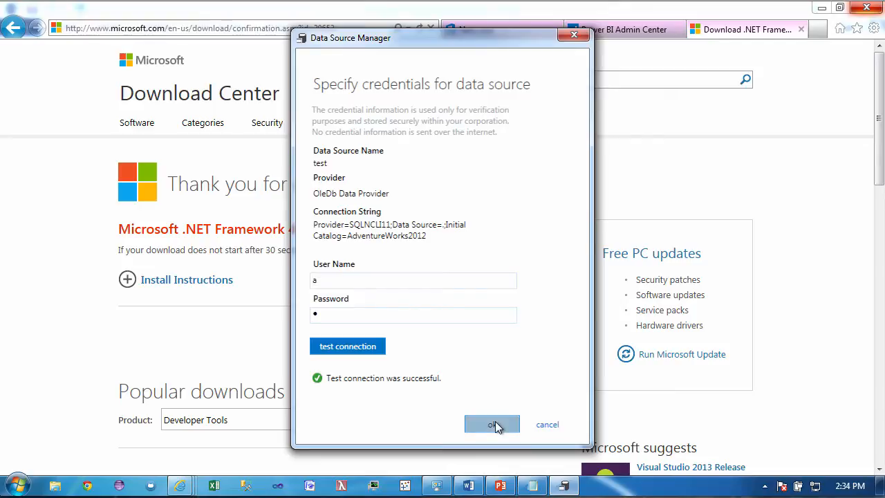
{"action": "left_click", "coordinate": [492, 424]}
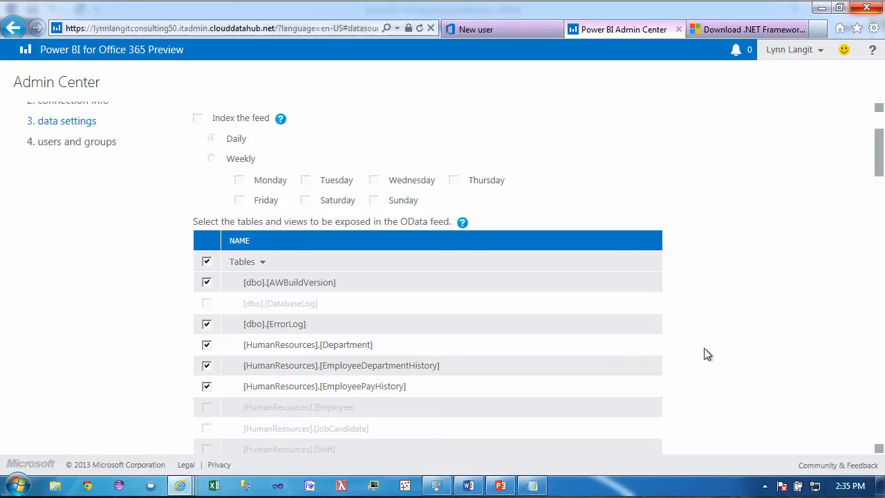
Exclude AWBuildVersion, ErrorLog and vPersonDemographics from the OData feed and continue.
{"action": "scroll", "scroll_direction": "up", "scroll_amount": 3}
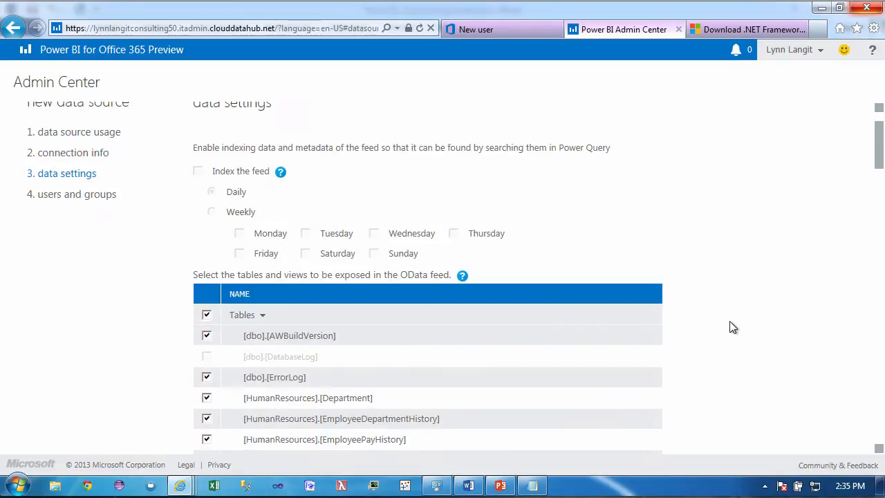
{"action": "scroll", "scroll_direction": "up", "scroll_amount": 3}
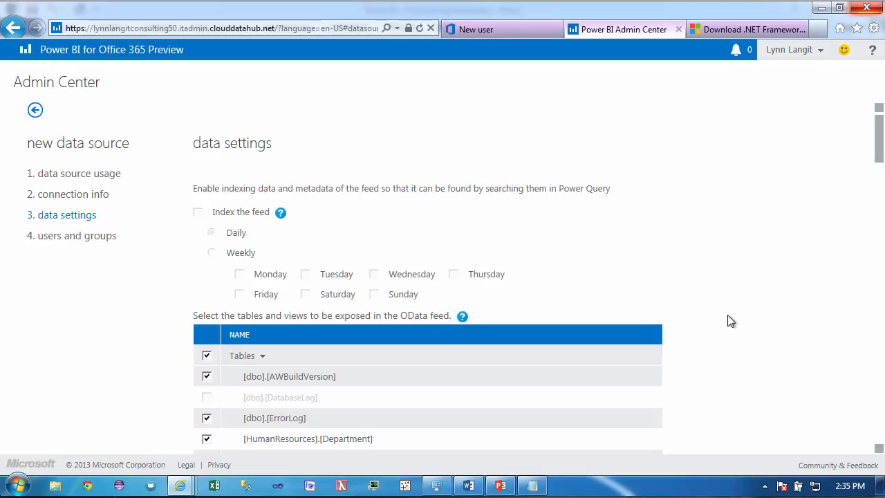
{"action": "mouse_move", "coordinate": [199, 215]}
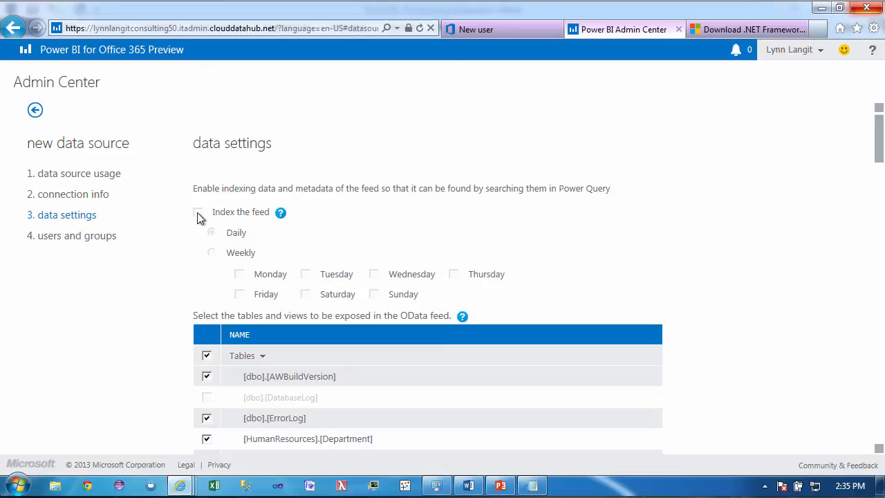
{"action": "scroll", "scroll_direction": "down", "scroll_amount": 3}
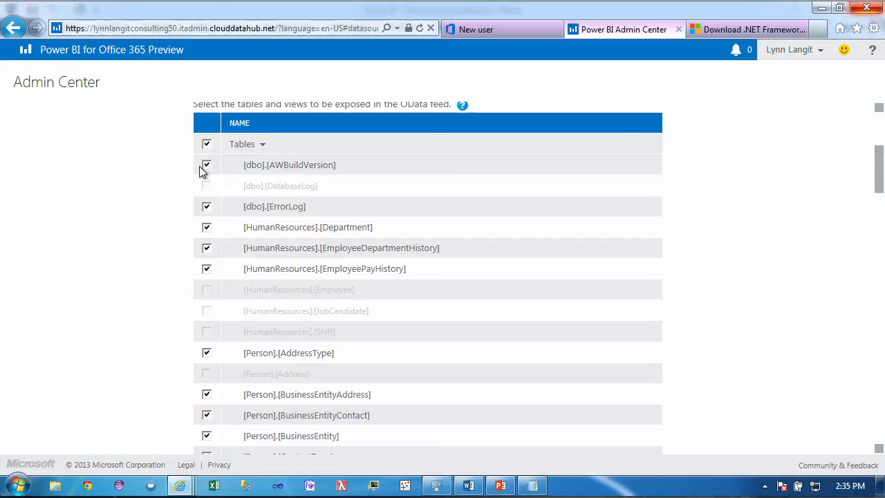
{"action": "left_click", "coordinate": [206, 165]}
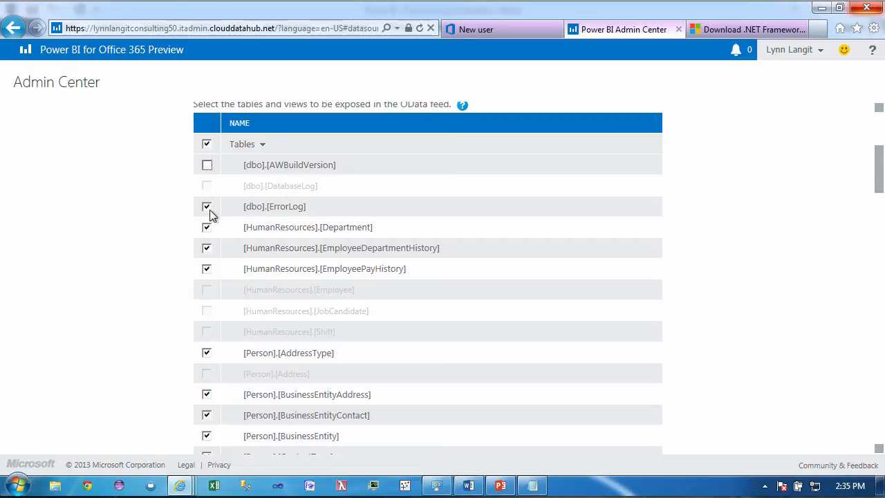
{"action": "left_click", "coordinate": [206, 207]}
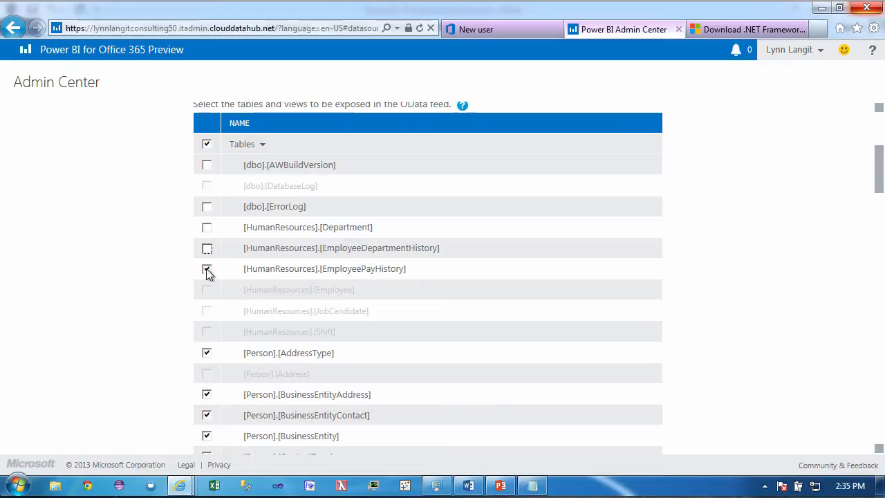
{"action": "scroll", "scroll_direction": "down", "scroll_amount": 3}
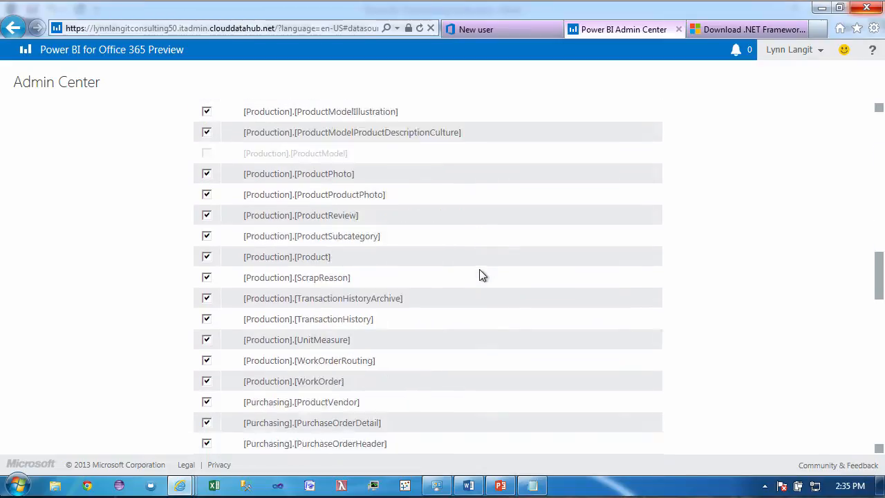
{"action": "scroll", "scroll_direction": "down", "scroll_amount": 3}
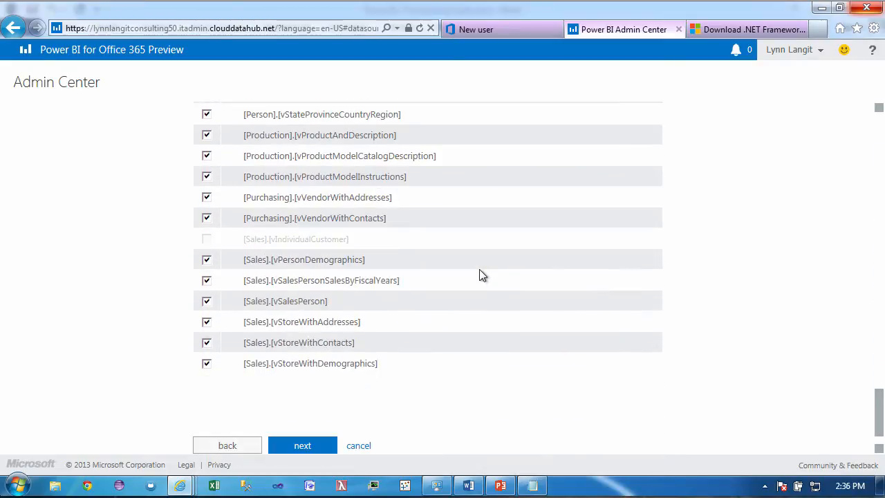
{"action": "left_click", "coordinate": [206, 363]}
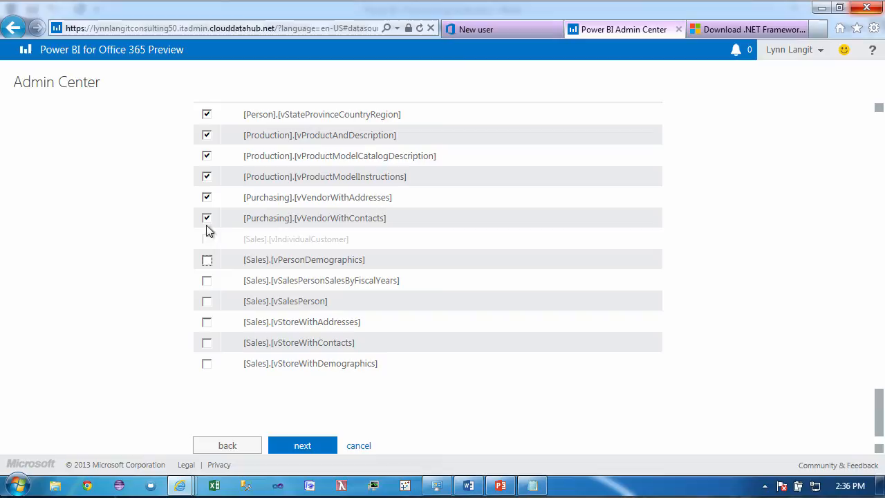
{"action": "left_click", "coordinate": [207, 197]}
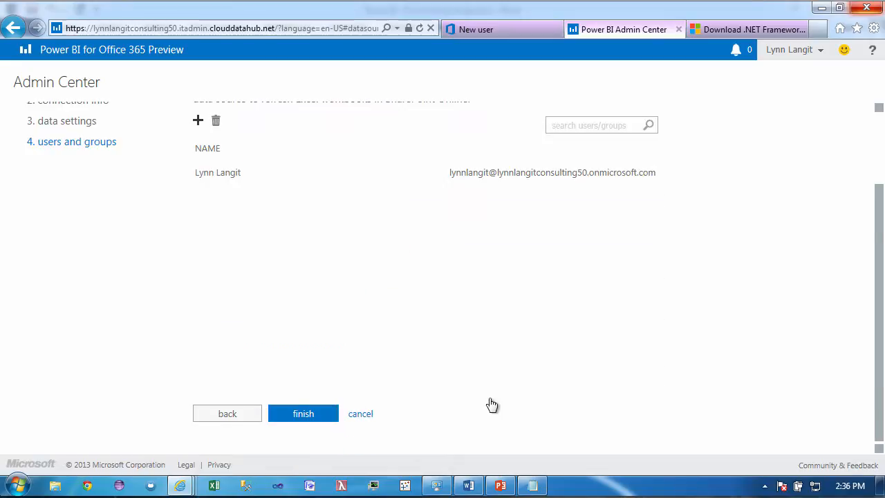
{"action": "mouse_move", "coordinate": [493, 397]}
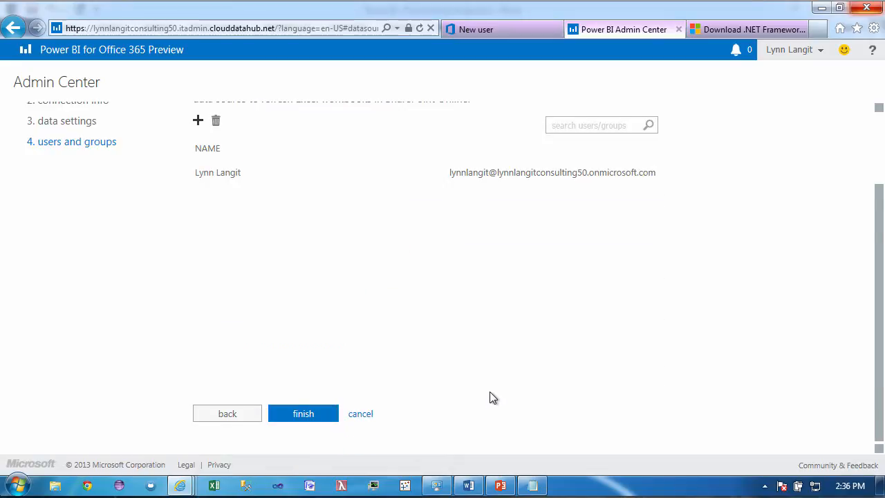
{"action": "mouse_move", "coordinate": [198, 120]}
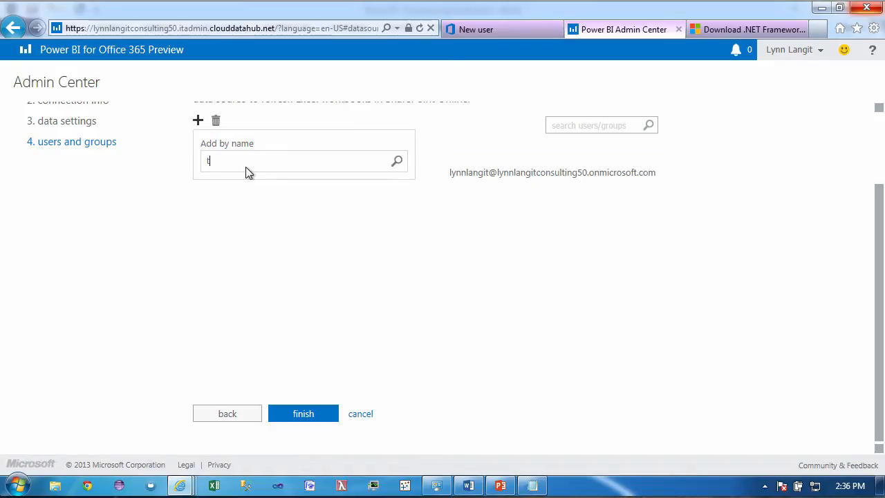
Add the test user by name and finish creating the data source.
{"action": "type", "text": "est"}
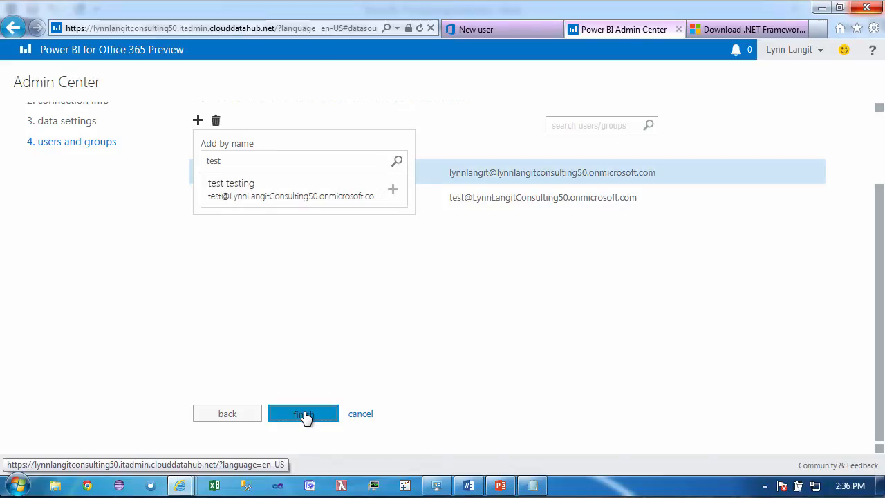
{"action": "left_click", "coordinate": [304, 414]}
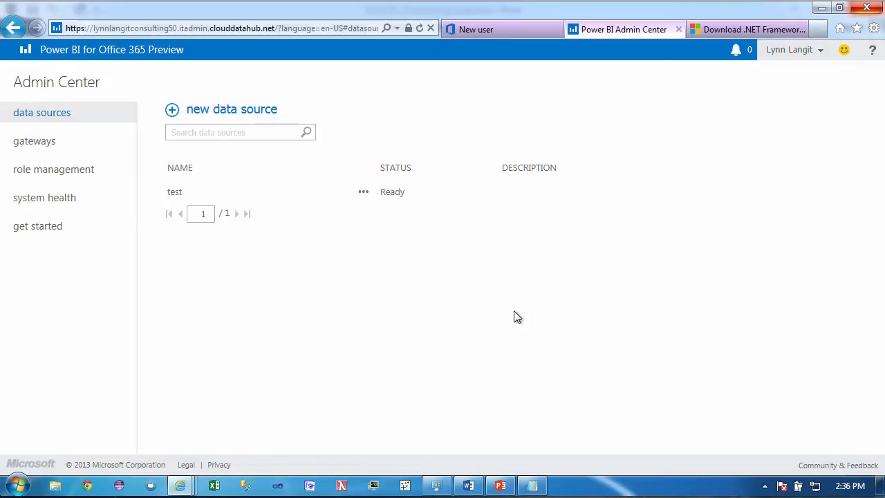
{"action": "mouse_move", "coordinate": [53, 169]}
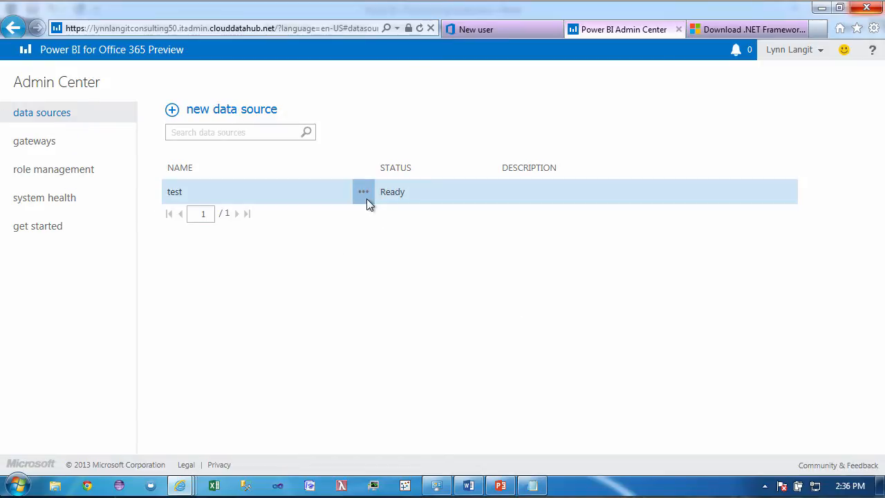
Open the test data source details and copy its OData feed URL.
{"action": "left_click", "coordinate": [364, 192]}
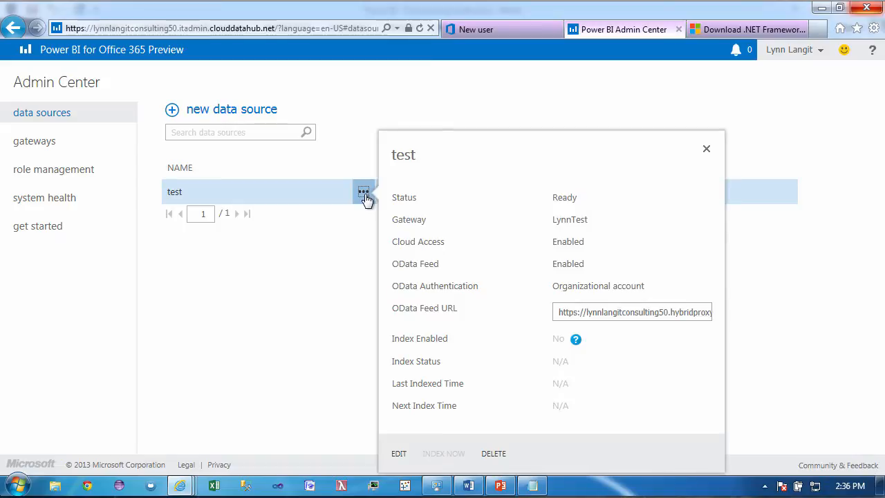
{"action": "mouse_move", "coordinate": [553, 256]}
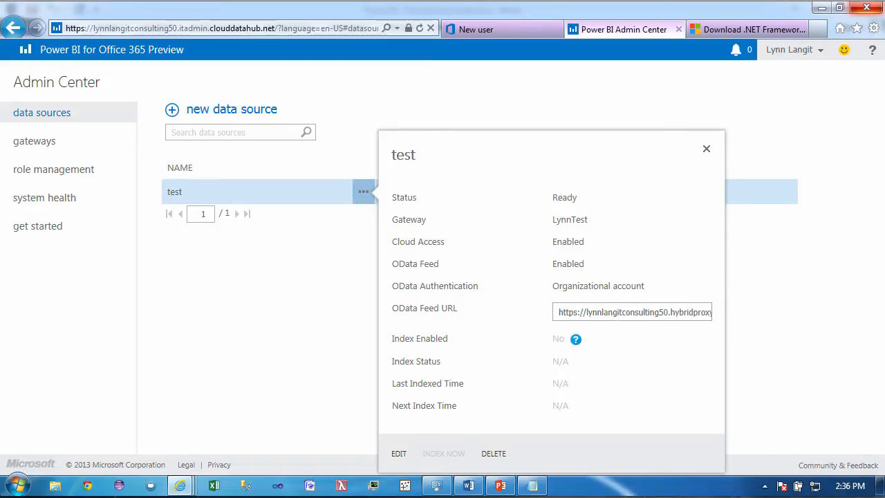
{"action": "triple_click", "coordinate": [631, 312]}
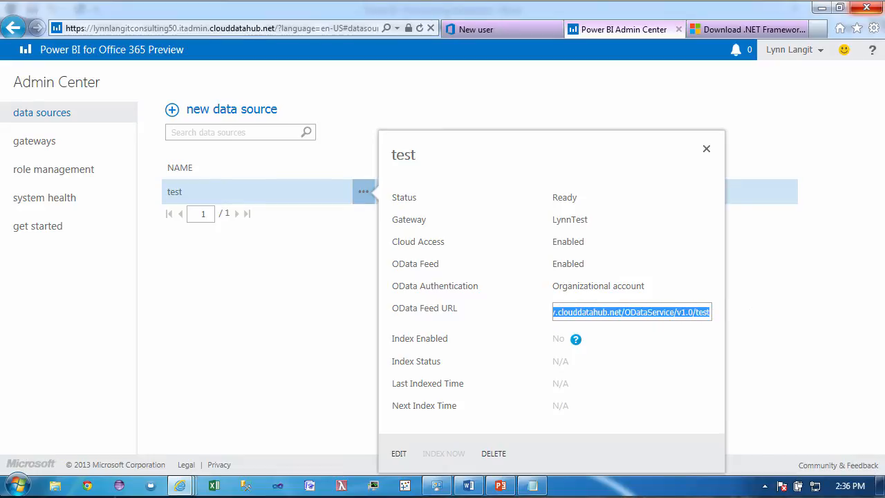
{"action": "right_click", "coordinate": [631, 311]}
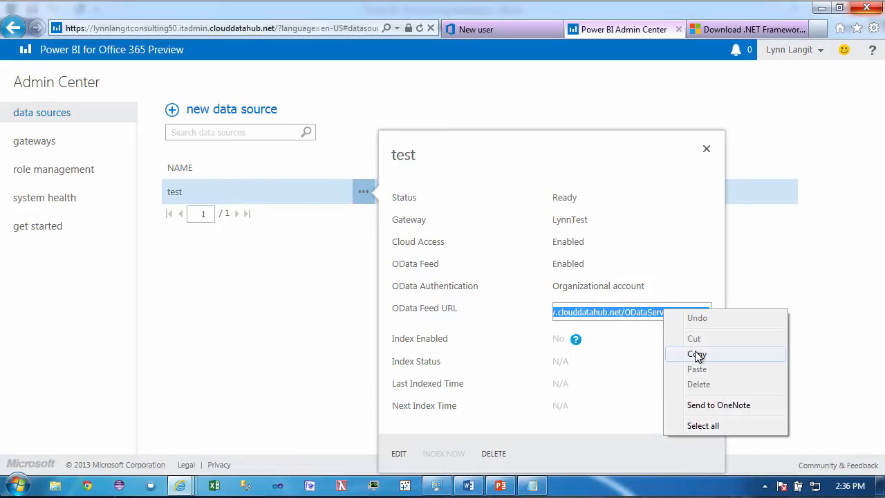
{"action": "left_click", "coordinate": [697, 353]}
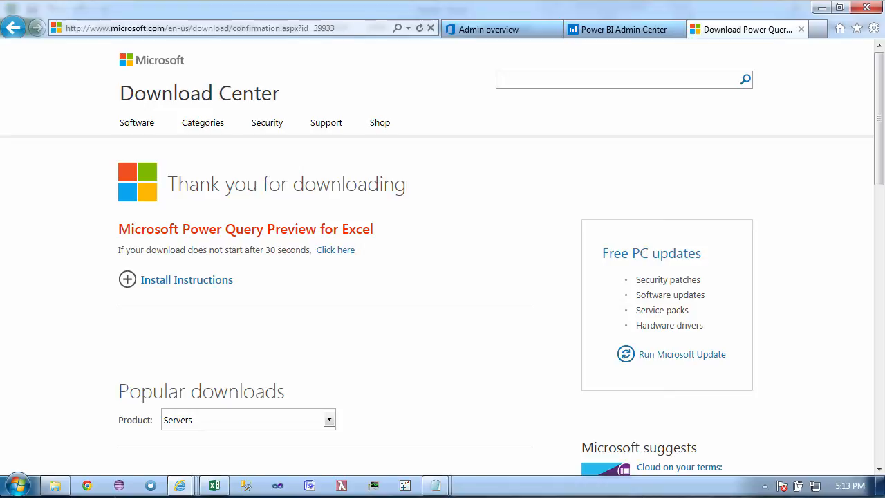
{"action": "mouse_move", "coordinate": [183, 43]}
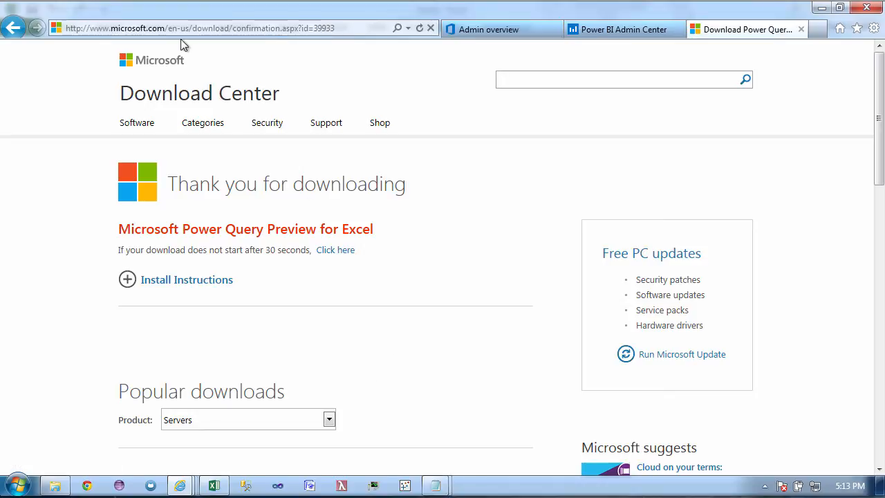
{"action": "mouse_move", "coordinate": [277, 44]}
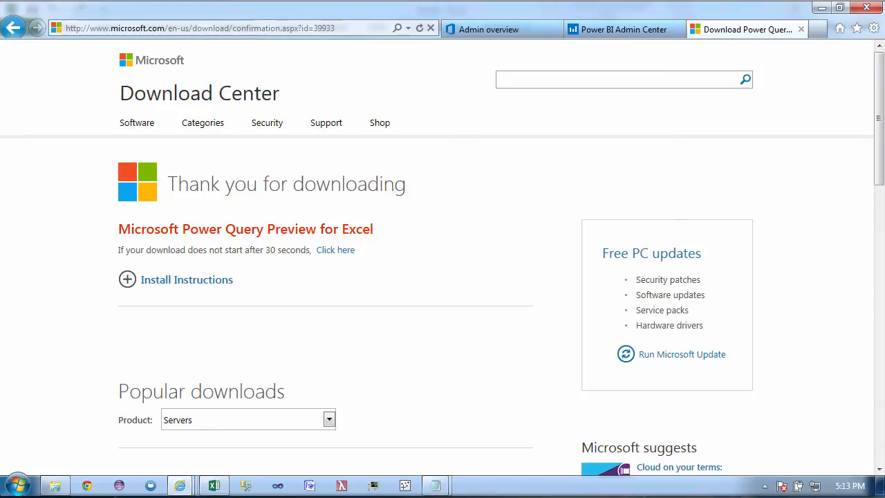
In the Excel workbook, sign in to Power BI with the organizational account.
{"action": "left_click", "coordinate": [214, 484]}
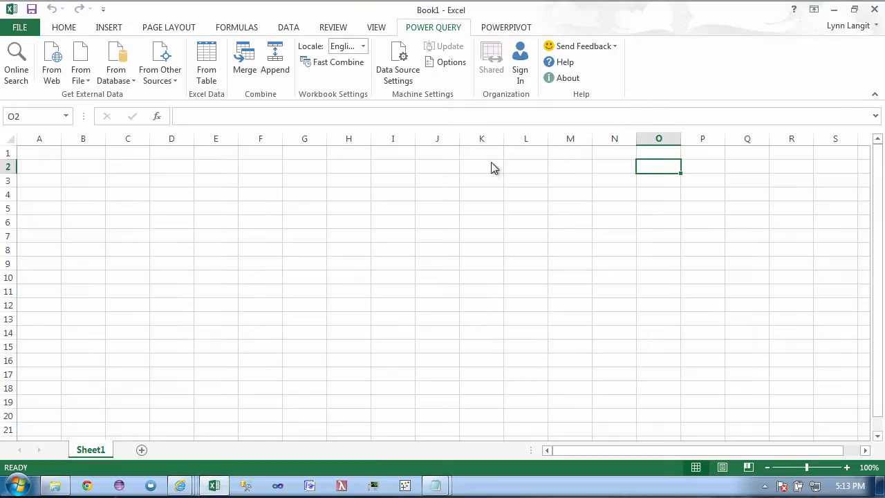
{"action": "mouse_move", "coordinate": [532, 103]}
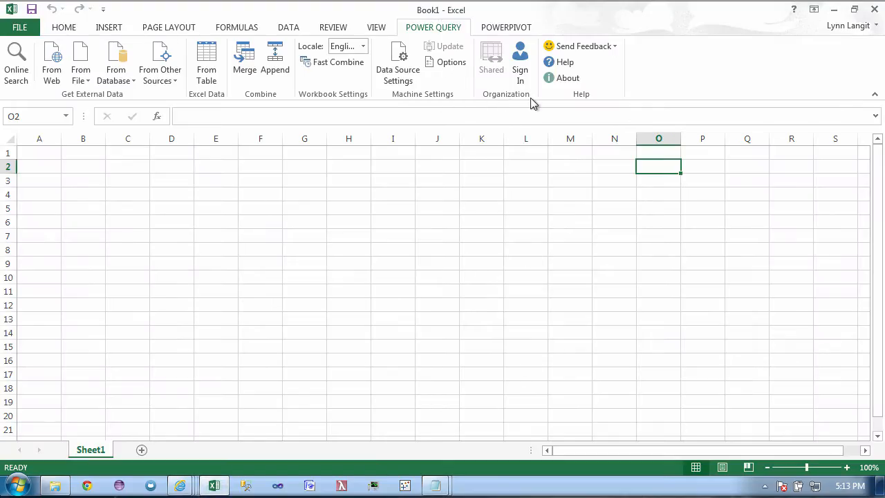
{"action": "left_click", "coordinate": [520, 58]}
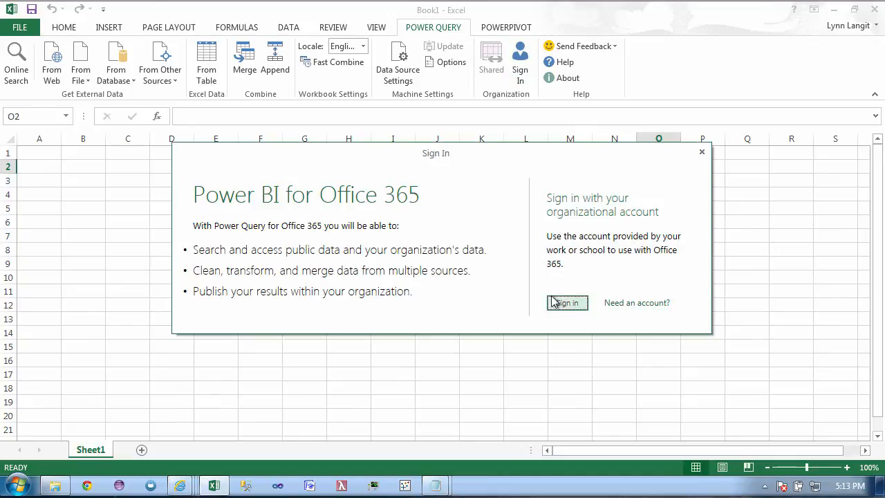
{"action": "left_click", "coordinate": [566, 302]}
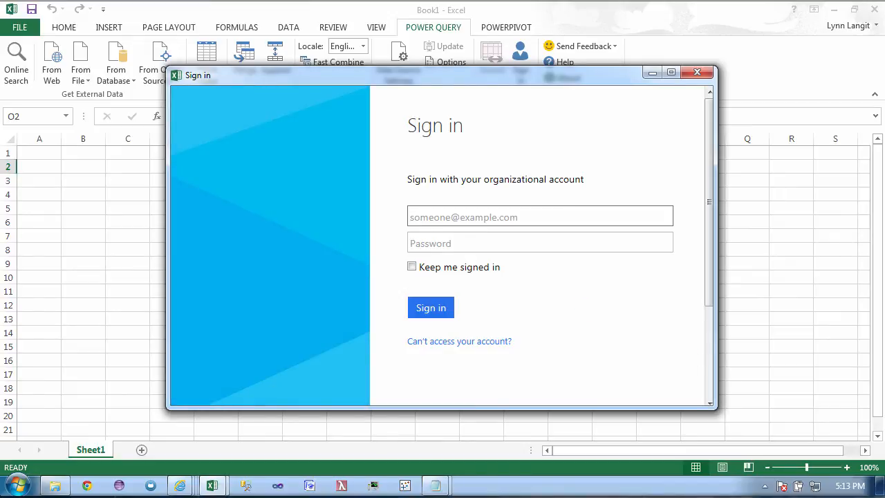
{"action": "left_click", "coordinate": [697, 72]}
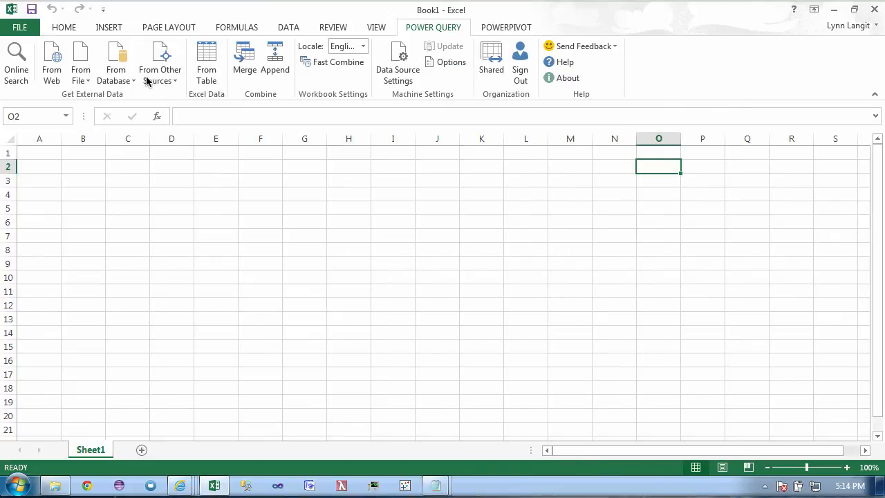
Import from OData Feed by pasting the copied test feed URL and confirming.
{"action": "left_click", "coordinate": [160, 62]}
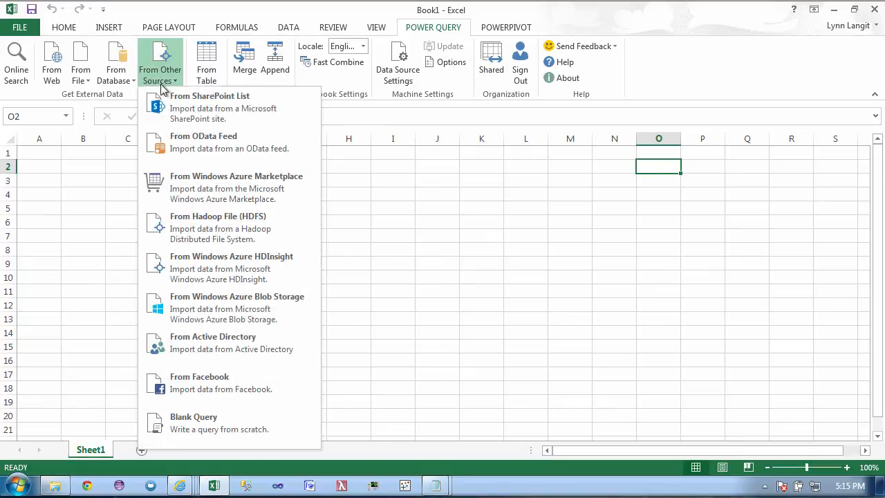
{"action": "left_click", "coordinate": [203, 135]}
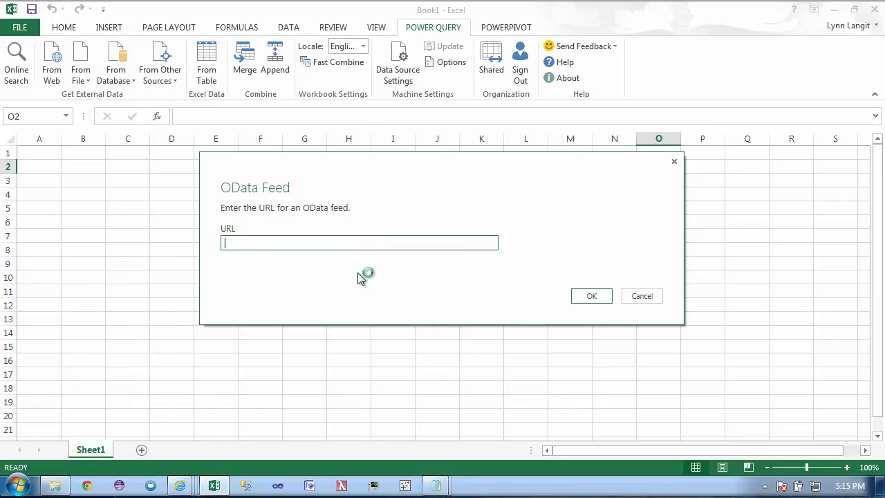
{"action": "right_click", "coordinate": [359, 242]}
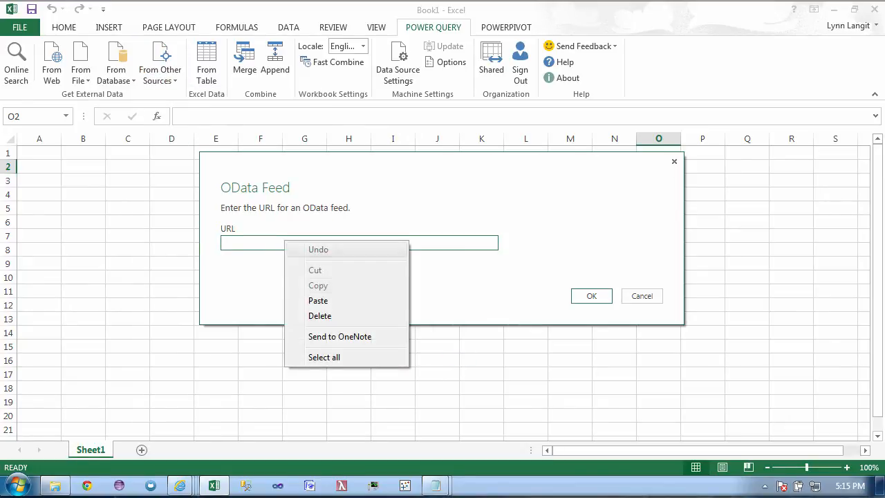
{"action": "left_click", "coordinate": [318, 300]}
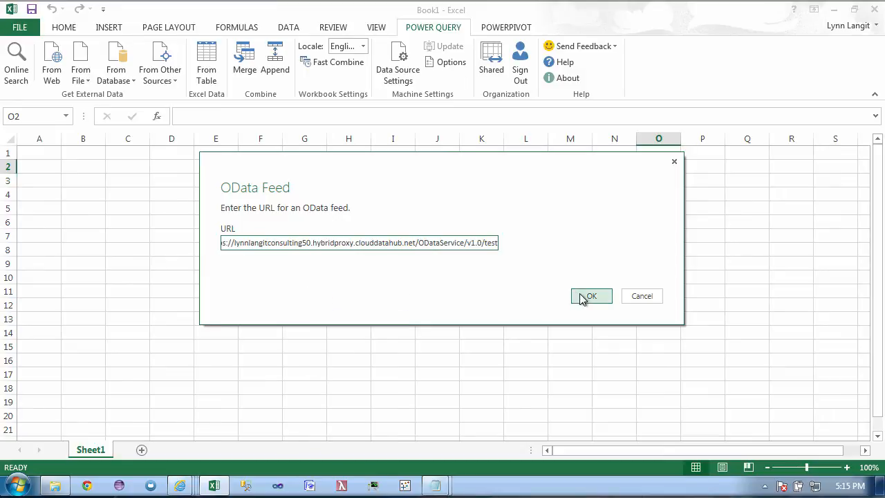
{"action": "left_click", "coordinate": [591, 296]}
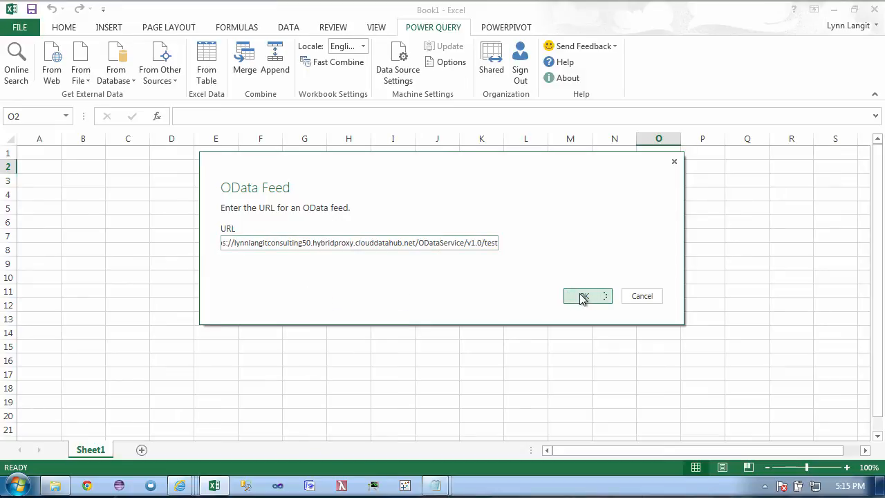
{"action": "left_click", "coordinate": [587, 296]}
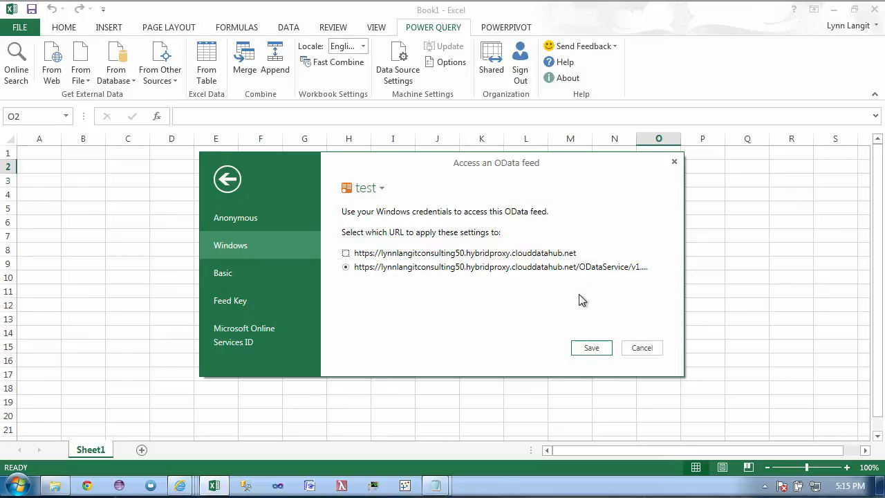
{"action": "mouse_move", "coordinate": [582, 309]}
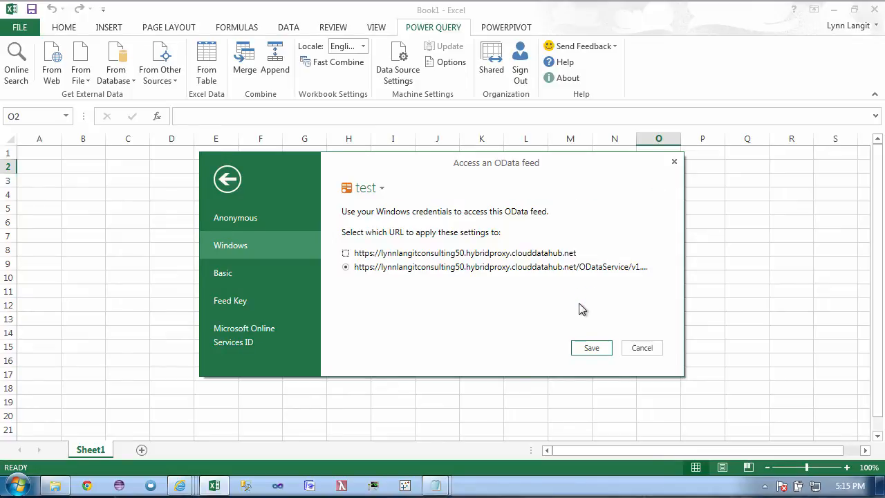
{"action": "mouse_move", "coordinate": [591, 348]}
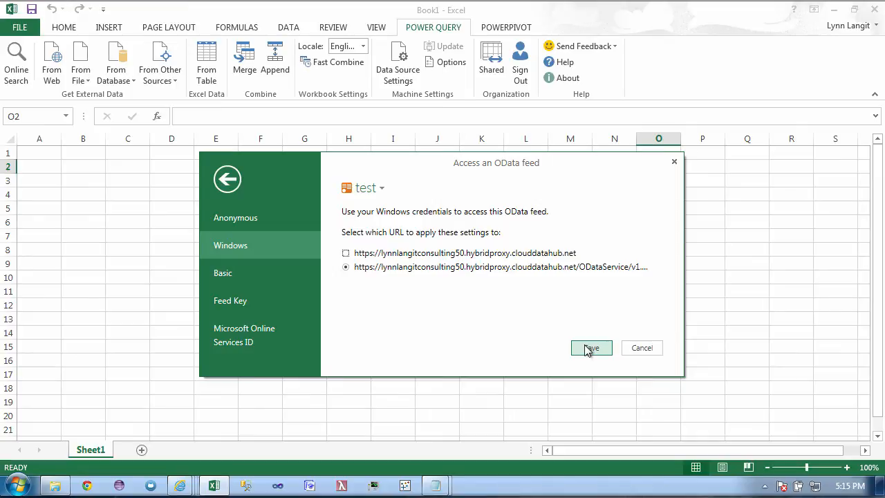
Authenticate the feed with Microsoft Online Services ID using the organizational account and password.
{"action": "left_click", "coordinate": [591, 347]}
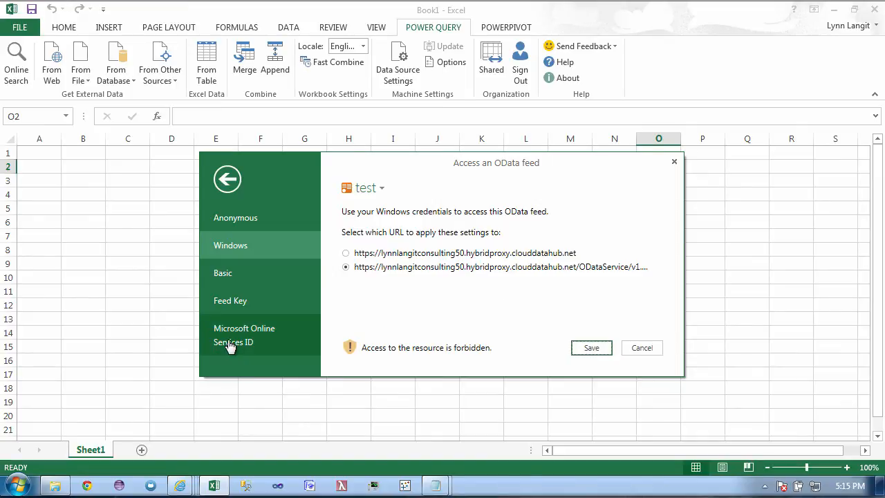
{"action": "left_click", "coordinate": [244, 334]}
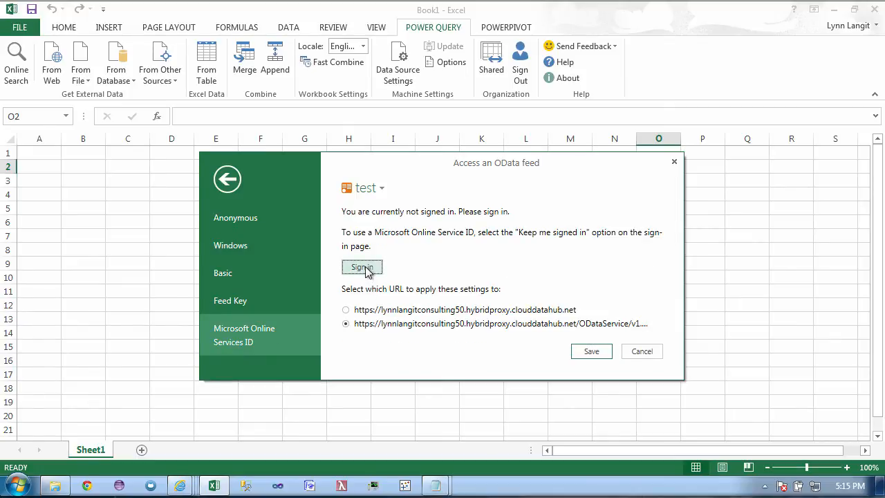
{"action": "left_click", "coordinate": [362, 267]}
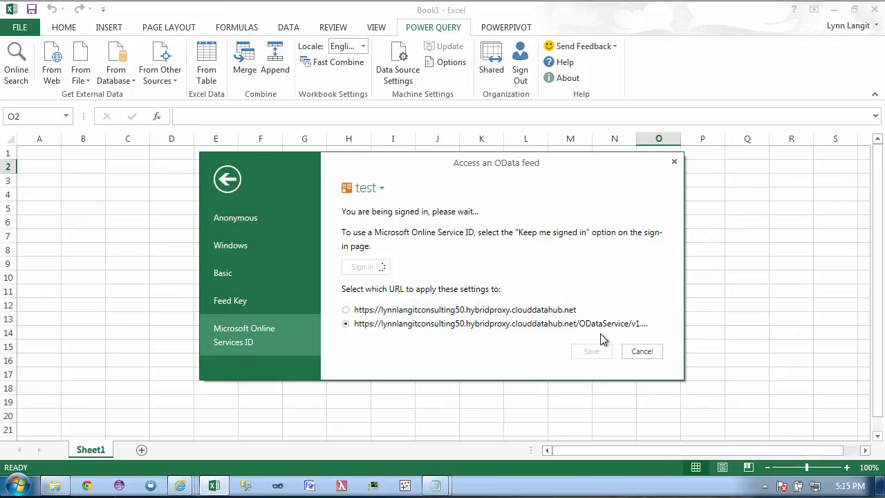
{"action": "left_click", "coordinate": [362, 267]}
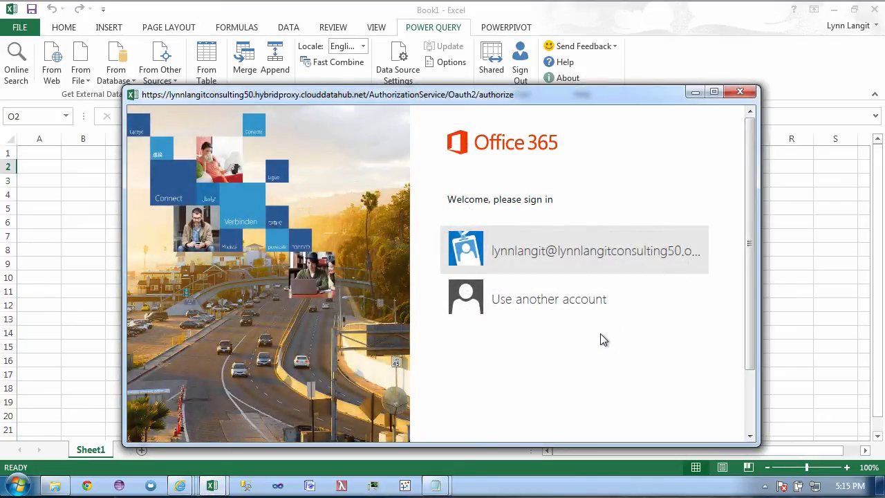
{"action": "left_click", "coordinate": [574, 250]}
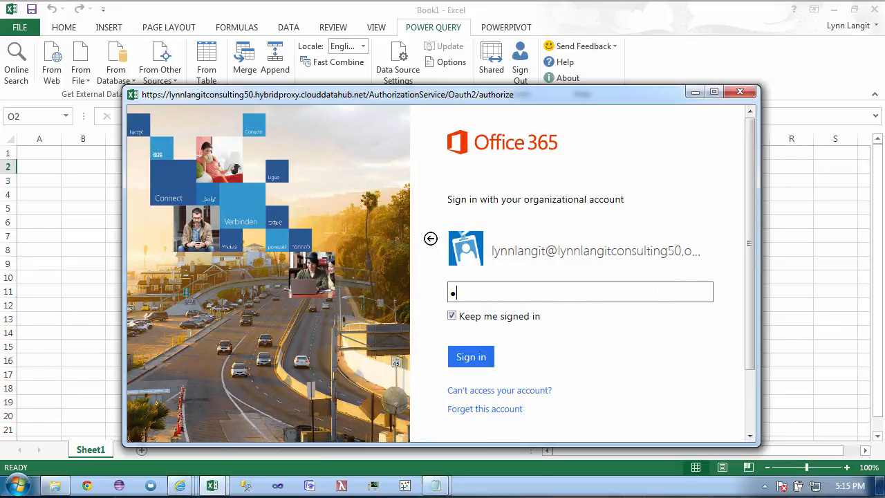
{"action": "type", "text": "password"}
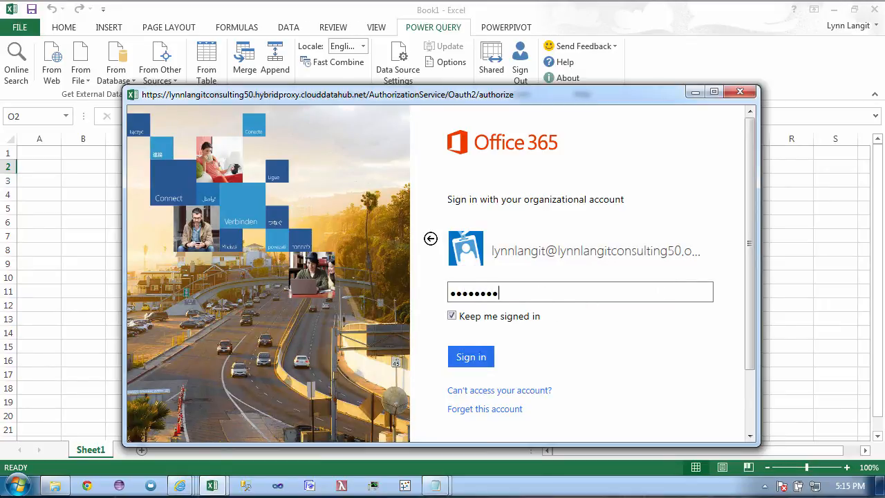
{"action": "left_click", "coordinate": [471, 356]}
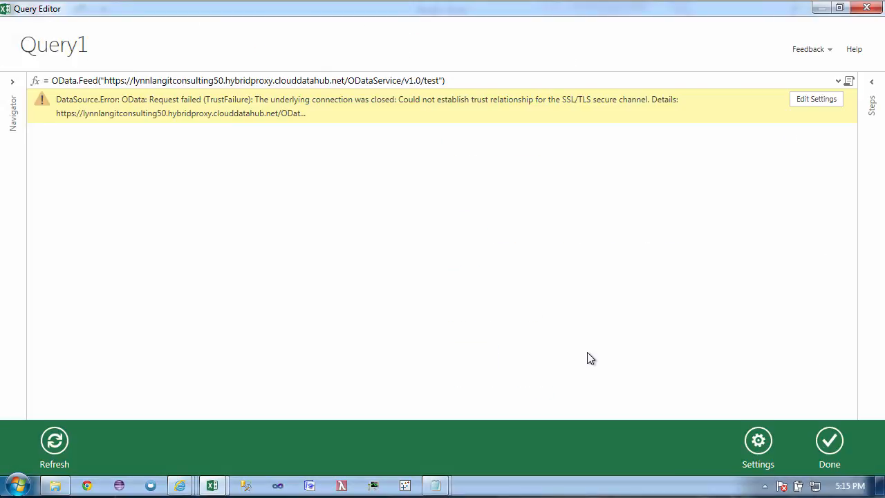
{"action": "mouse_move", "coordinate": [190, 131]}
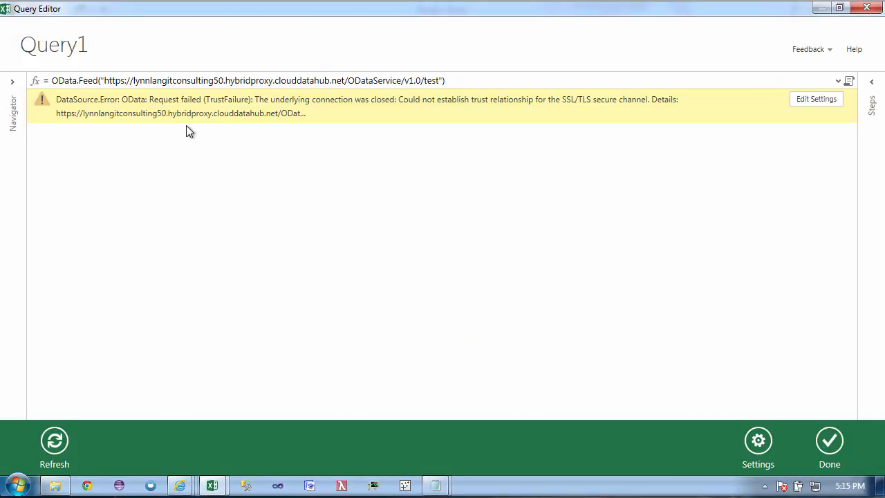
{"action": "mouse_move", "coordinate": [598, 99]}
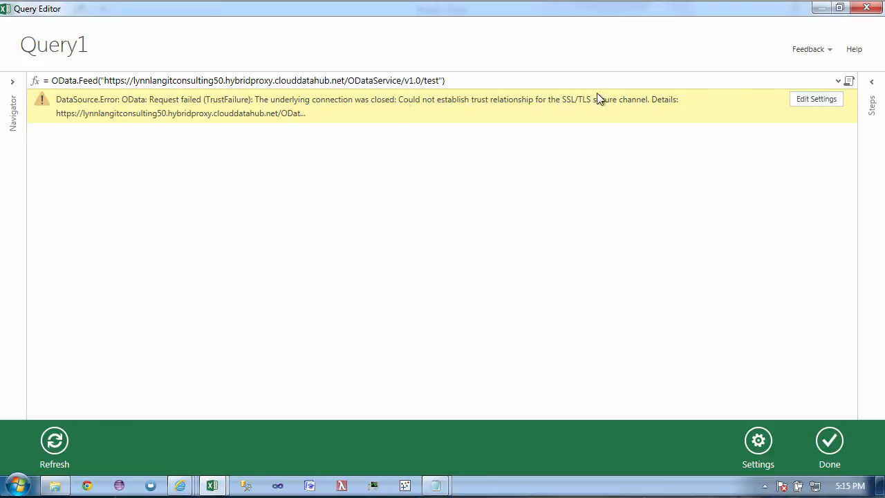
{"action": "mouse_move", "coordinate": [817, 99]}
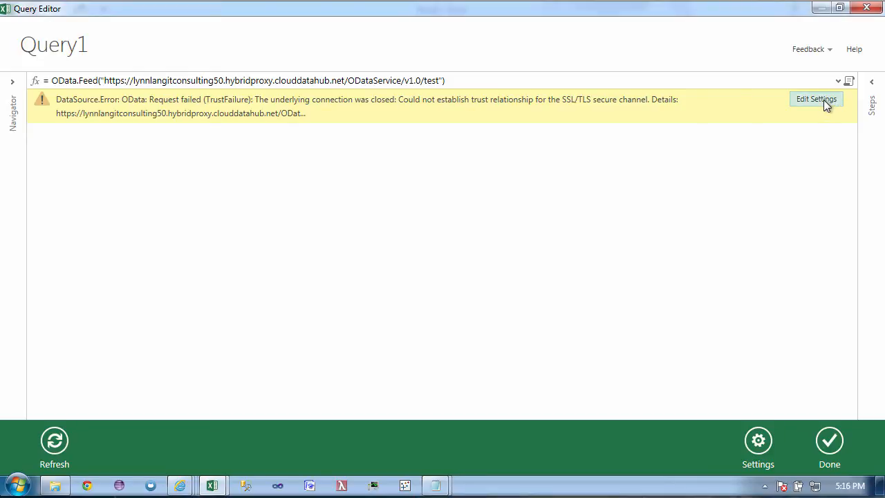
{"action": "mouse_move", "coordinate": [832, 205]}
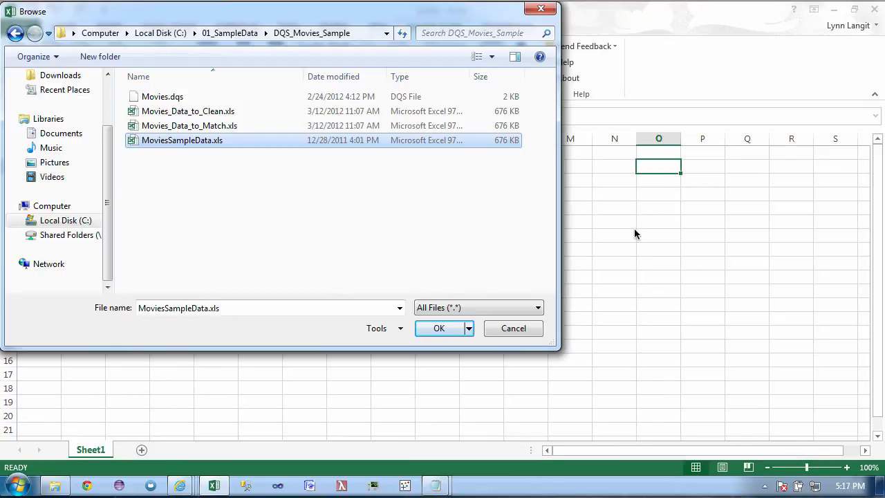
Open MoviesSampleData.xls as the source and preview its Sheet1 data.
{"action": "left_click", "coordinate": [438, 328]}
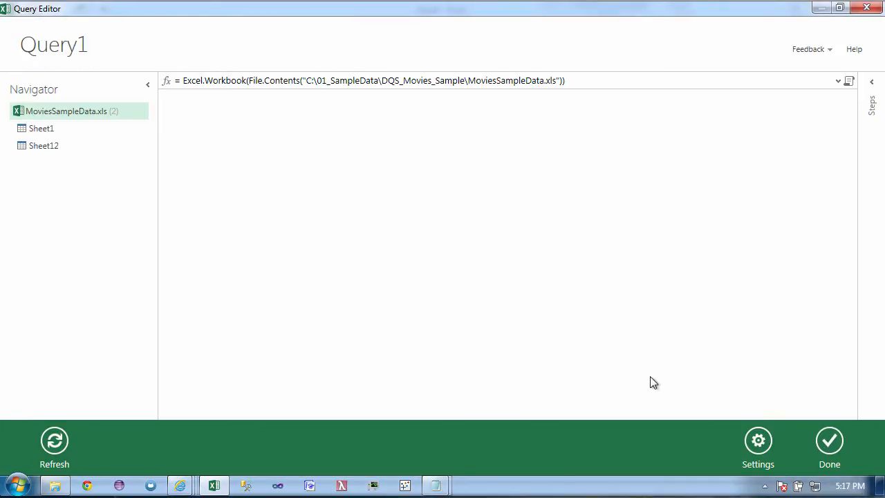
{"action": "left_click", "coordinate": [41, 127]}
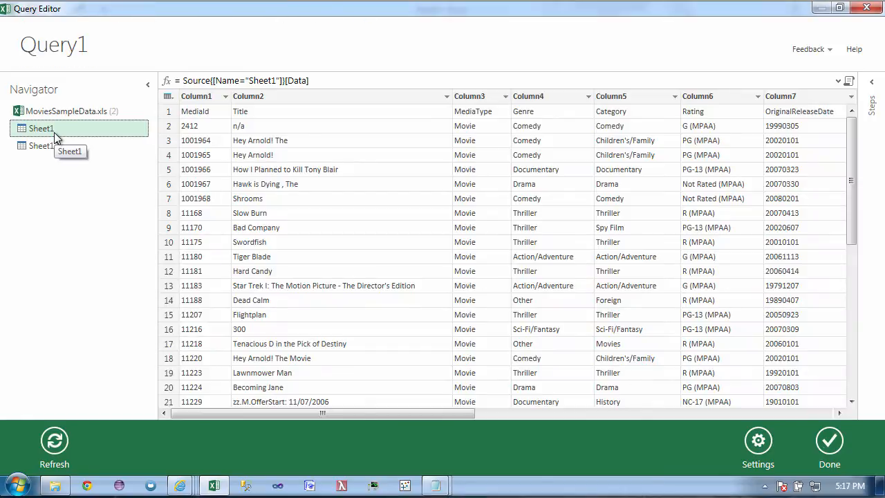
{"action": "mouse_move", "coordinate": [62, 146]}
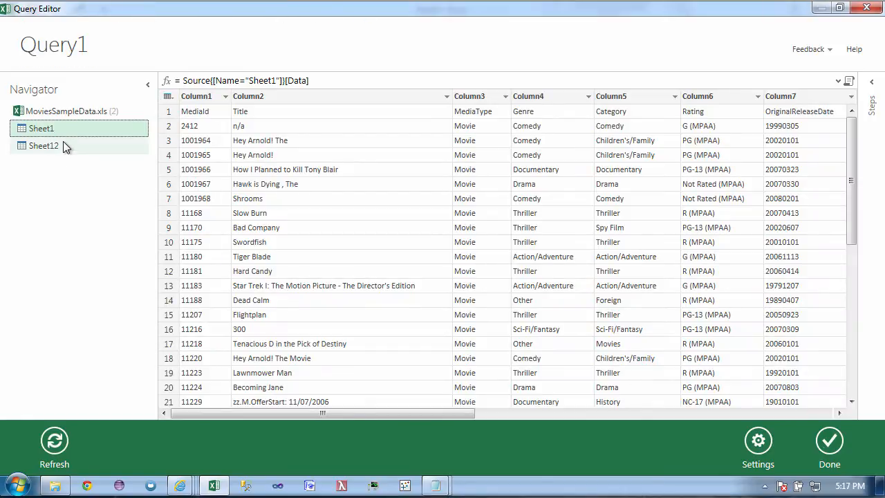
{"action": "mouse_move", "coordinate": [261, 147]}
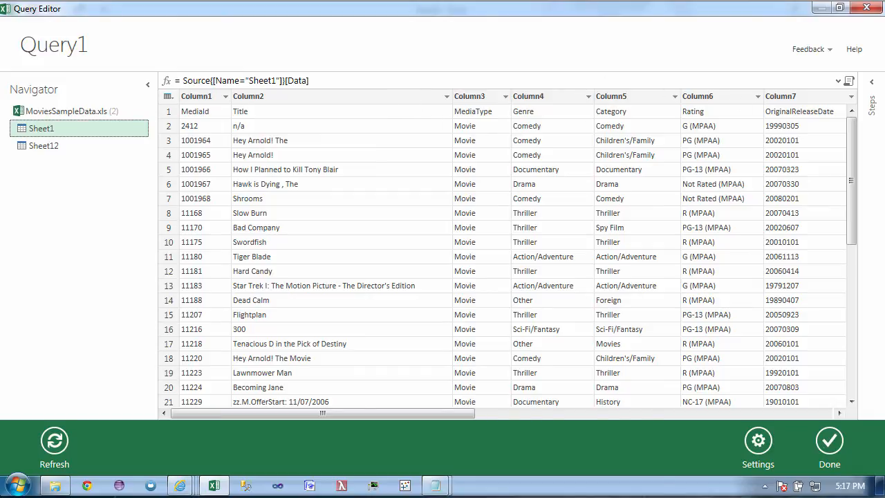
Filter Column2 to exclude the n/a rows.
{"action": "left_click", "coordinate": [446, 96]}
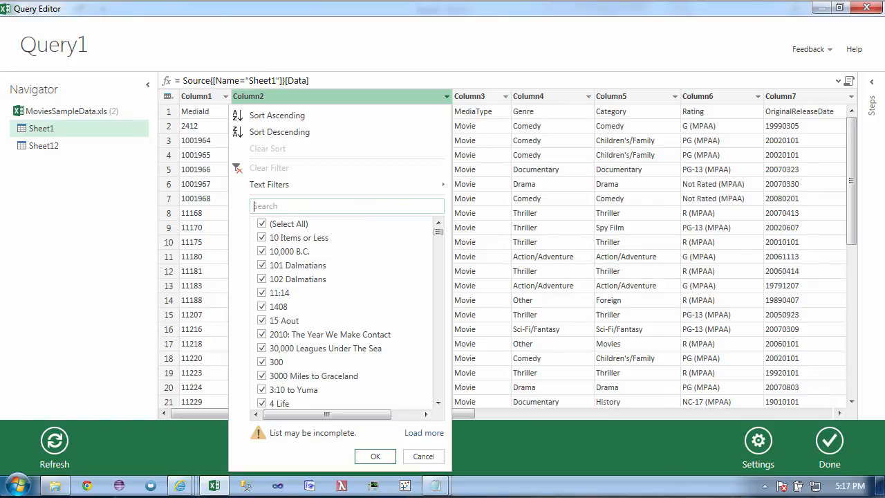
{"action": "type", "text": "n"}
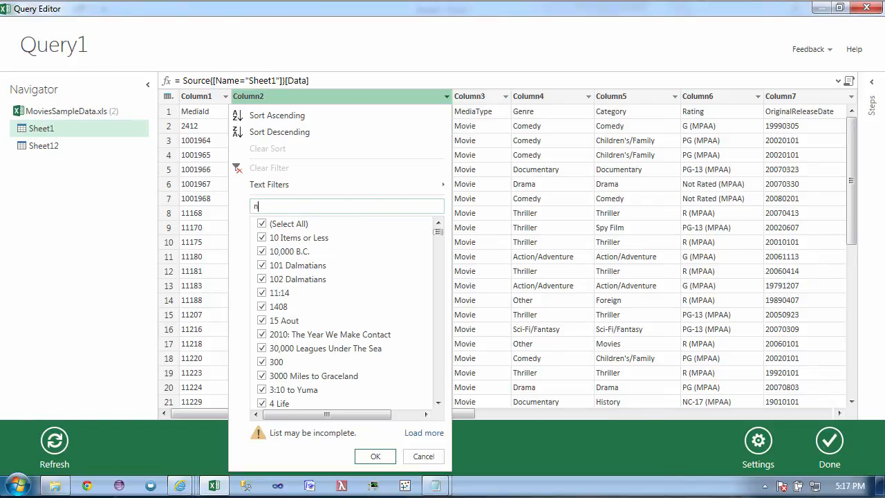
{"action": "type", "text": "/a"}
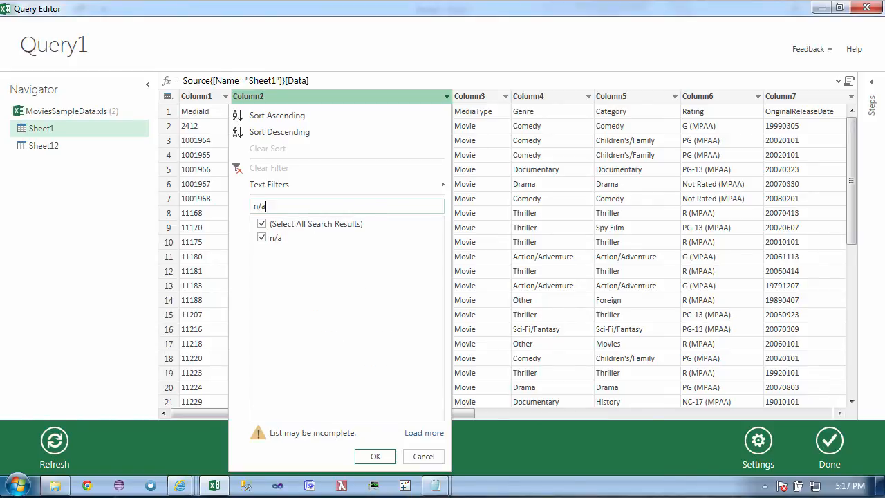
{"action": "left_click", "coordinate": [262, 224]}
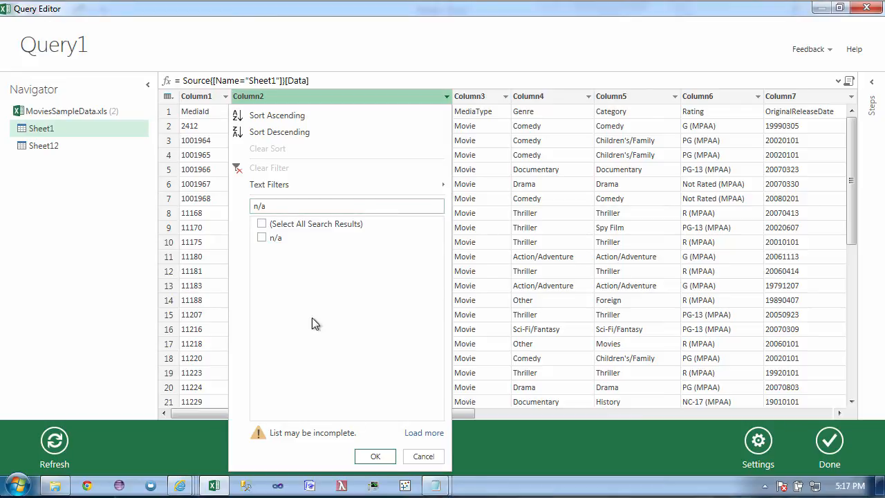
{"action": "left_click", "coordinate": [375, 456]}
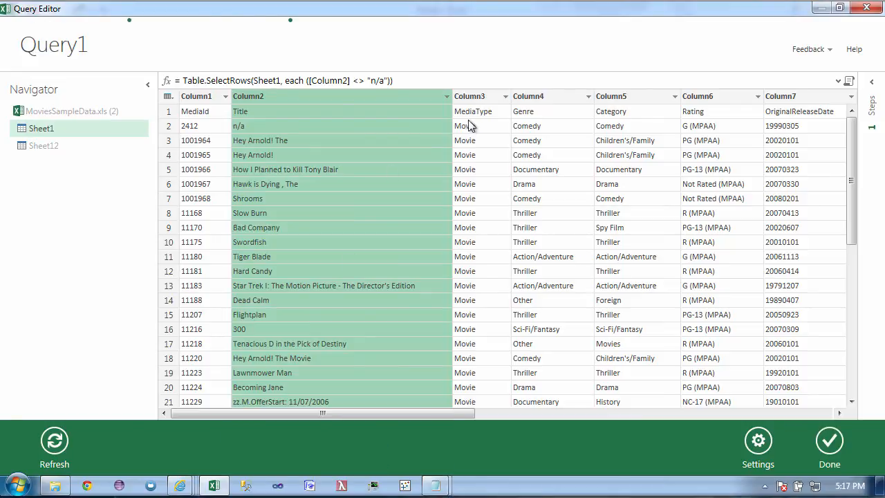
Remove the accidental descending sort on Column3.
{"action": "left_click", "coordinate": [505, 96]}
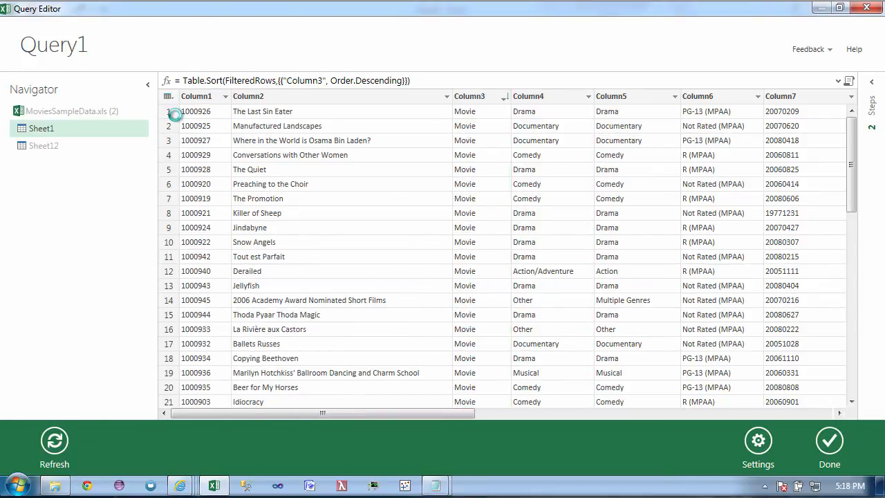
{"action": "left_click", "coordinate": [504, 96]}
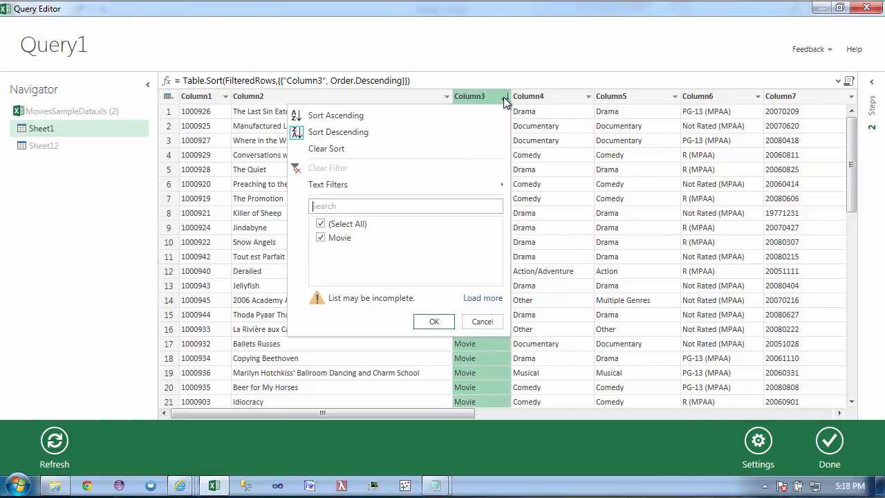
{"action": "left_click", "coordinate": [434, 321]}
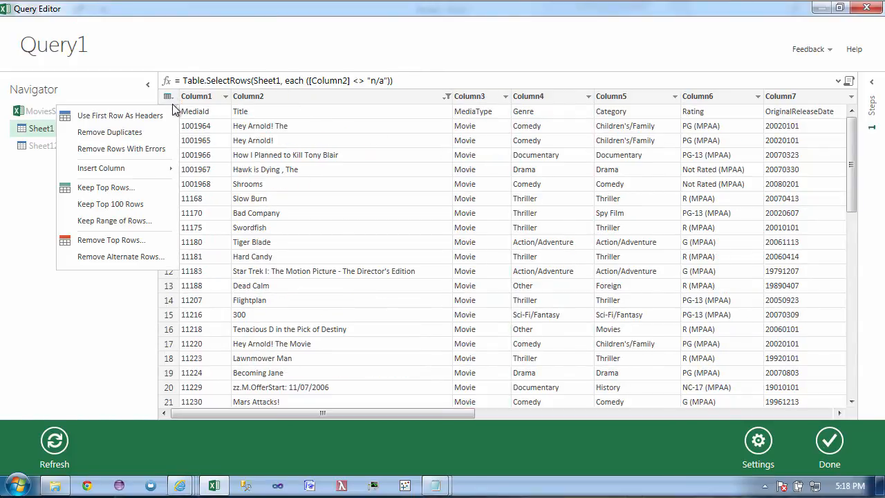
Promote Sheet1's first row to headers, giving columns like MediaId, Title and Genre.
{"action": "left_click", "coordinate": [120, 115]}
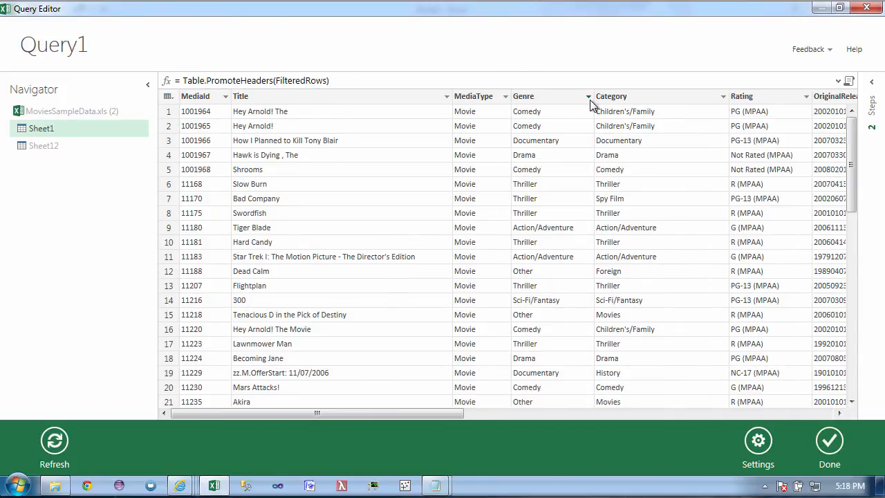
{"action": "left_click", "coordinate": [473, 96]}
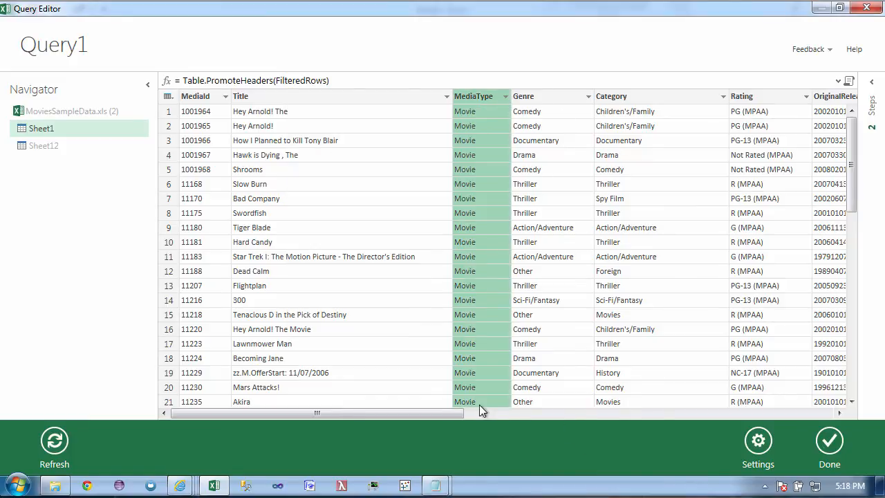
{"action": "left_click_drag", "start_coordinate": [316, 413], "coordinate": [433, 413]}
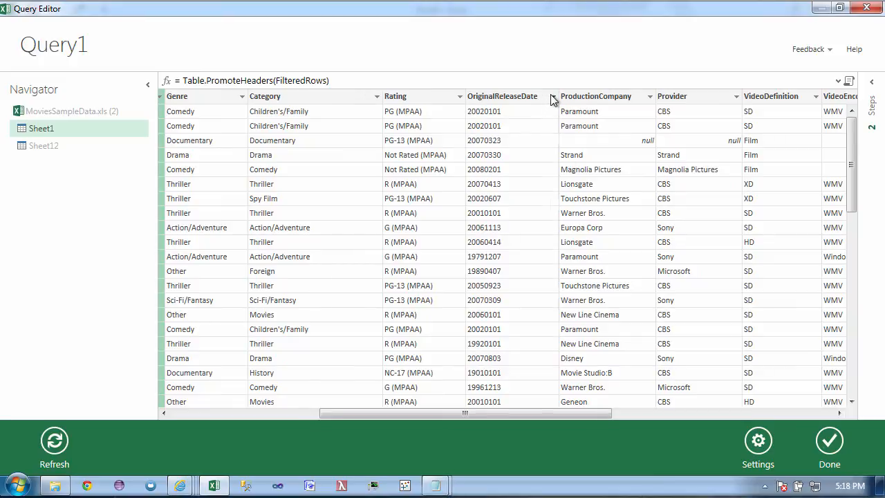
{"action": "mouse_move", "coordinate": [508, 97]}
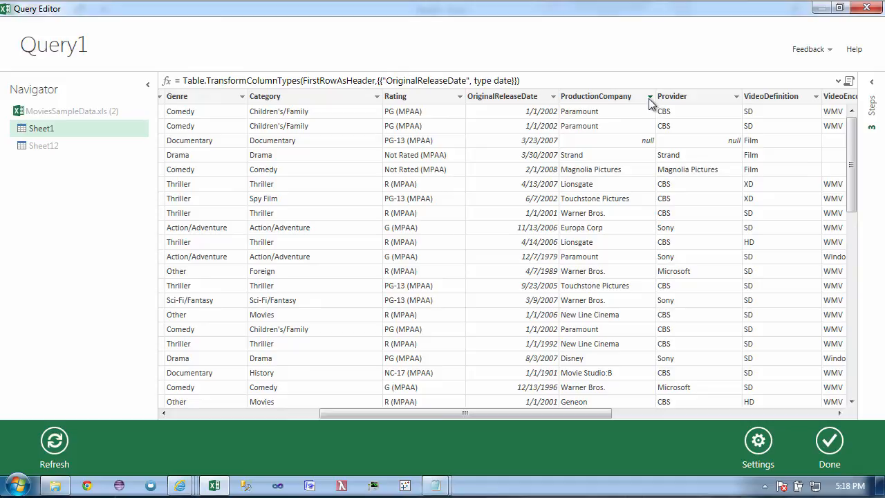
Type OriginalReleaseDate as Date and filter out rows with null ProductionCompany.
{"action": "left_click", "coordinate": [649, 96]}
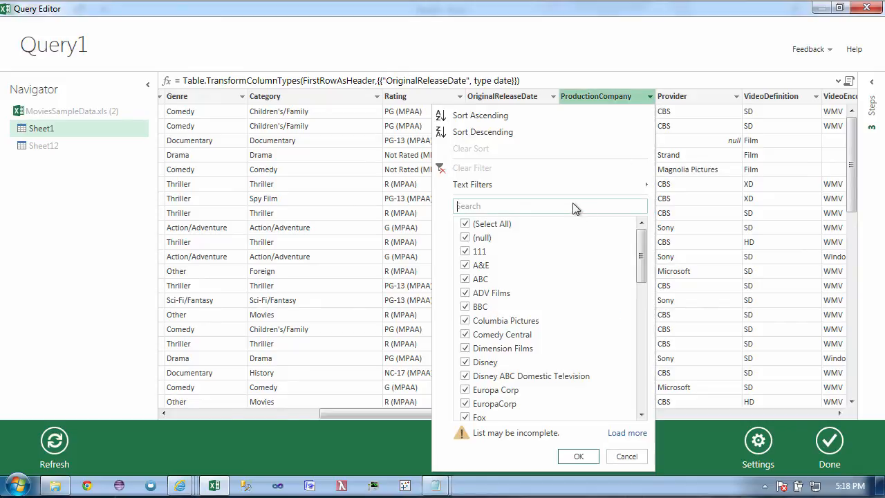
{"action": "type", "text": "null"}
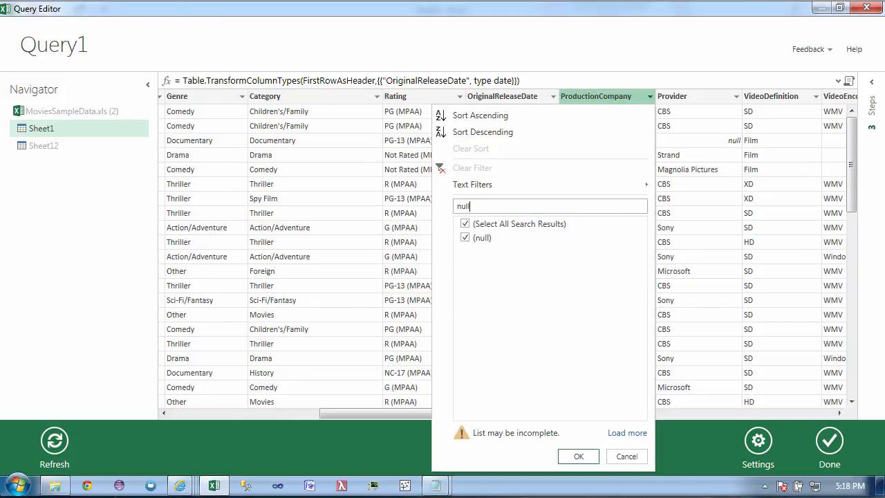
{"action": "left_click", "coordinate": [578, 456]}
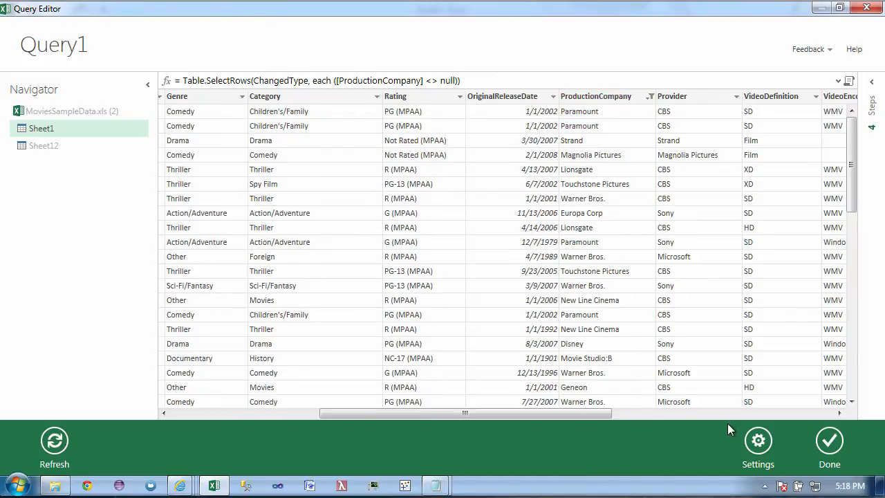
{"action": "mouse_move", "coordinate": [567, 420]}
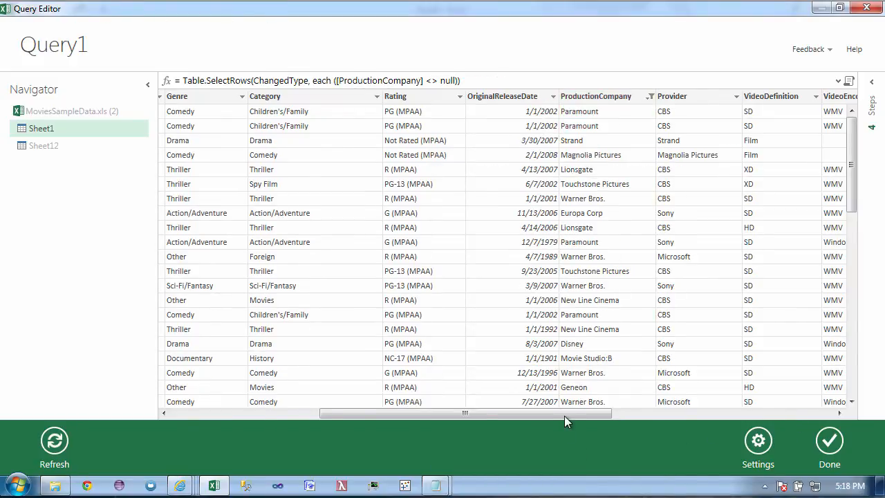
{"action": "left_click_drag", "start_coordinate": [464, 413], "coordinate": [560, 413]}
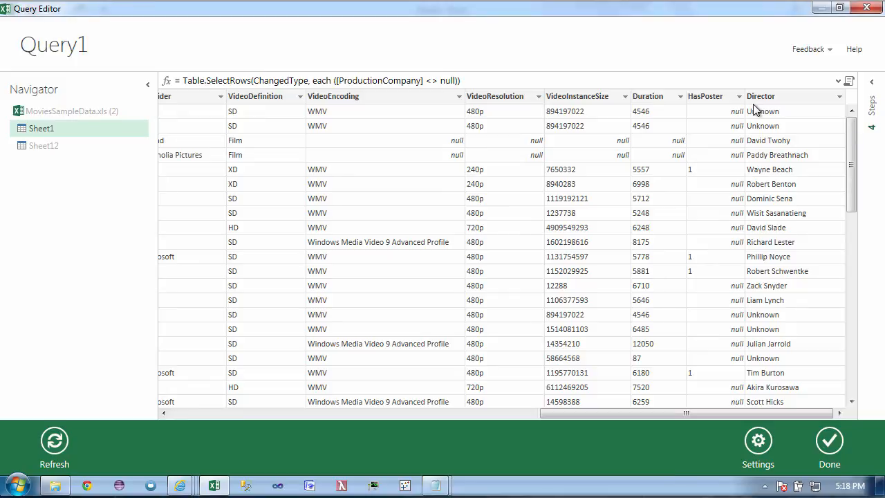
Sort the rows by Duration descending and change Duration's type to Number.
{"action": "left_click", "coordinate": [679, 96]}
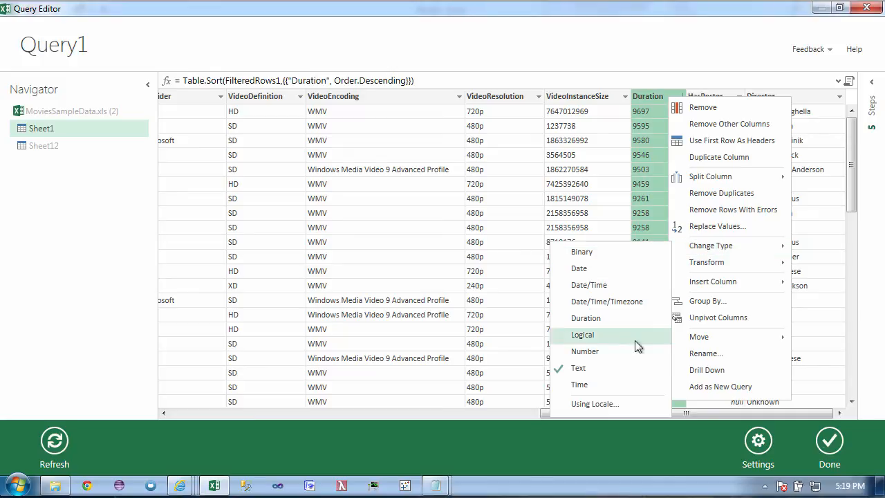
{"action": "left_click", "coordinate": [584, 351]}
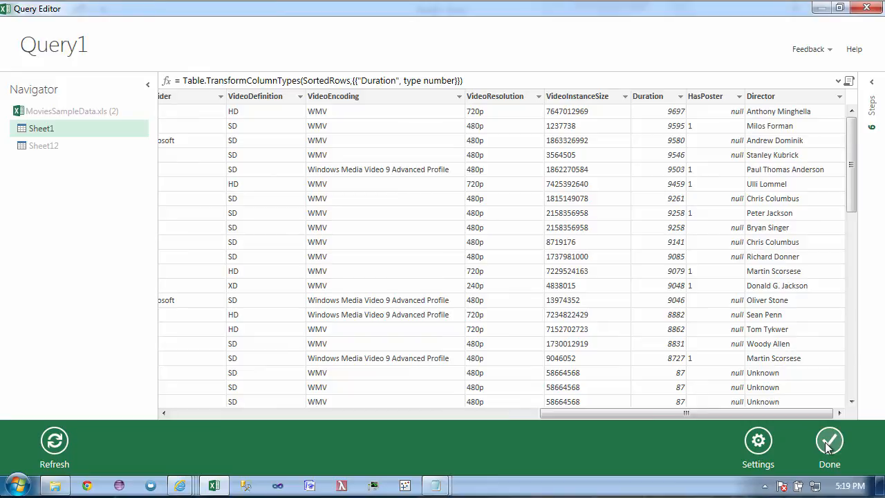
Load Query1 onto Sheet3 and share a copy to the organization as 'Shaped Movies'.
{"action": "left_click", "coordinate": [829, 440]}
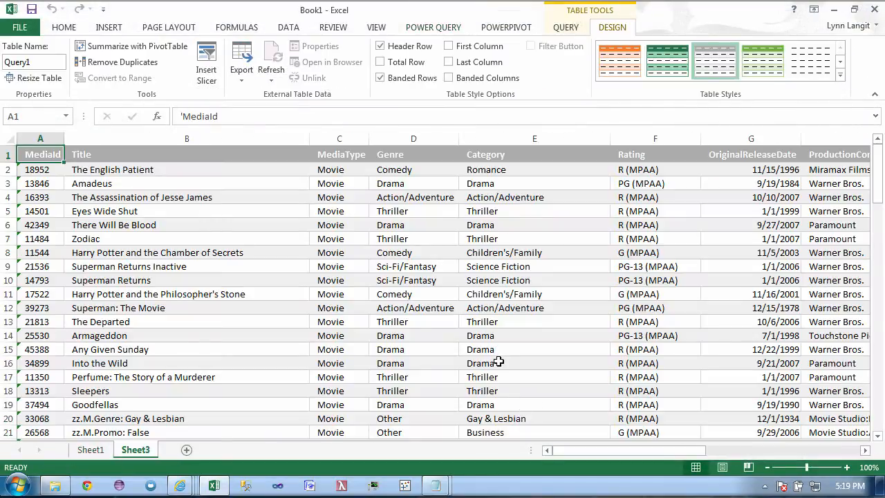
{"action": "left_click", "coordinate": [565, 27]}
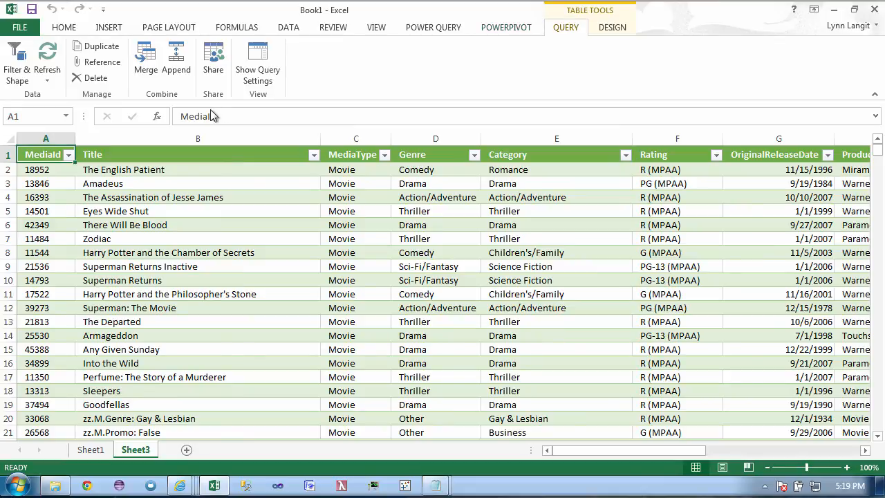
{"action": "left_click", "coordinate": [213, 57]}
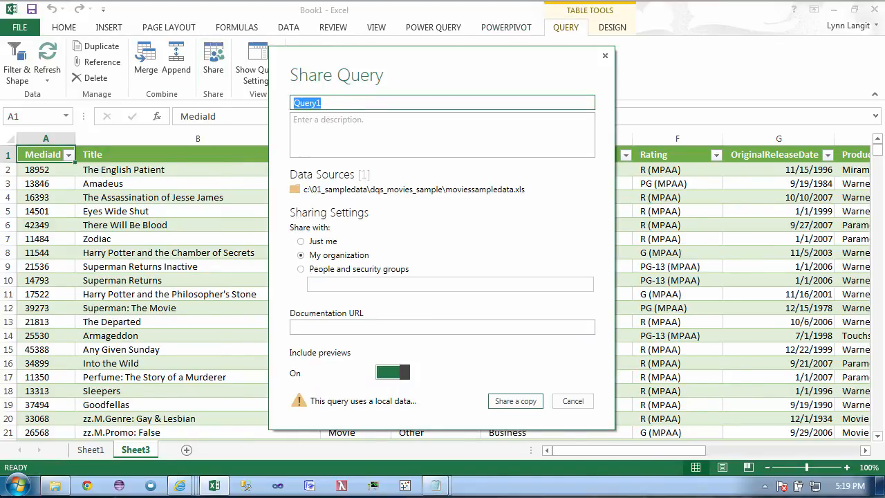
{"action": "type", "text": "Shaped Movie"}
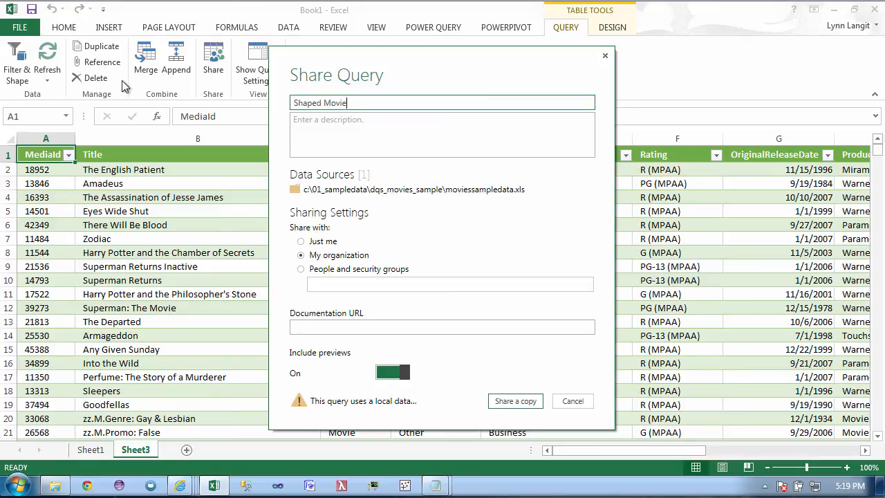
{"action": "type", "text": "s"}
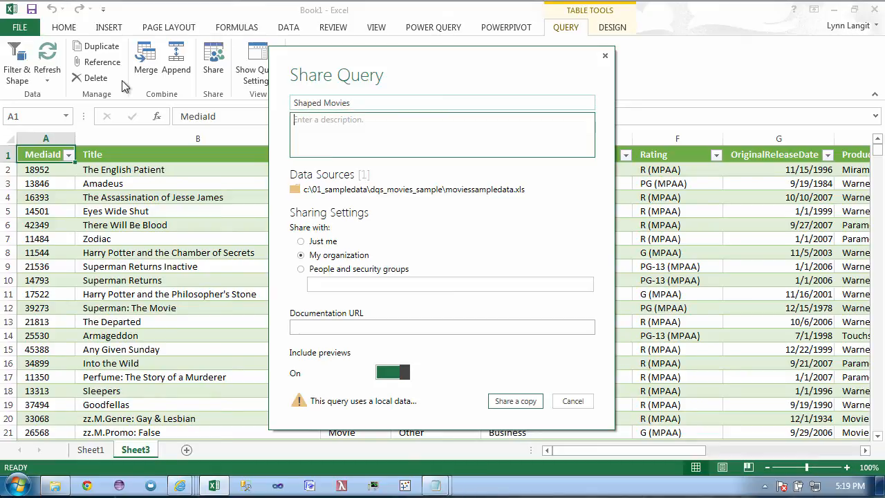
{"action": "type", "text": "Subst"}
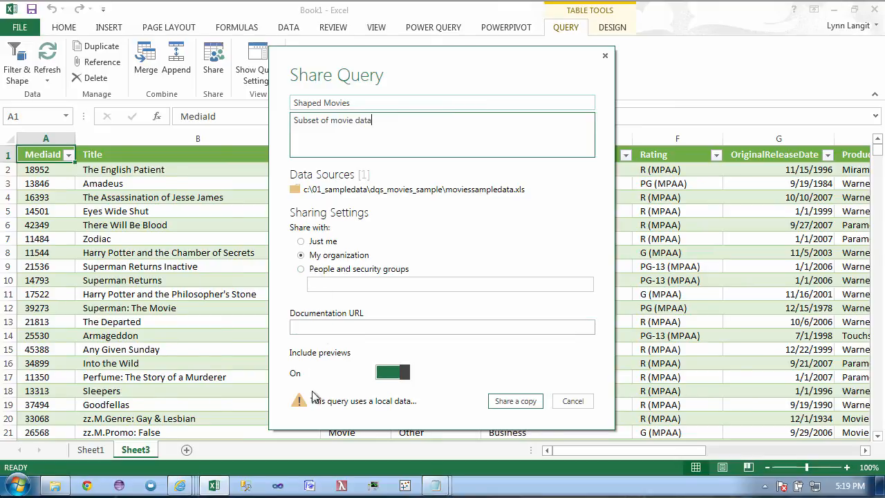
{"action": "left_click", "coordinate": [515, 401]}
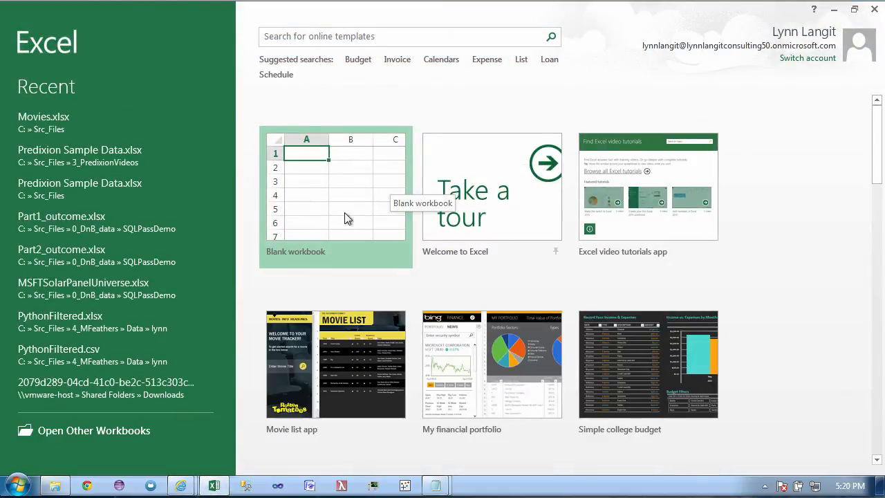
In a new blank workbook, run an Online Search for 'movies' scoped to Organization.
{"action": "left_click", "coordinate": [336, 194]}
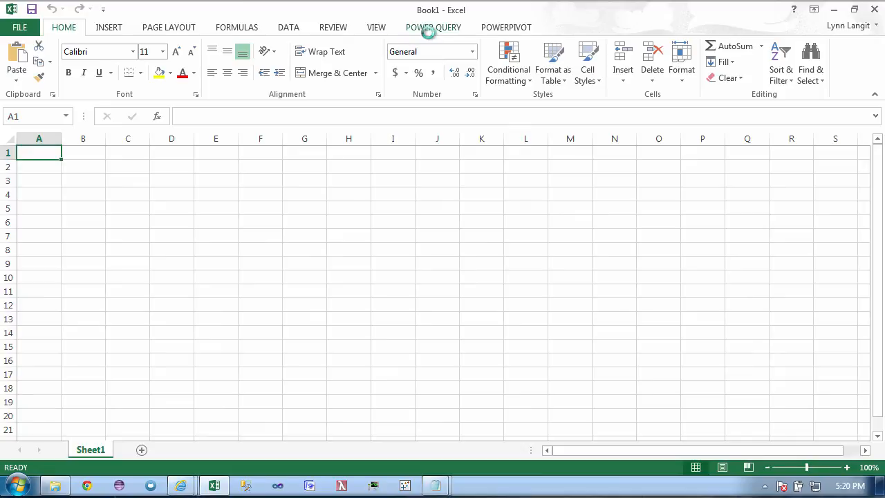
{"action": "left_click", "coordinate": [433, 27]}
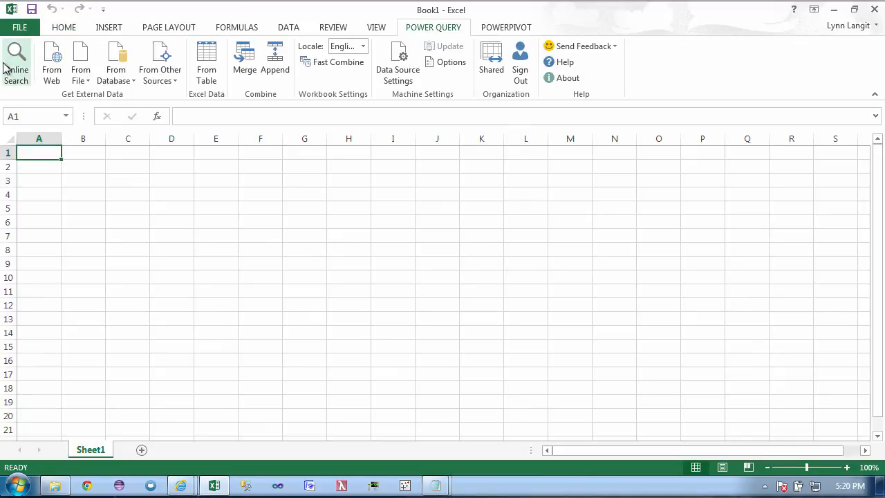
{"action": "mouse_move", "coordinate": [520, 62]}
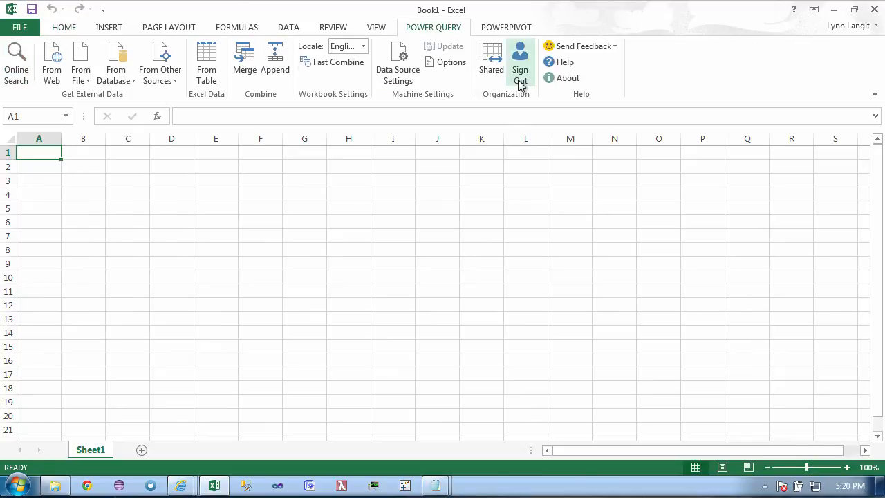
{"action": "mouse_move", "coordinate": [15, 62]}
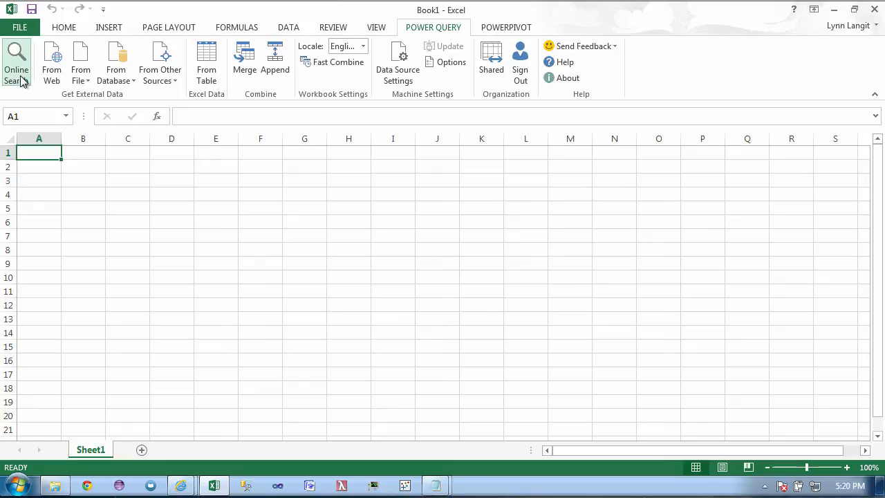
{"action": "left_click", "coordinate": [16, 63]}
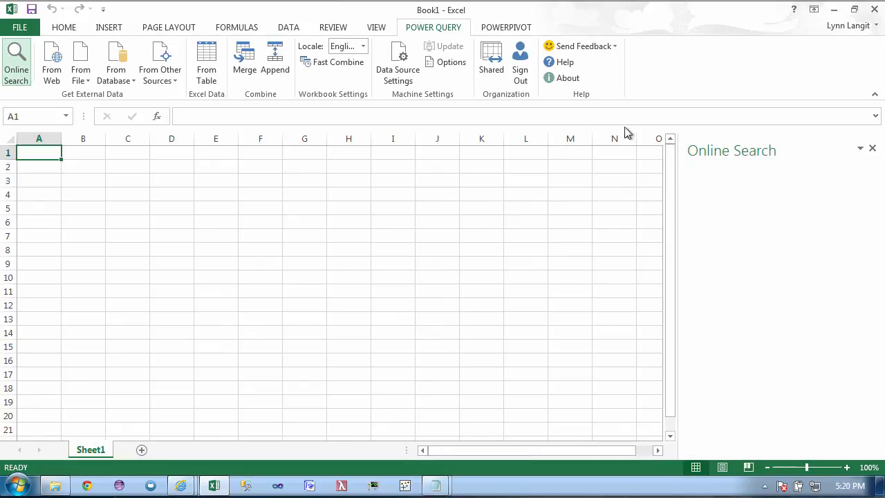
{"action": "type", "text": "mov"}
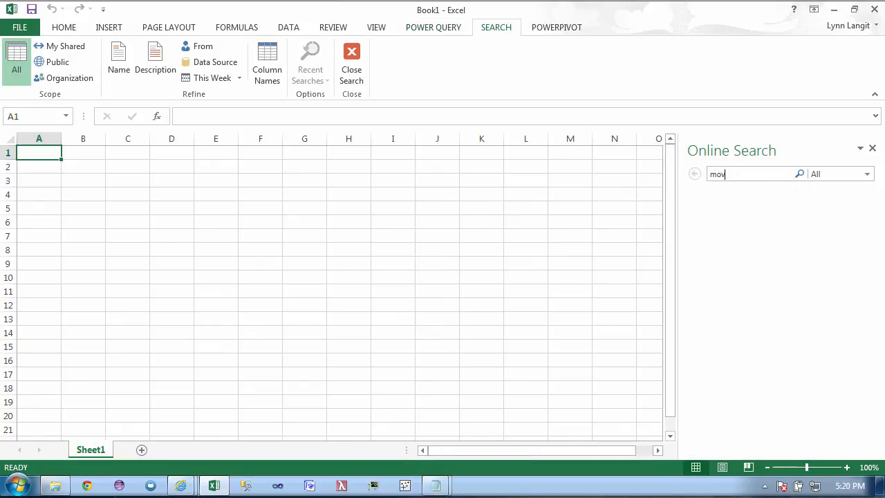
{"action": "type", "text": "ie"}
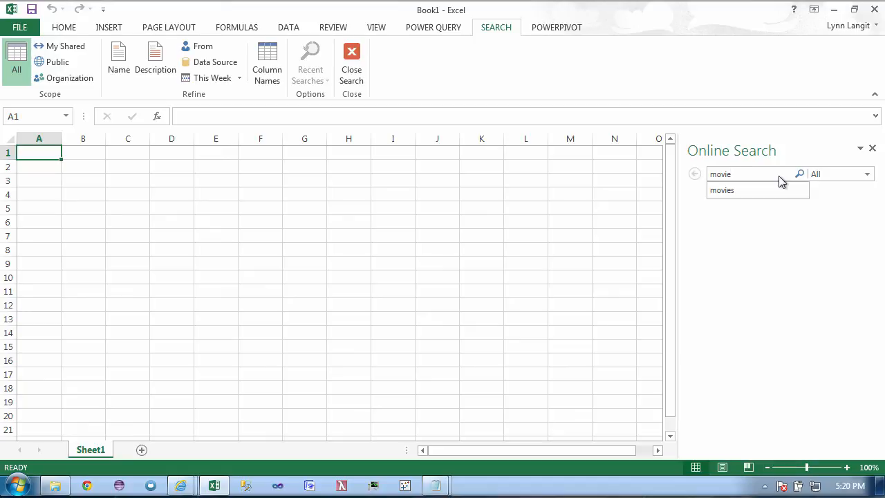
{"action": "left_click", "coordinate": [722, 190]}
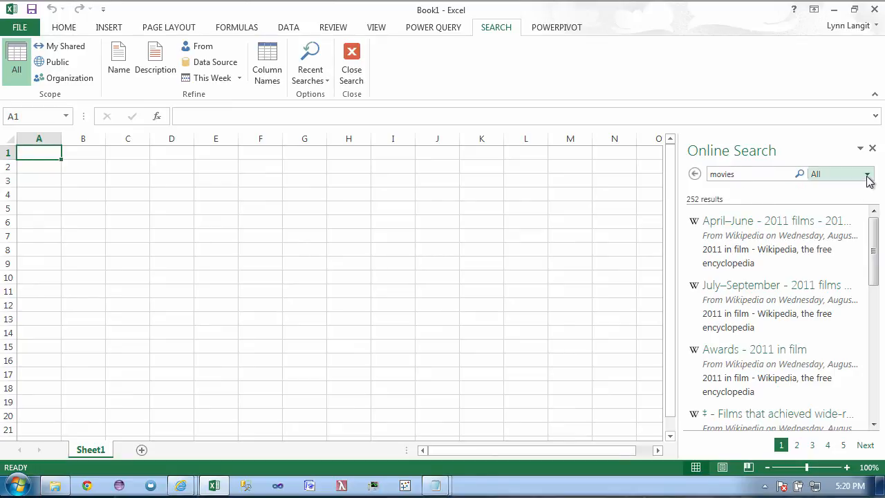
{"action": "left_click", "coordinate": [867, 174]}
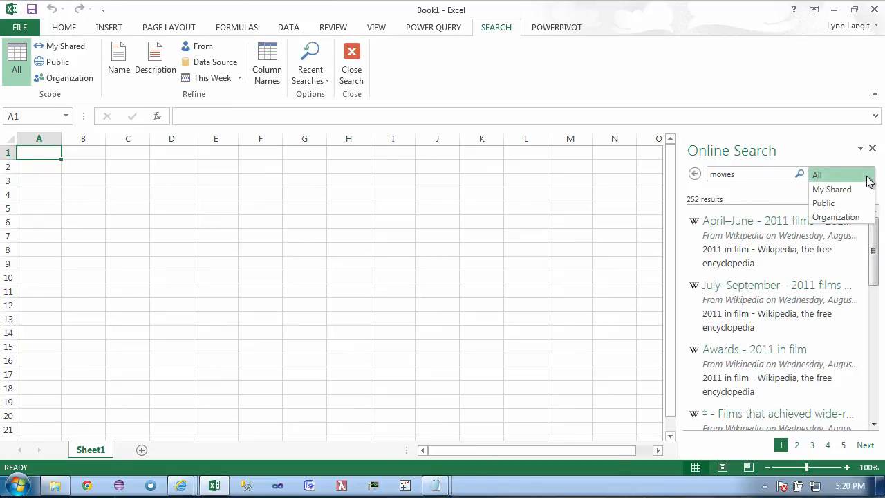
{"action": "mouse_move", "coordinate": [822, 202]}
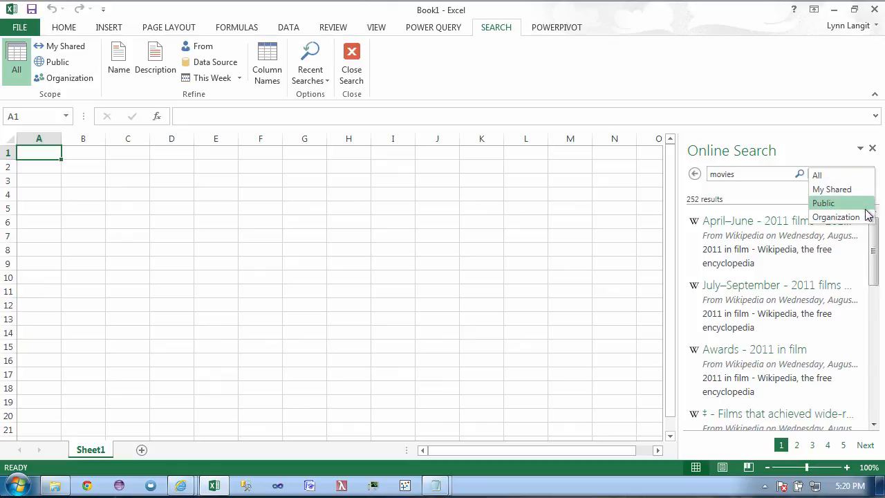
{"action": "left_click", "coordinate": [836, 217]}
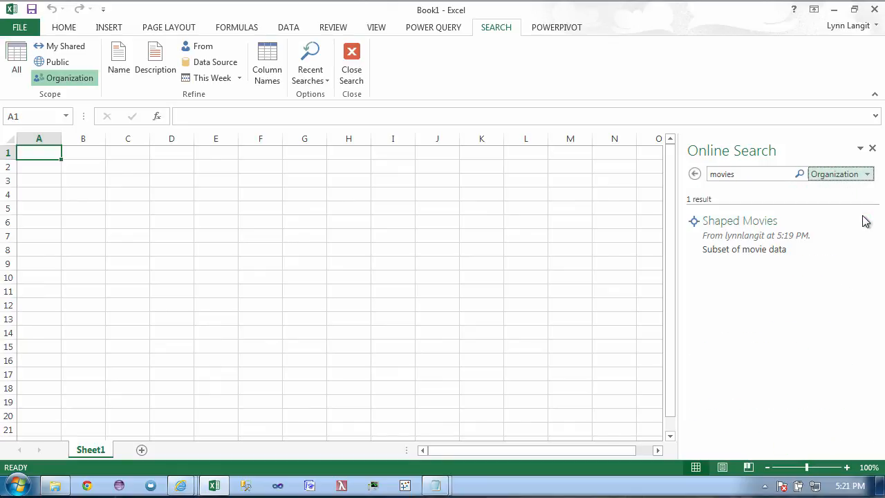
Preview the Shaped Movies result and add its 2,537 rows to Sheet2.
{"action": "left_click", "coordinate": [740, 220]}
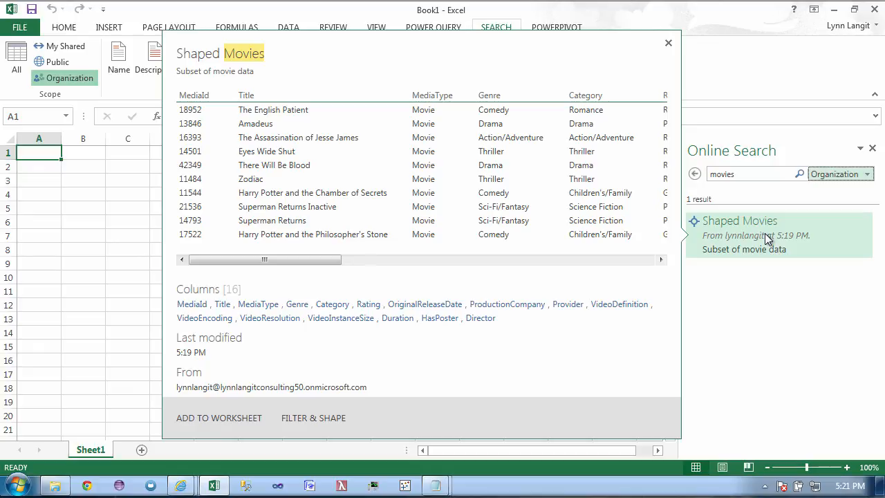
{"action": "left_click", "coordinate": [667, 43]}
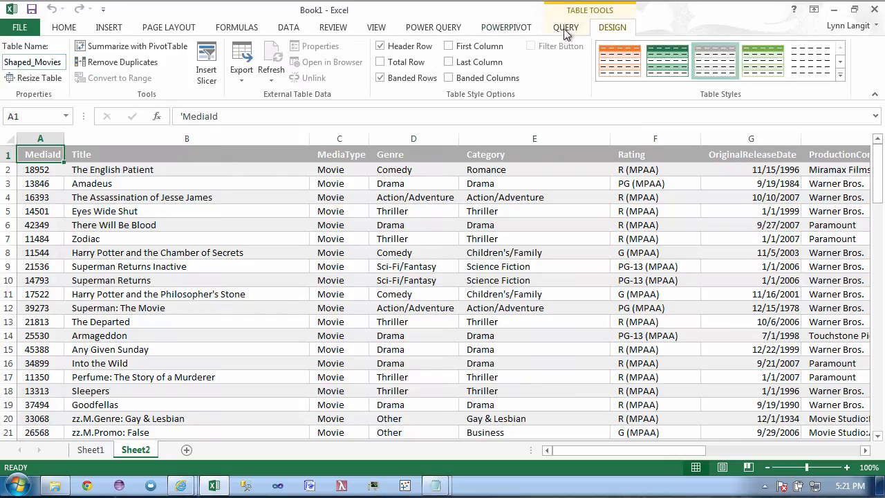
{"action": "left_click", "coordinate": [565, 27]}
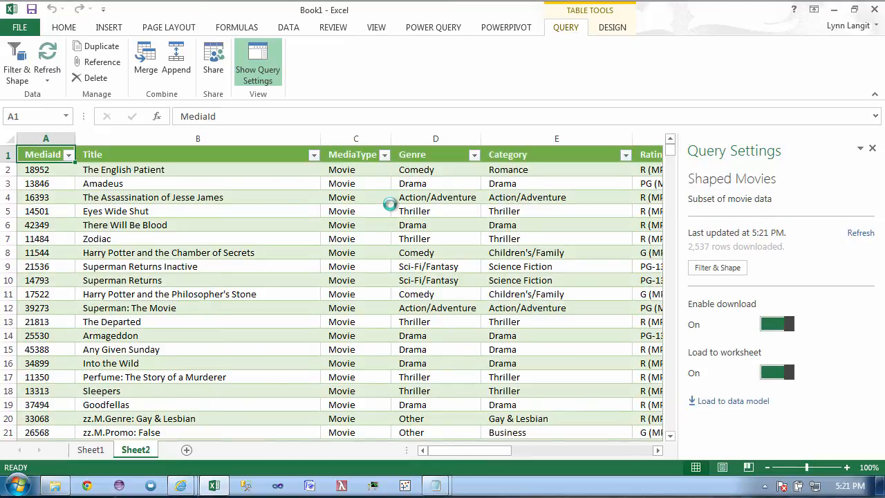
{"action": "left_click", "coordinate": [433, 27]}
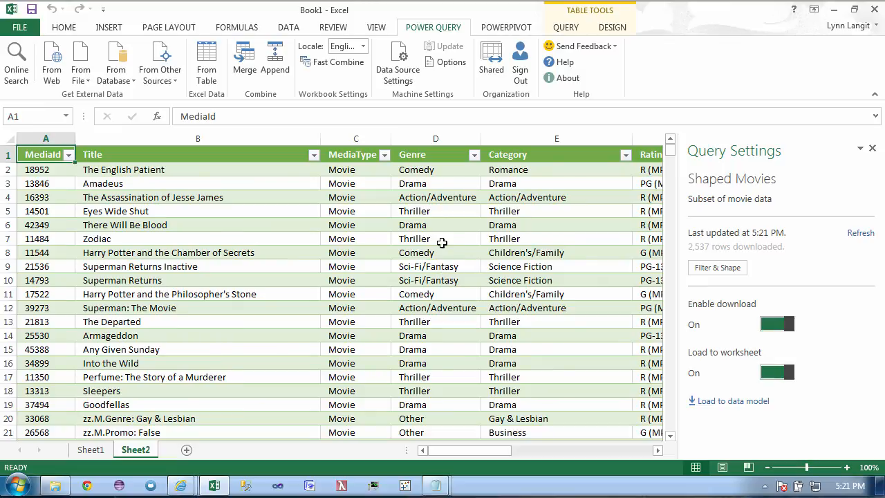
{"action": "left_click", "coordinate": [435, 238]}
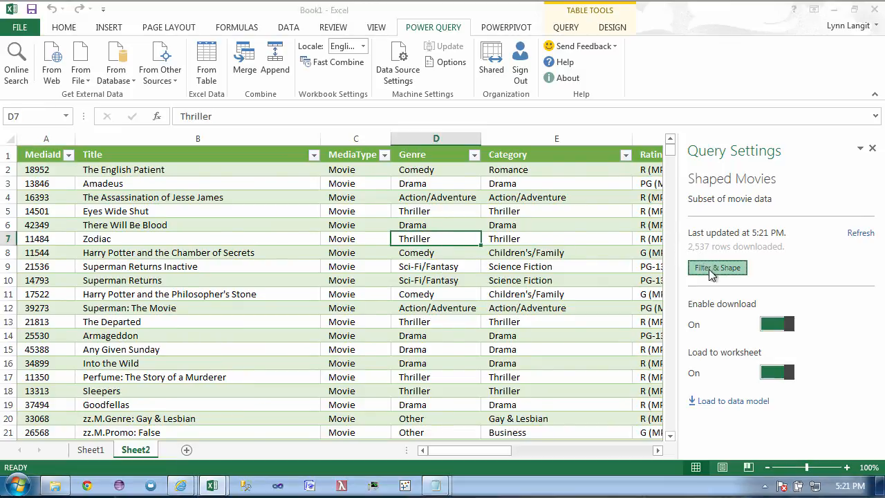
{"action": "left_click", "coordinate": [717, 268]}
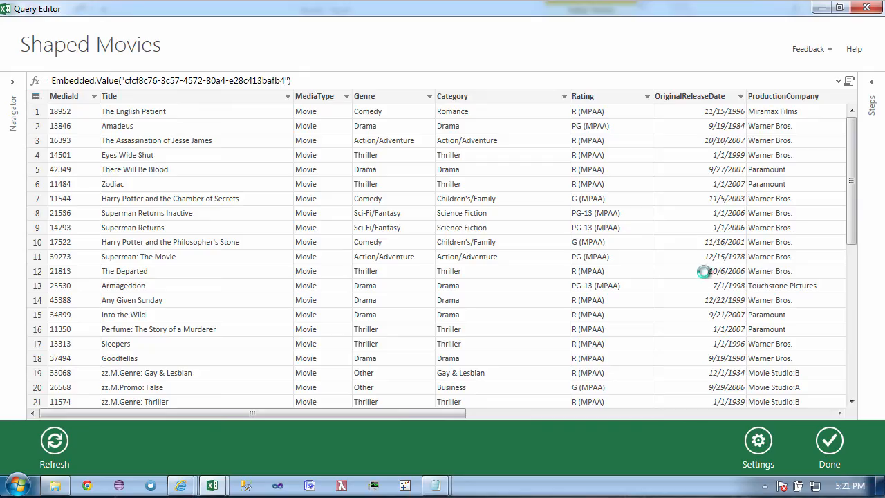
{"action": "mouse_move", "coordinate": [782, 288]}
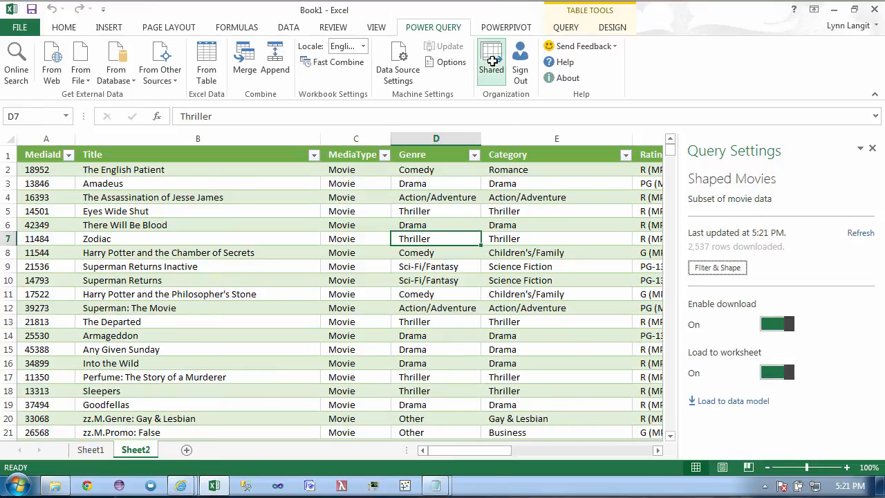
Open the Shared queries list and show Shaped Movies details: 16 columns, organization sharing.
{"action": "left_click", "coordinate": [491, 61]}
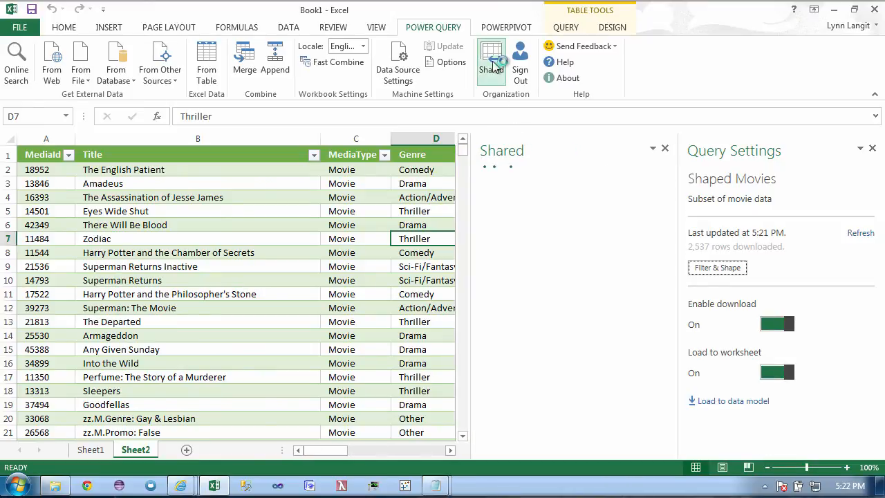
{"action": "left_click", "coordinate": [491, 61]}
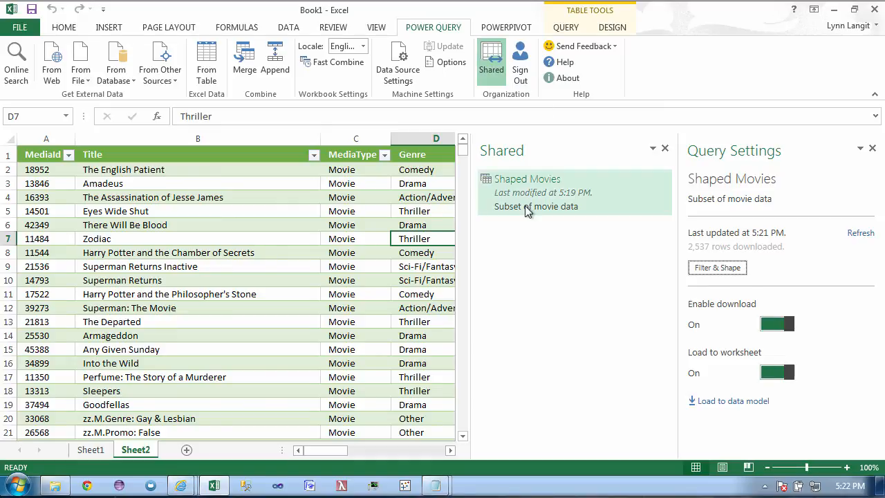
{"action": "left_click", "coordinate": [527, 178]}
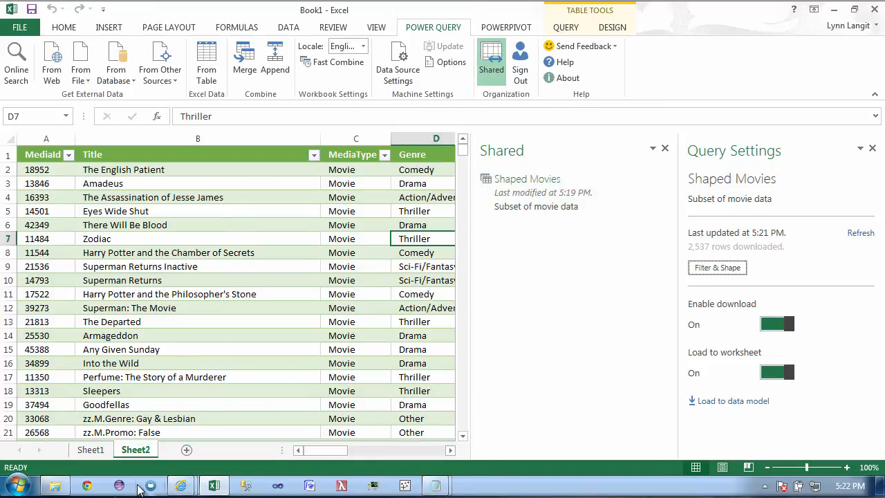
{"action": "mouse_move", "coordinate": [572, 180]}
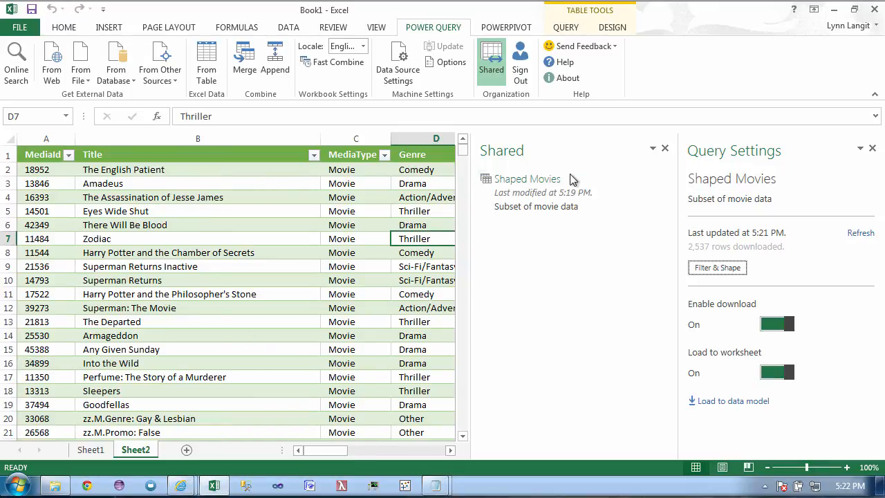
{"action": "left_click", "coordinate": [527, 178]}
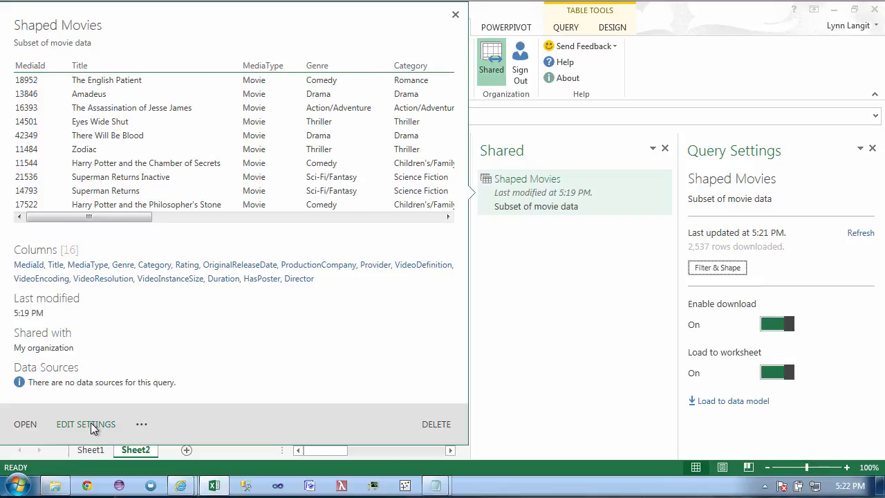
Switch Shaped Movies sharing from the organization to the user test testing.
{"action": "left_click", "coordinate": [85, 424]}
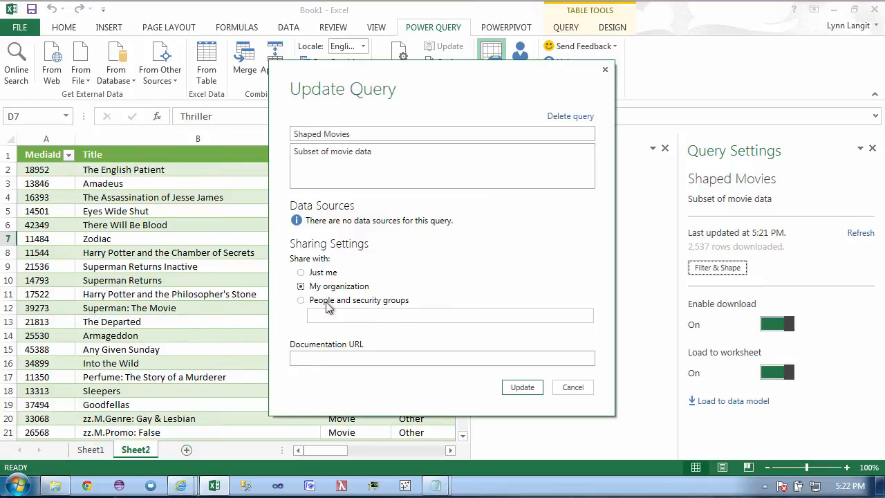
{"action": "left_click", "coordinate": [301, 300]}
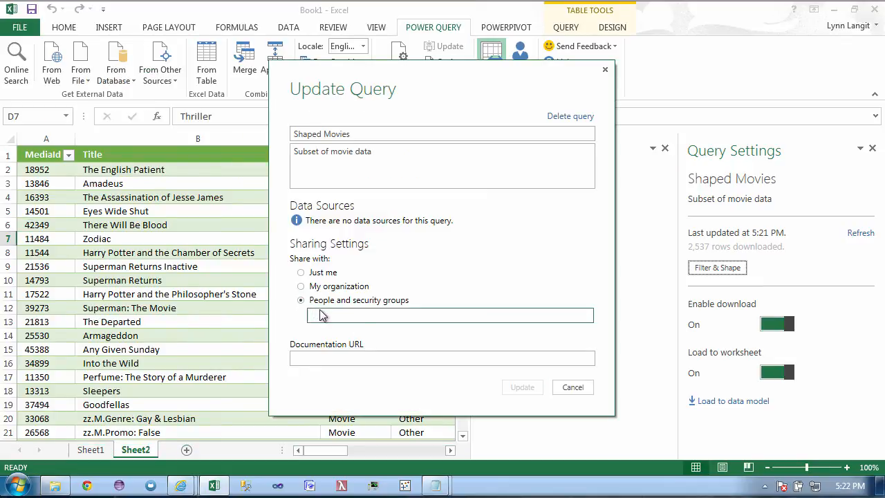
{"action": "type", "text": "test"}
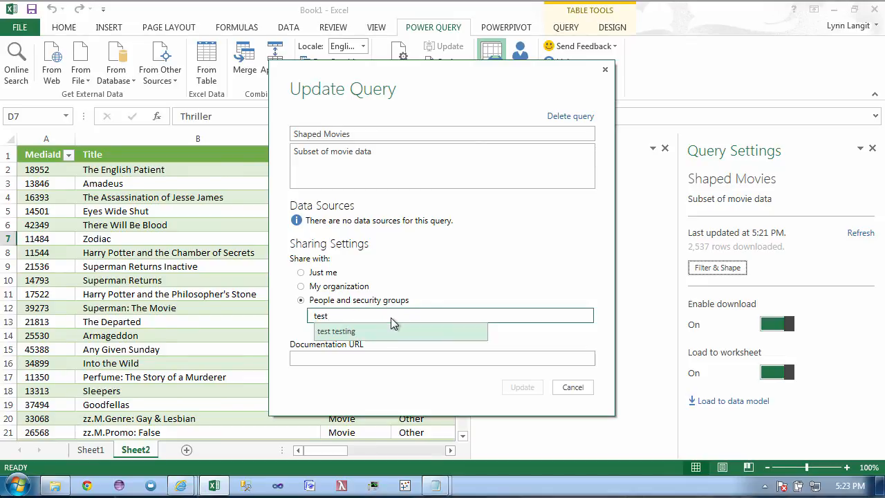
{"action": "type", "text": "@"}
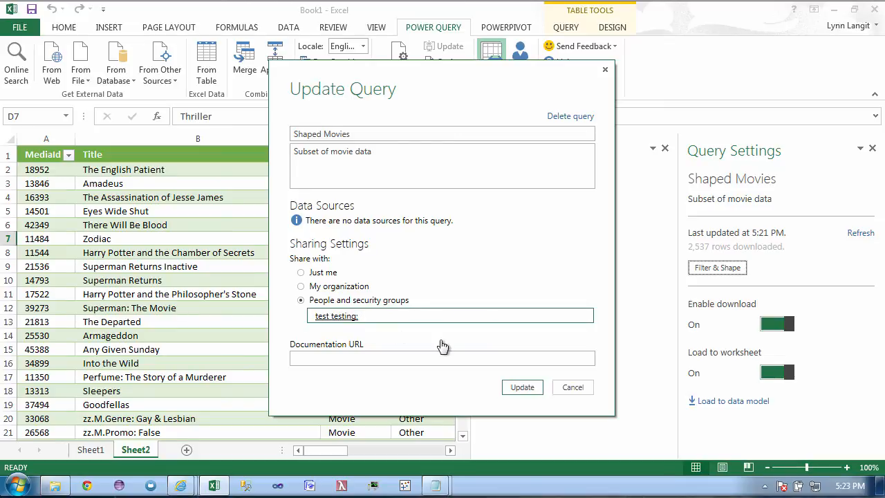
{"action": "left_click", "coordinate": [522, 387]}
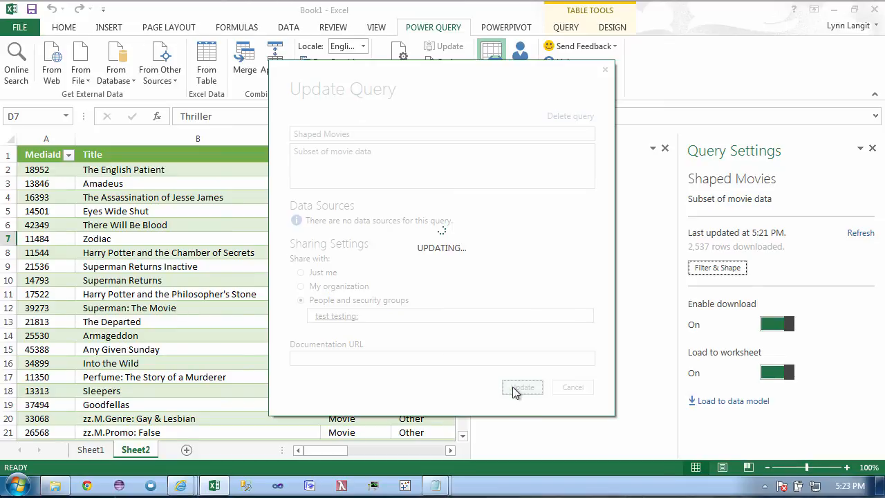
{"action": "left_click", "coordinate": [522, 386]}
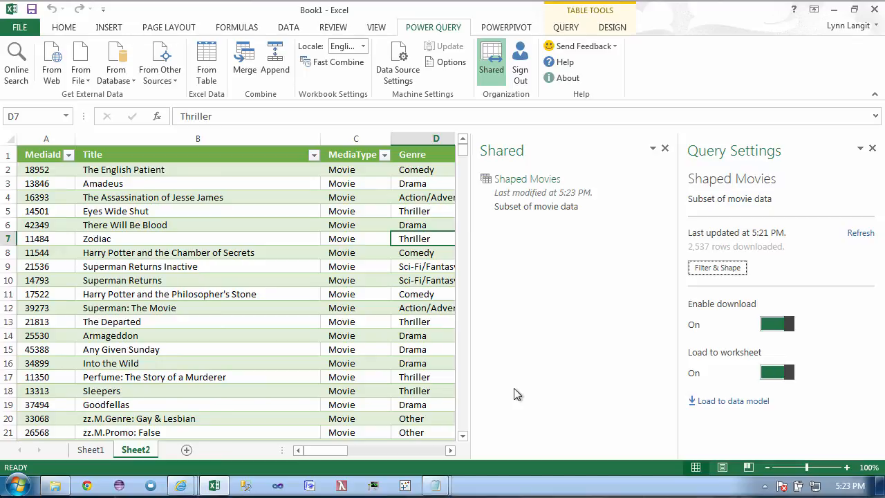
{"action": "mouse_move", "coordinate": [490, 371]}
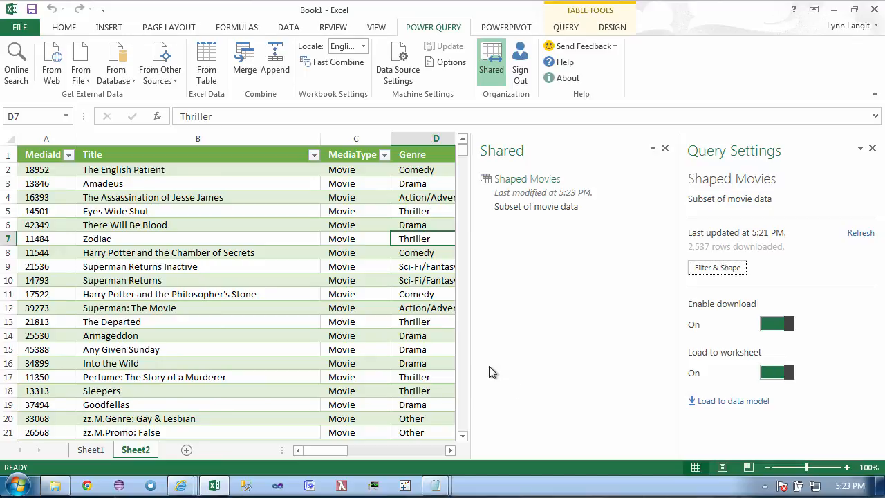